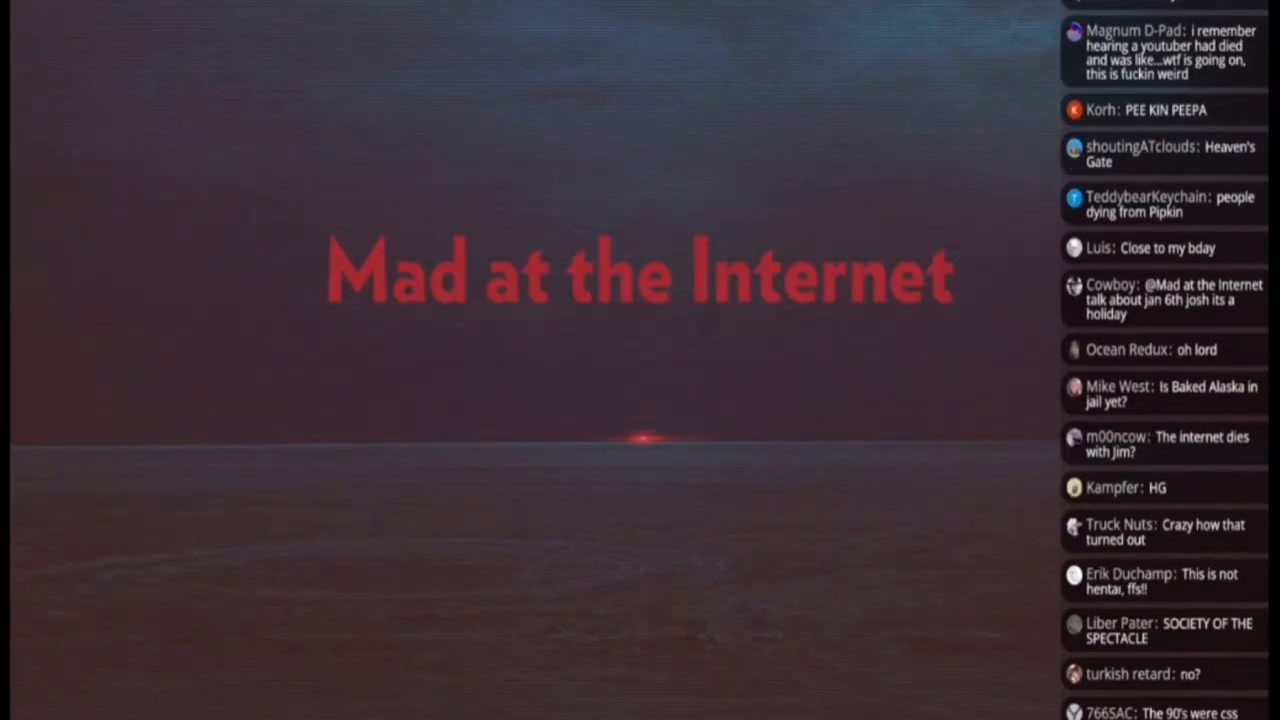
{"action": "scroll", "scroll_direction": "down", "scroll_amount": 3}
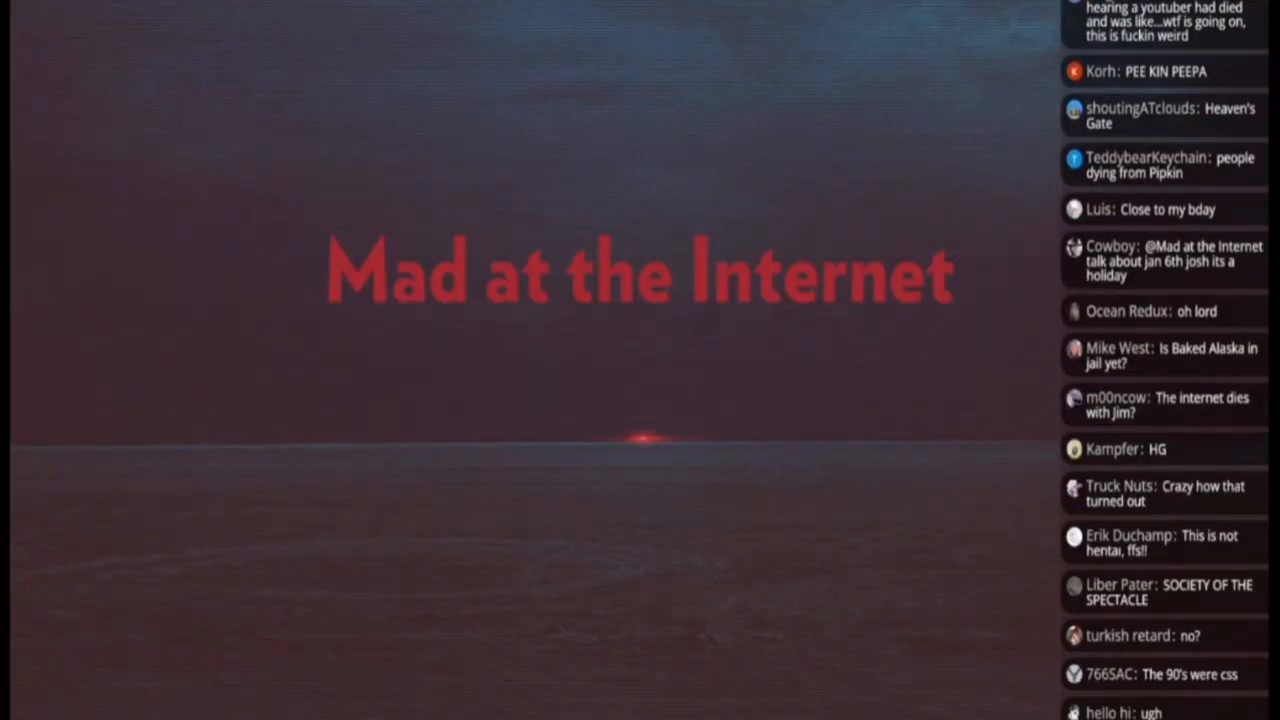
{"action": "scroll", "scroll_direction": "down", "scroll_amount": 3}
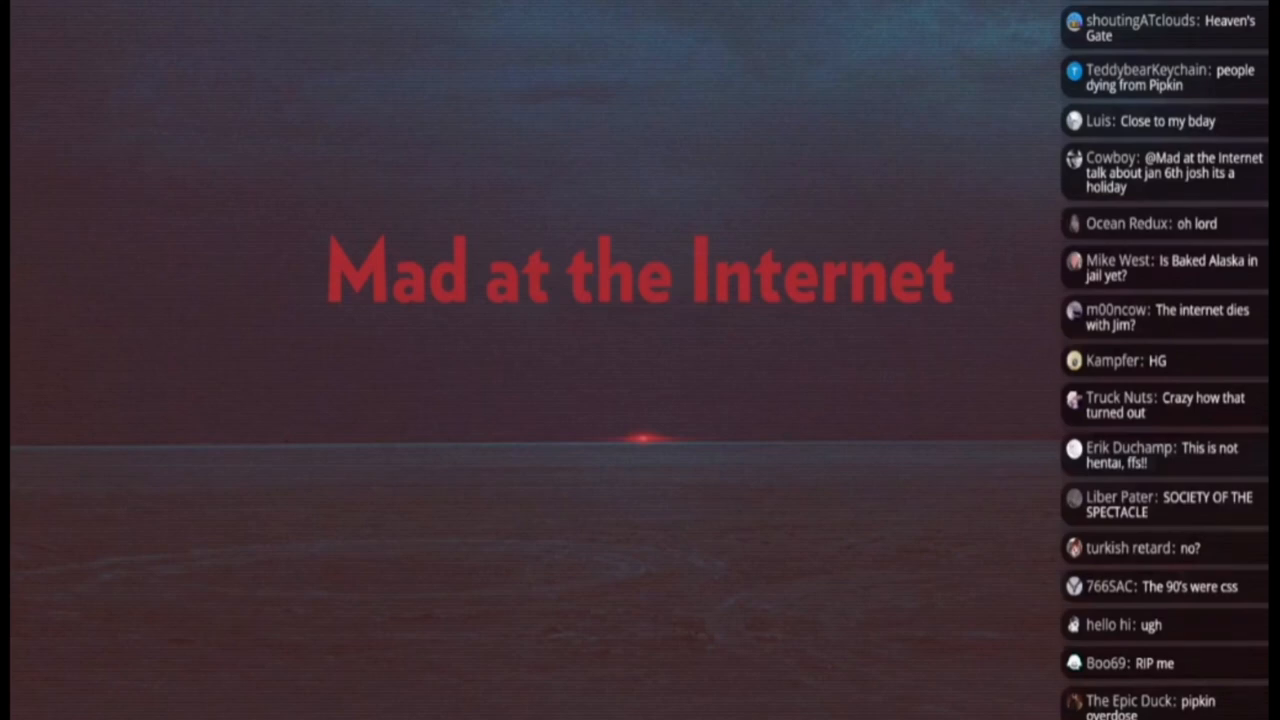
{"action": "scroll", "scroll_direction": "down", "scroll_amount": 3}
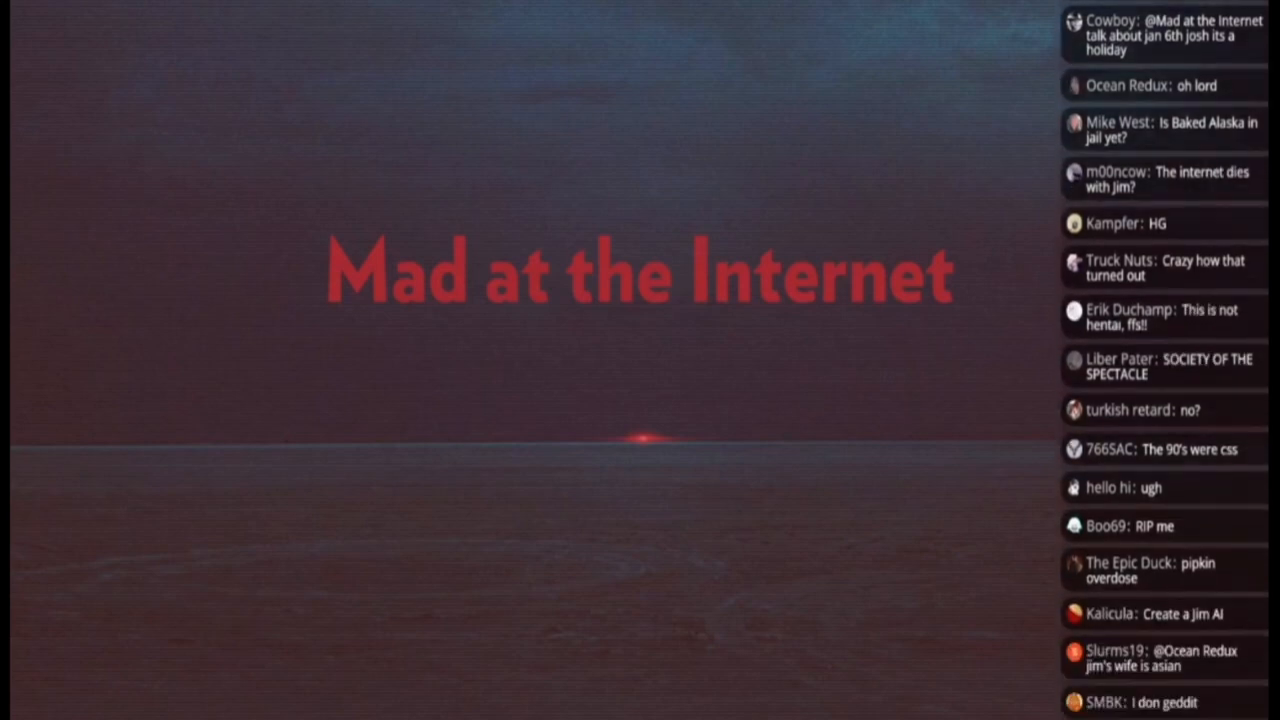
{"action": "scroll", "scroll_direction": "down", "scroll_amount": 3}
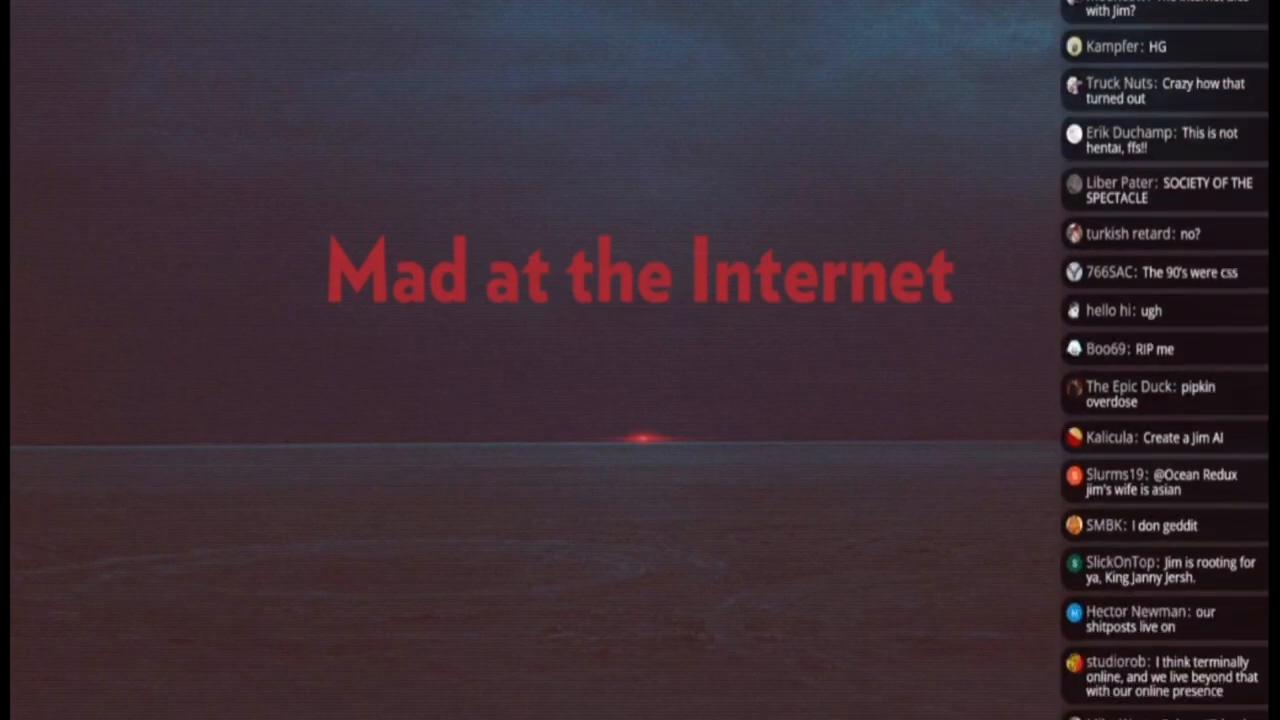
{"action": "scroll", "scroll_direction": "down", "scroll_amount": 3}
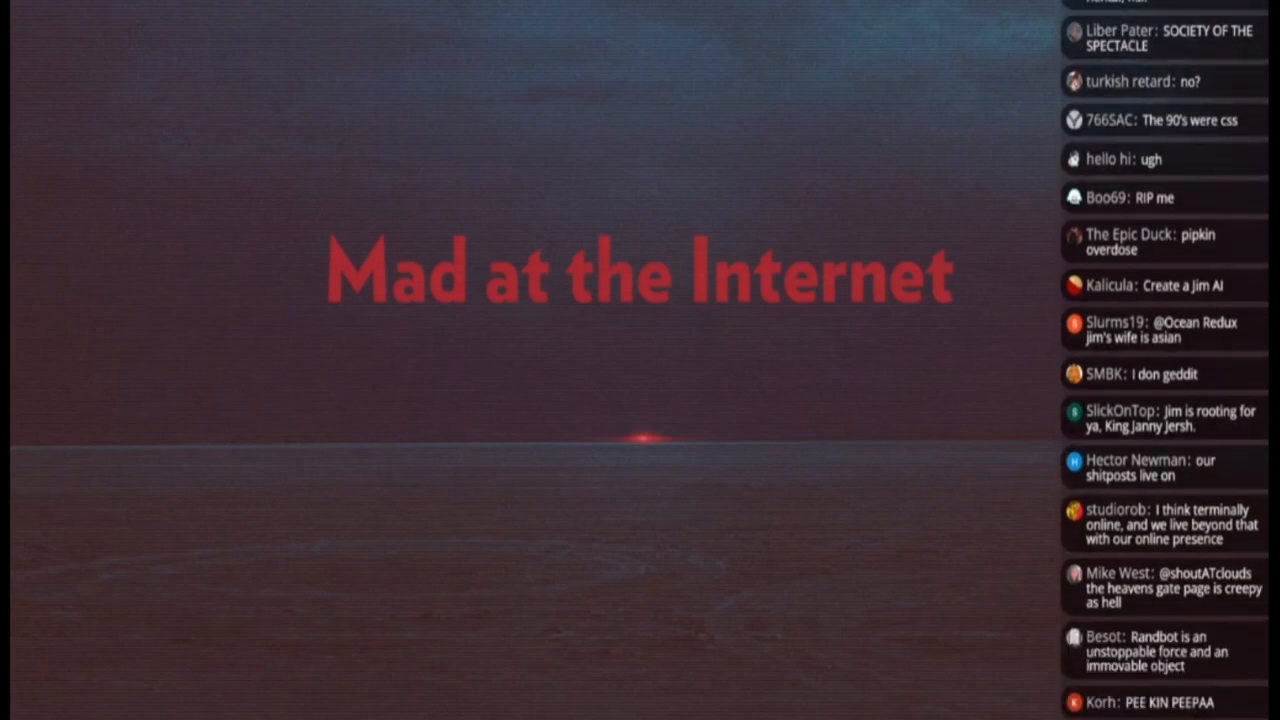
{"action": "scroll", "scroll_direction": "down", "scroll_amount": 3}
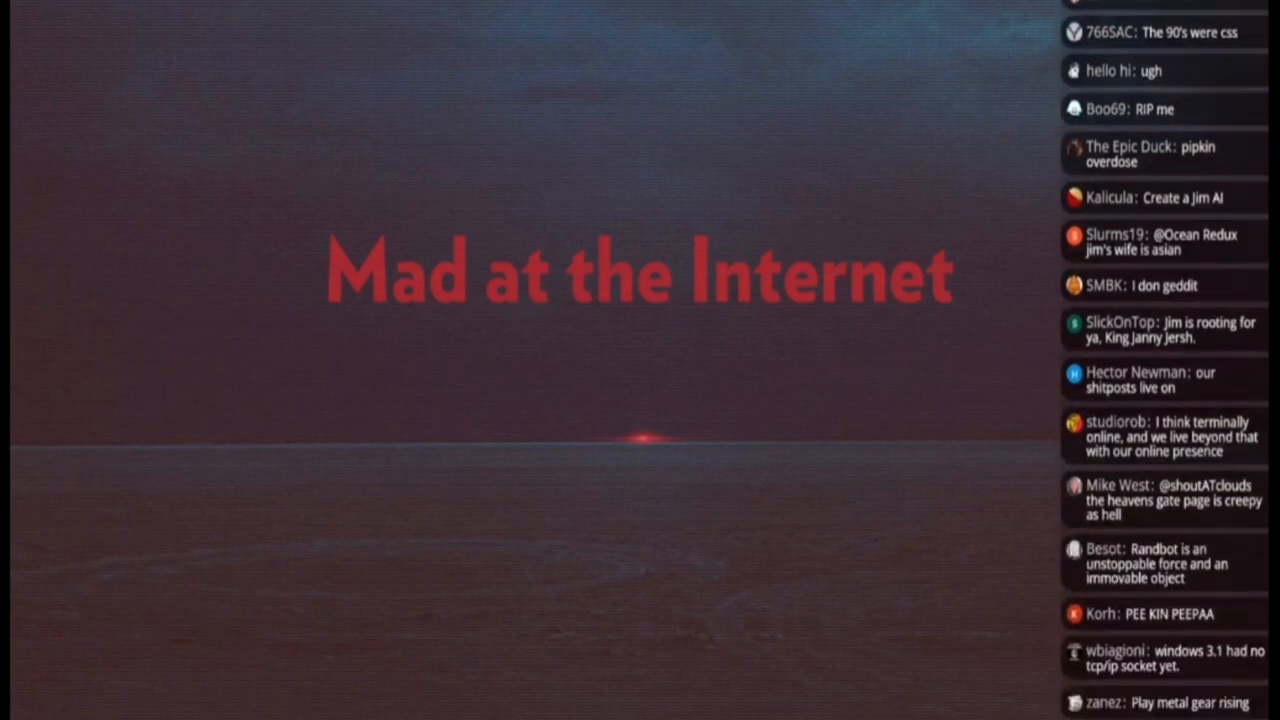
{"action": "scroll", "scroll_direction": "down", "scroll_amount": 3}
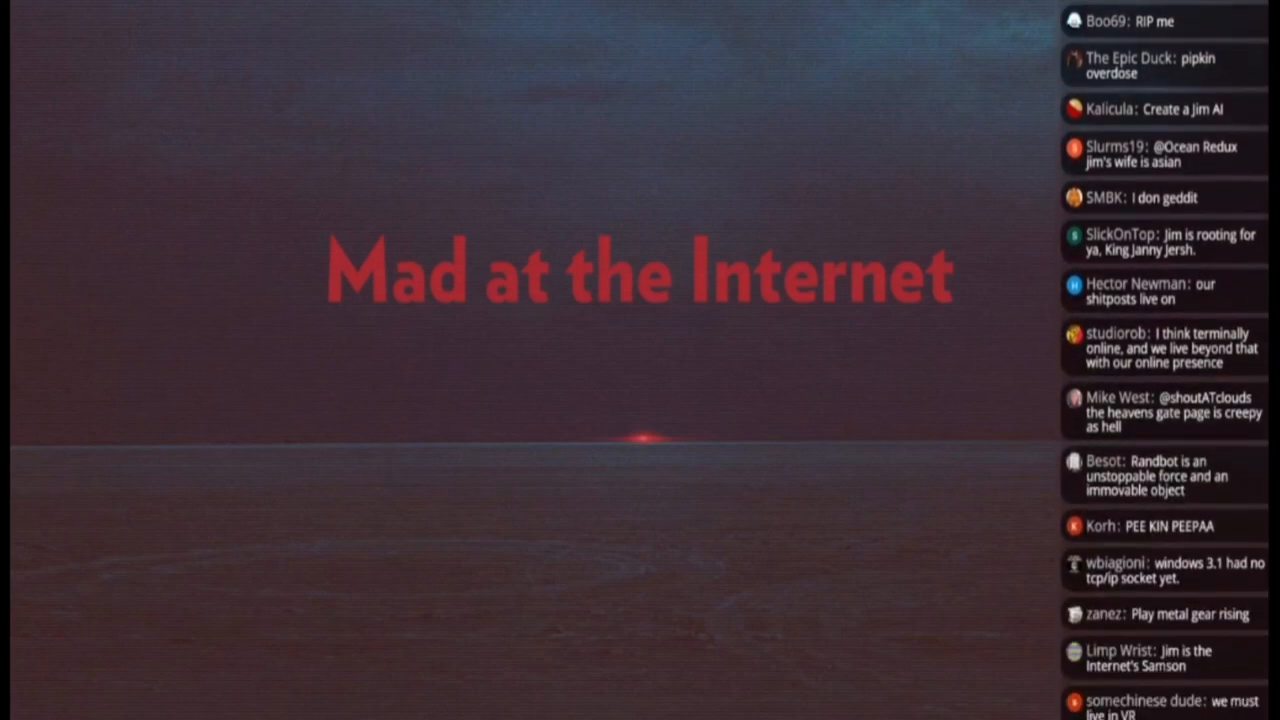
{"action": "scroll", "scroll_direction": "down", "scroll_amount": 3}
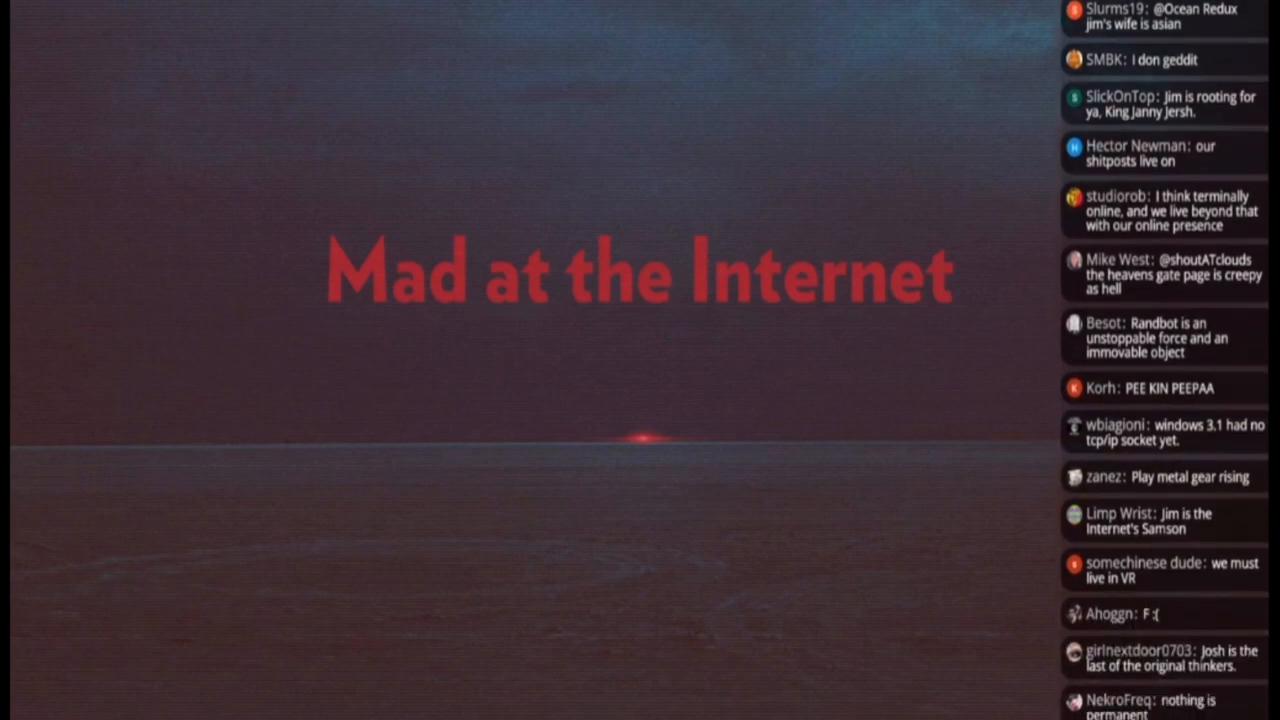
{"action": "scroll", "scroll_direction": "down", "scroll_amount": 3}
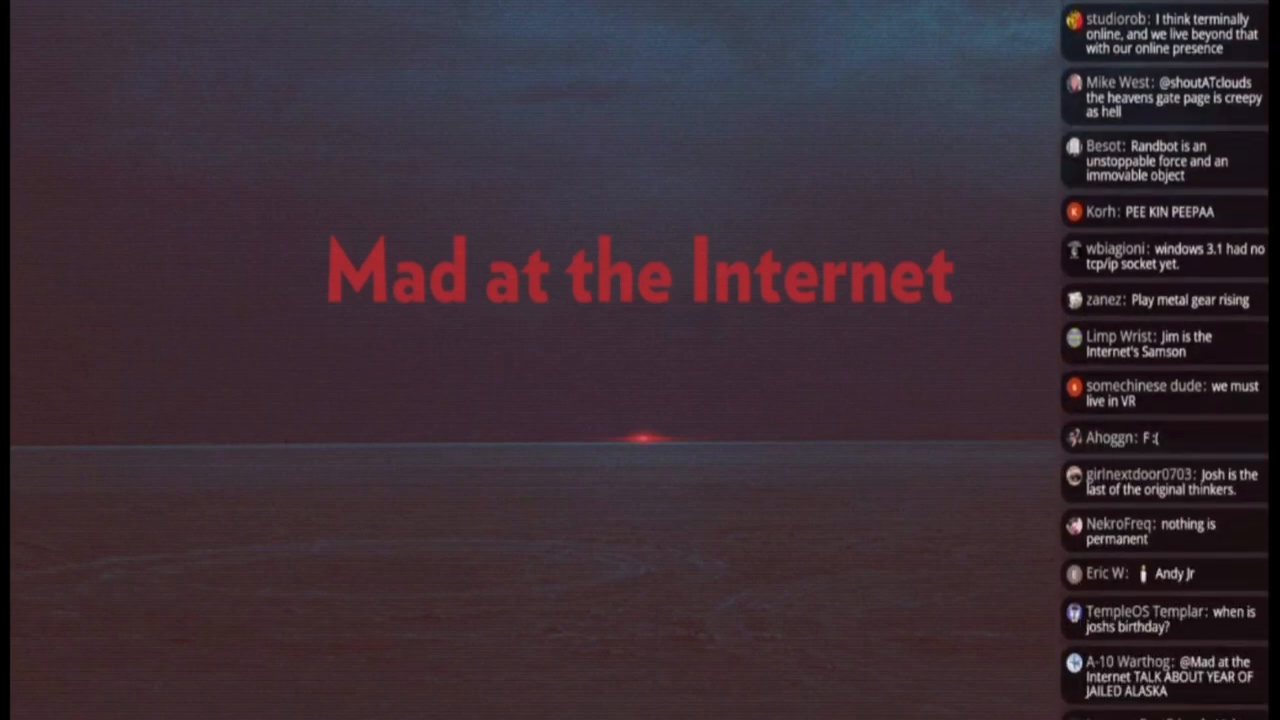
{"action": "scroll", "scroll_direction": "down", "scroll_amount": 3}
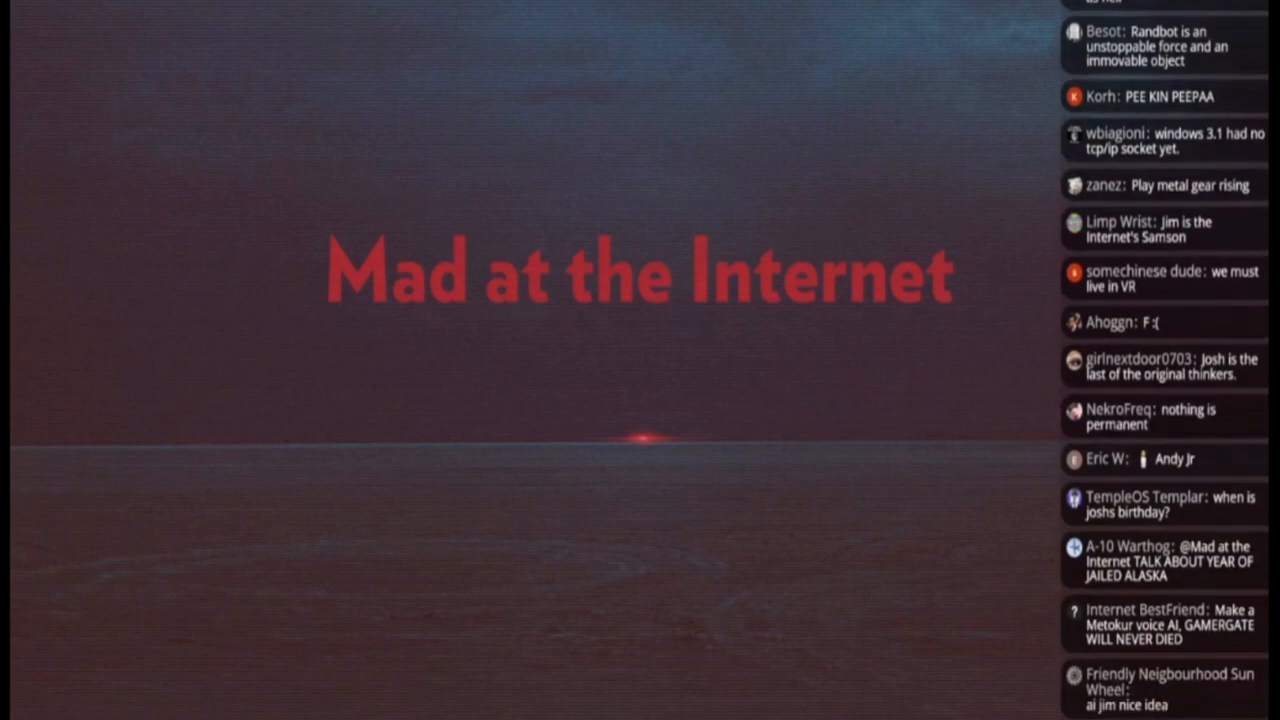
{"action": "scroll", "scroll_direction": "down", "scroll_amount": 3}
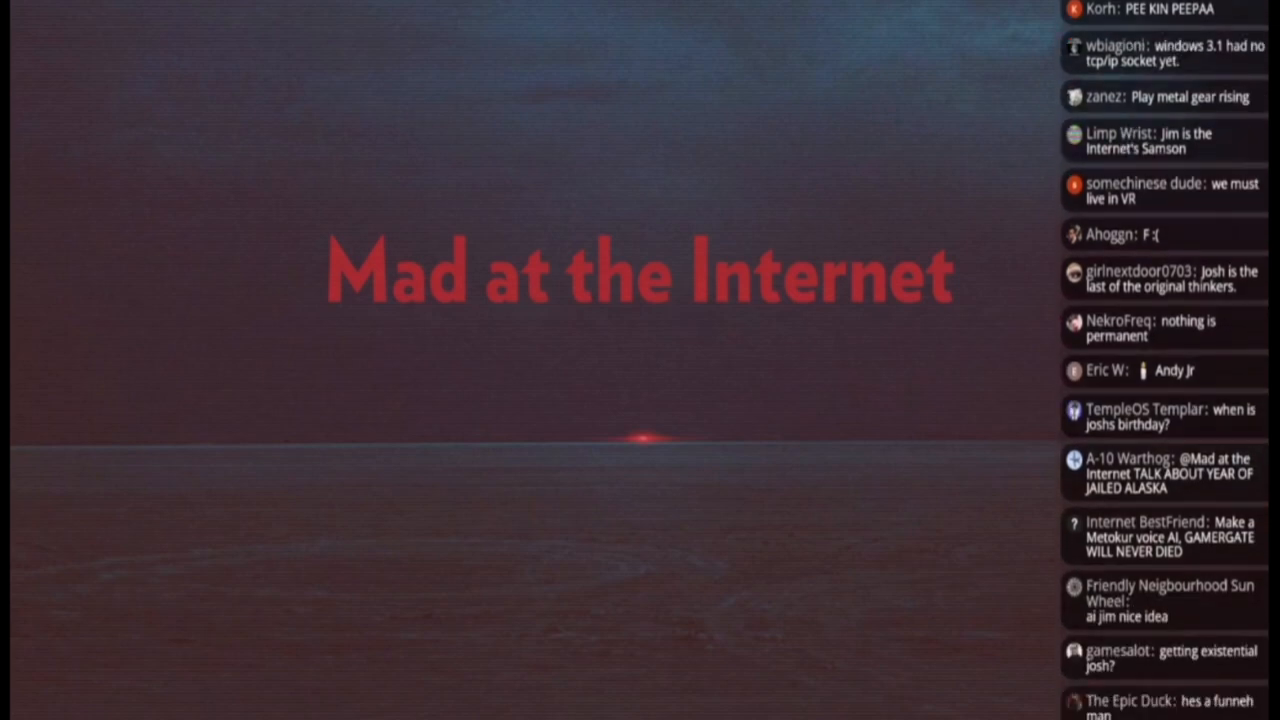
{"action": "scroll", "scroll_direction": "down", "scroll_amount": 3}
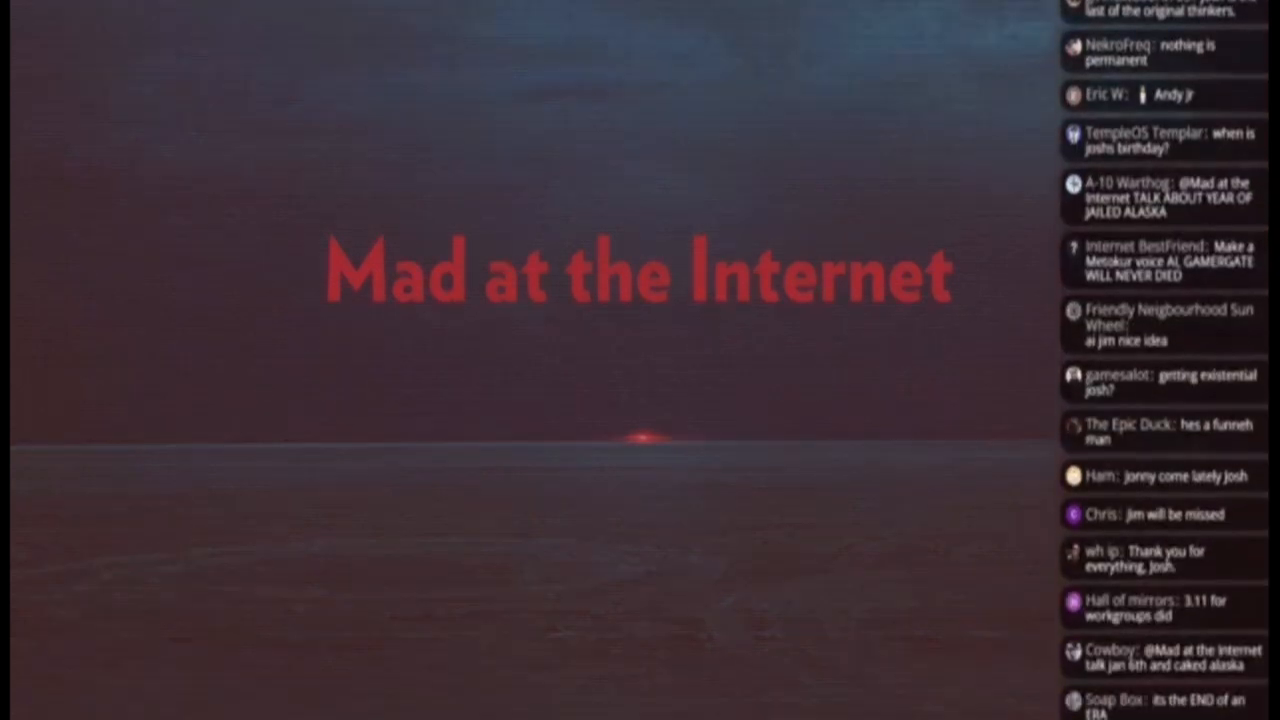
{"action": "scroll", "scroll_direction": "down", "scroll_amount": 3}
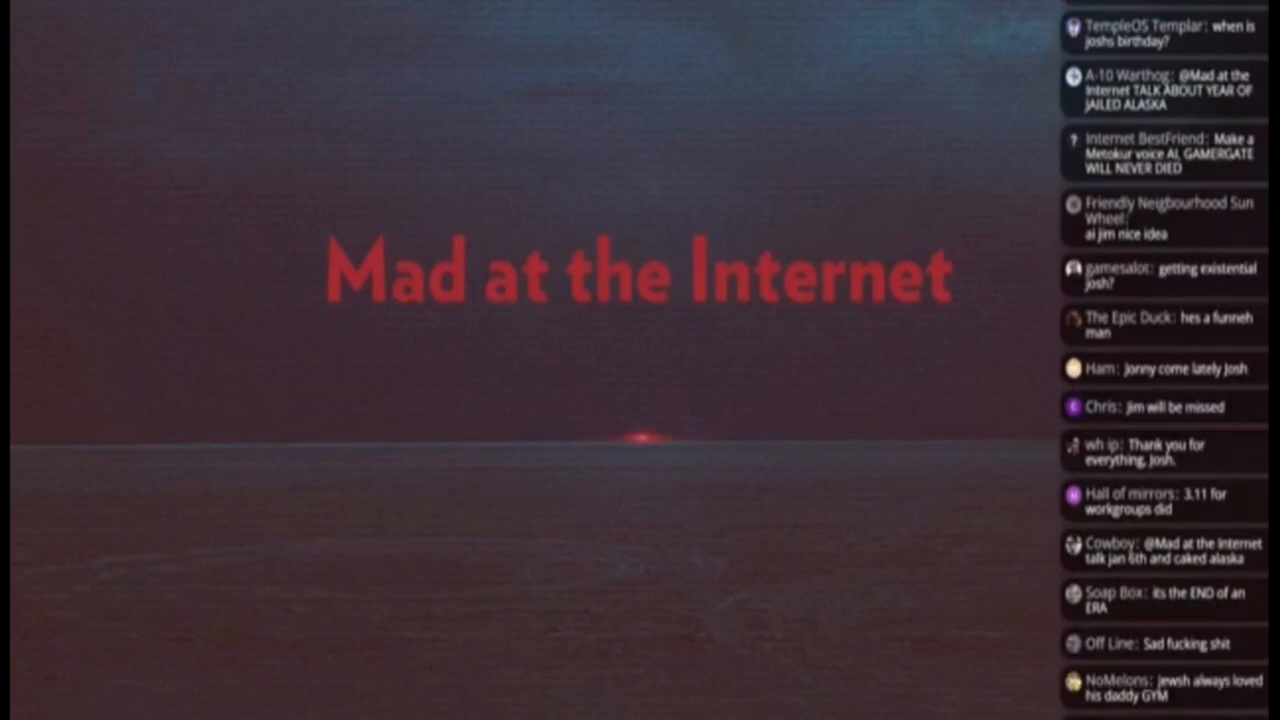
{"action": "scroll", "scroll_direction": "down", "scroll_amount": 3}
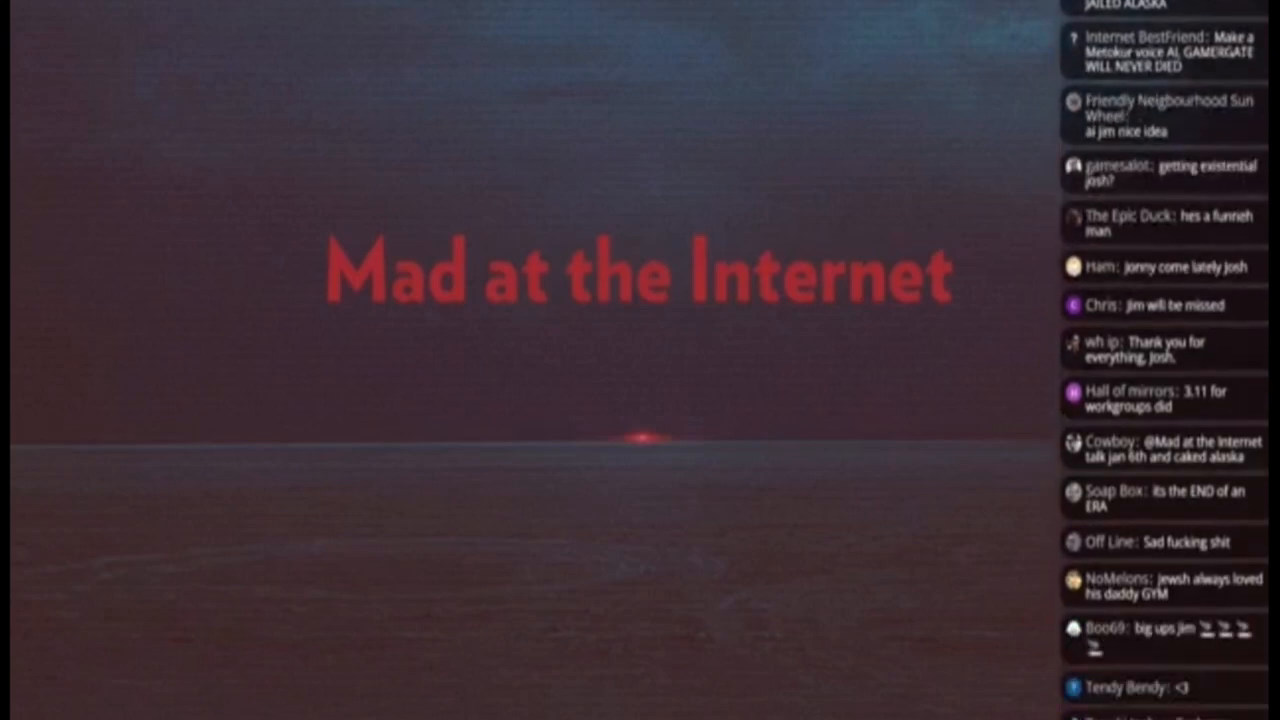
{"action": "scroll", "scroll_direction": "down", "scroll_amount": 3}
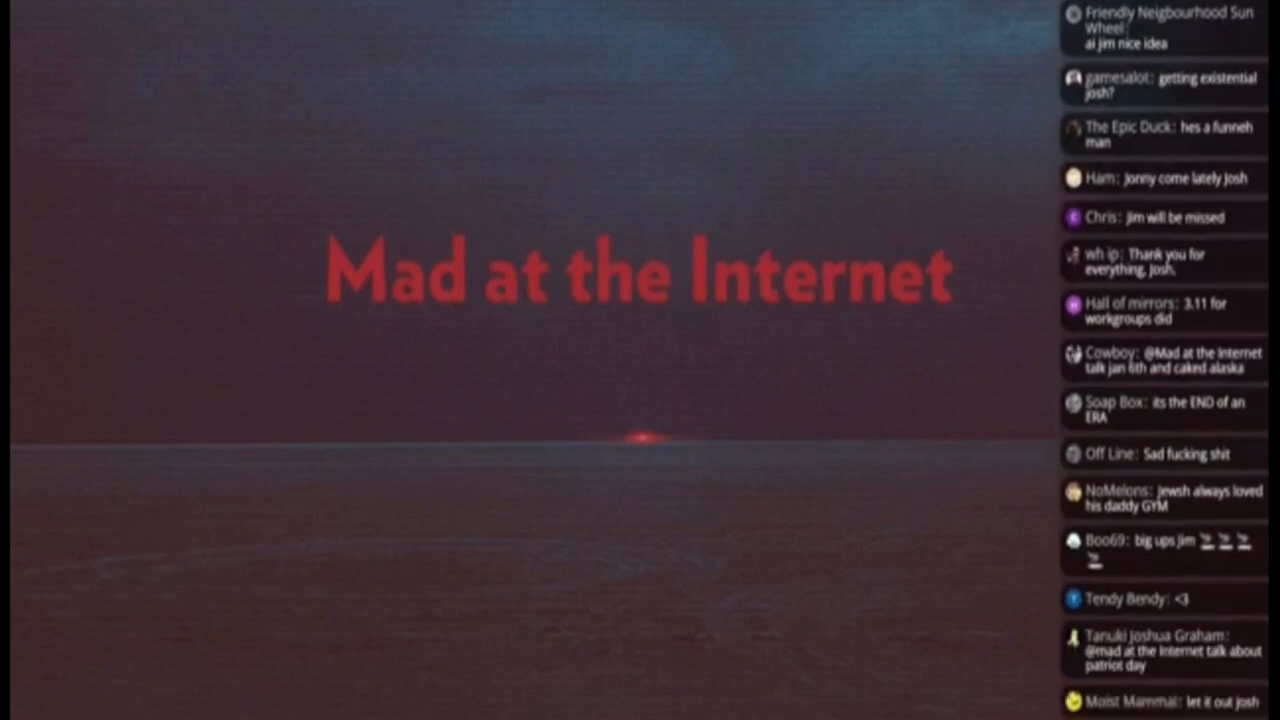
{"action": "scroll", "scroll_direction": "down", "scroll_amount": 3}
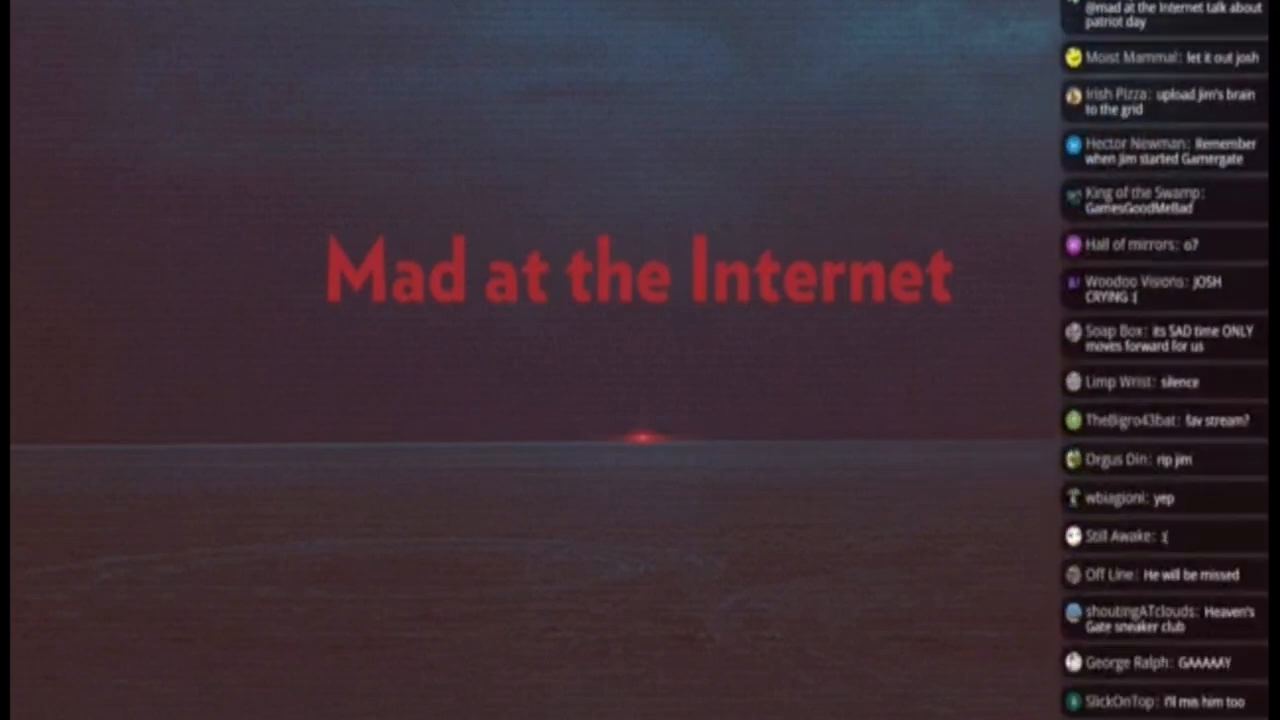
{"action": "scroll", "scroll_direction": "down", "scroll_amount": 3}
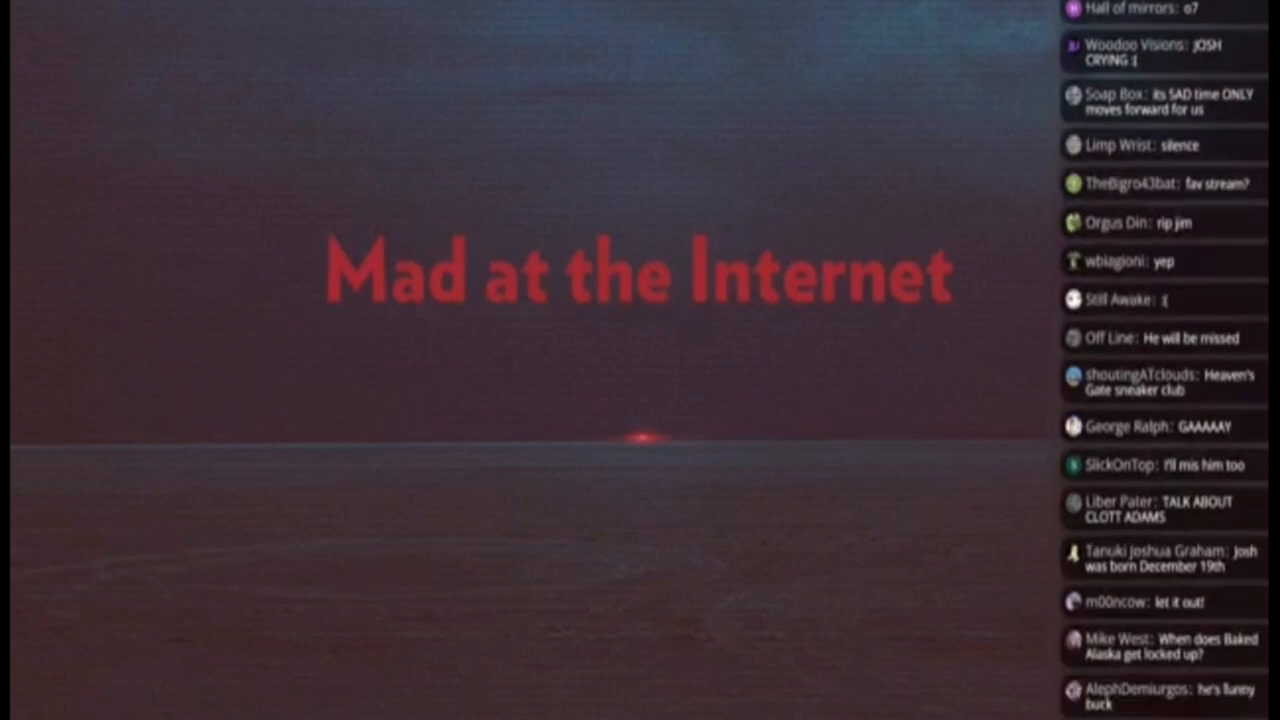
{"action": "scroll", "scroll_direction": "down", "scroll_amount": 3}
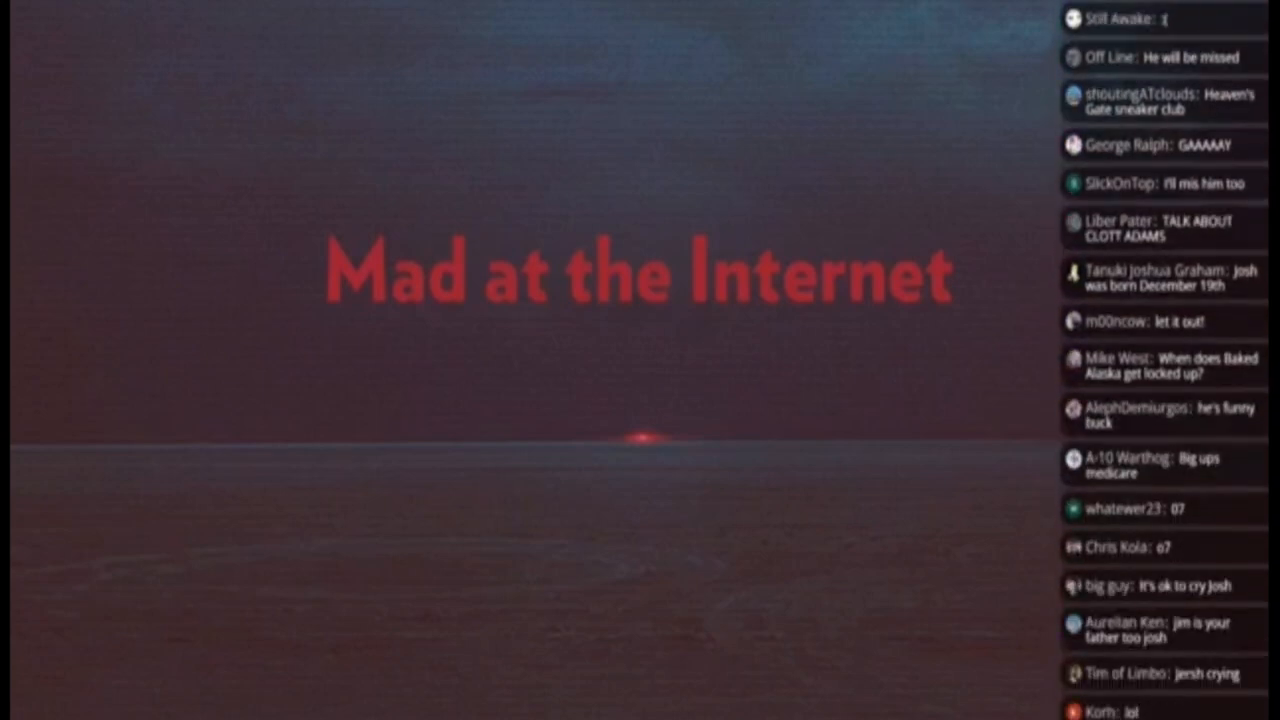
{"action": "scroll", "scroll_direction": "down", "scroll_amount": 3}
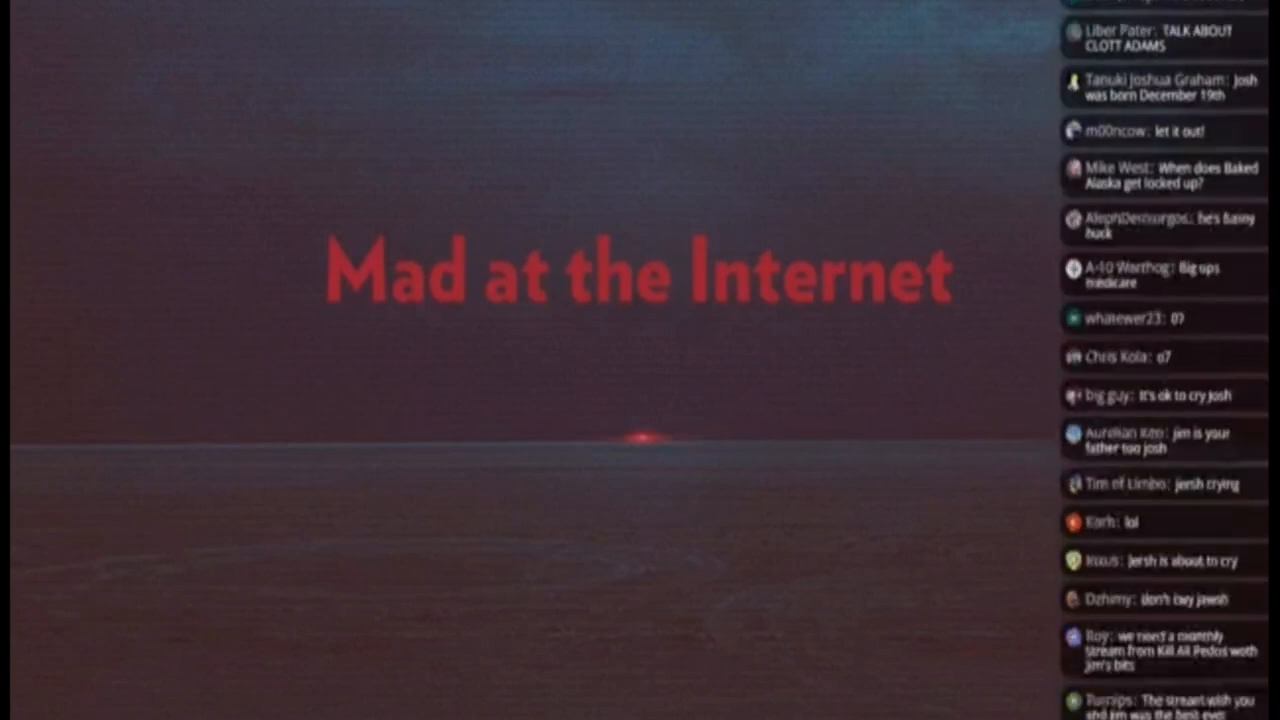
{"action": "scroll", "scroll_direction": "down", "scroll_amount": 3}
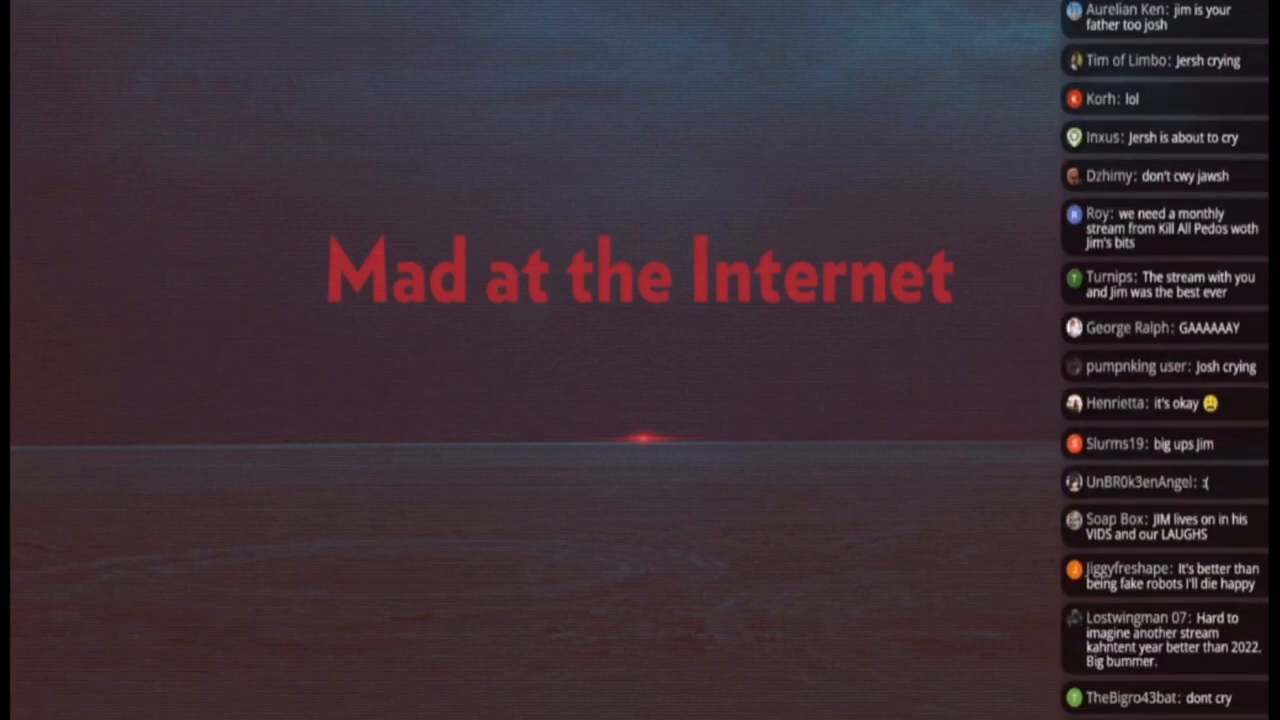
{"action": "scroll", "scroll_direction": "down", "scroll_amount": 3}
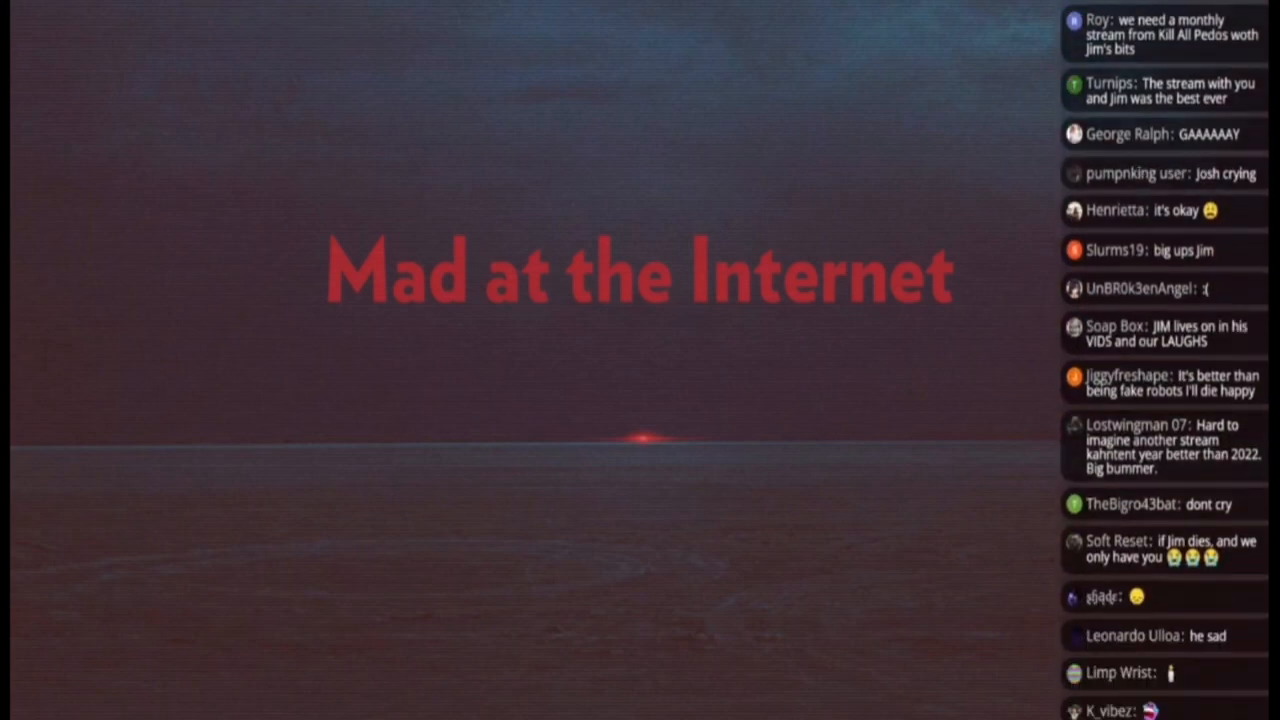
{"action": "scroll", "scroll_direction": "down", "scroll_amount": 3}
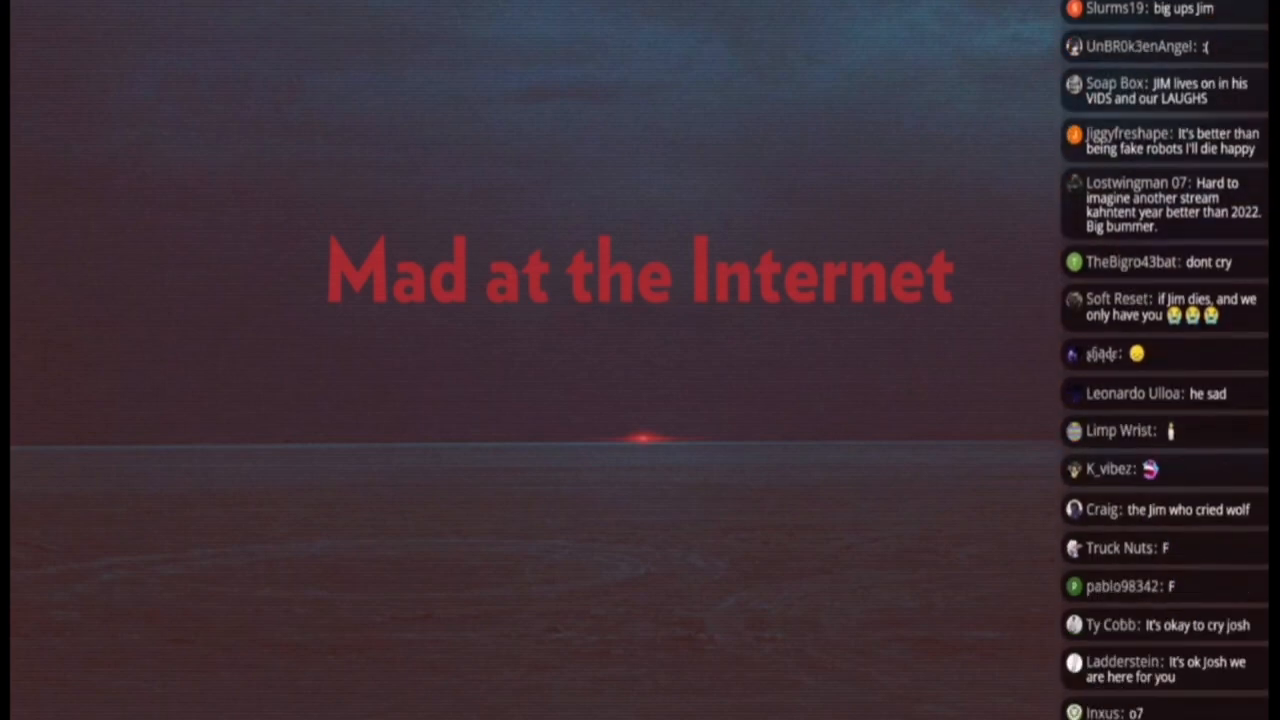
{"action": "scroll", "scroll_direction": "down", "scroll_amount": 3}
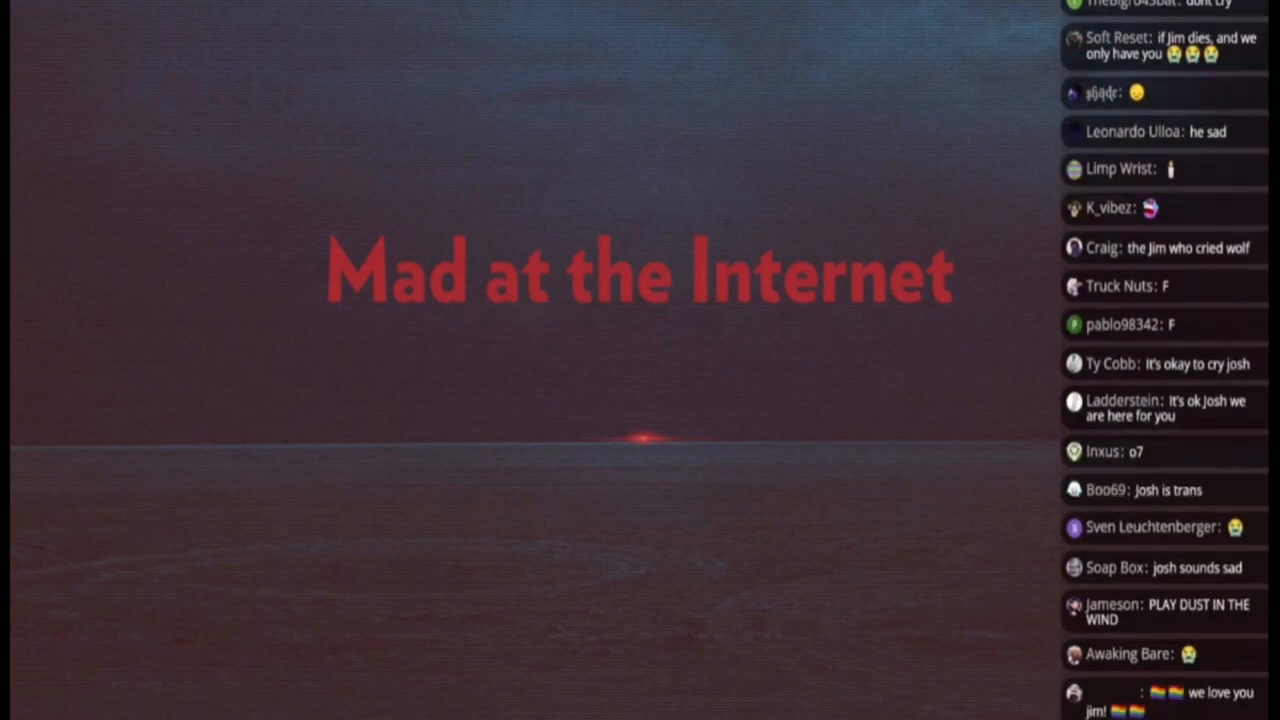
{"action": "scroll", "scroll_direction": "down", "scroll_amount": 3}
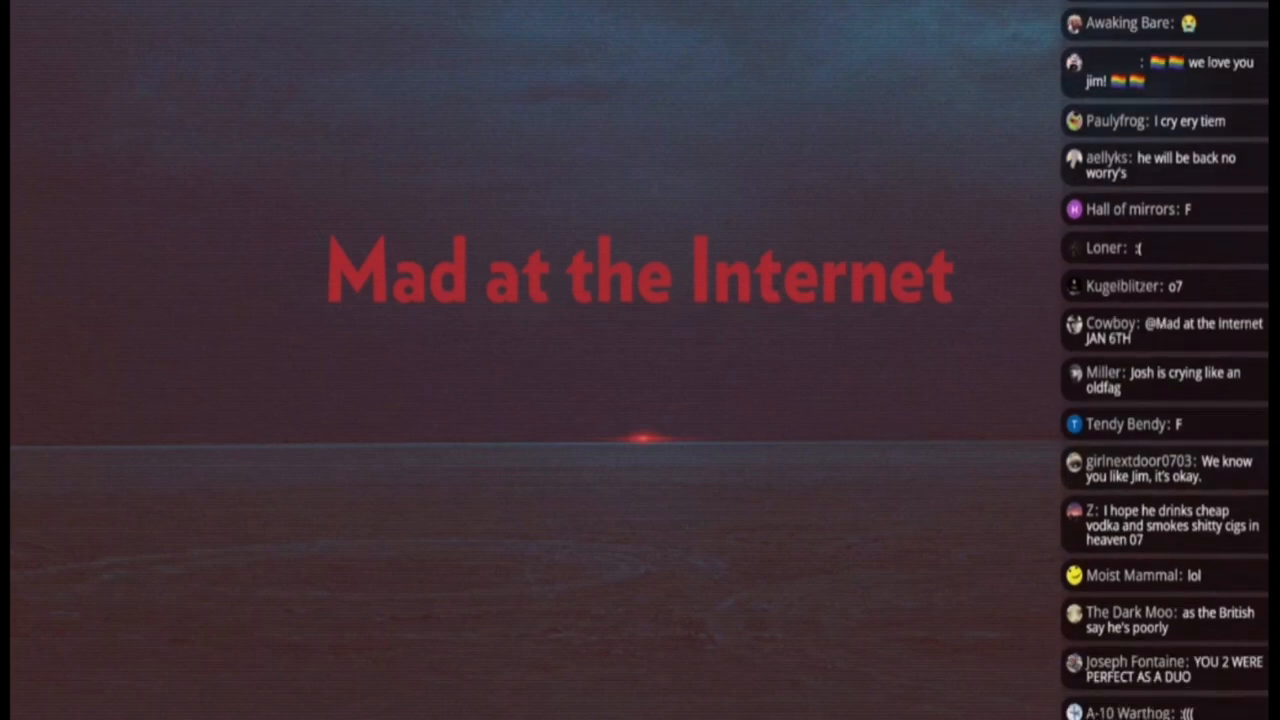
{"action": "scroll", "scroll_direction": "down", "scroll_amount": 3}
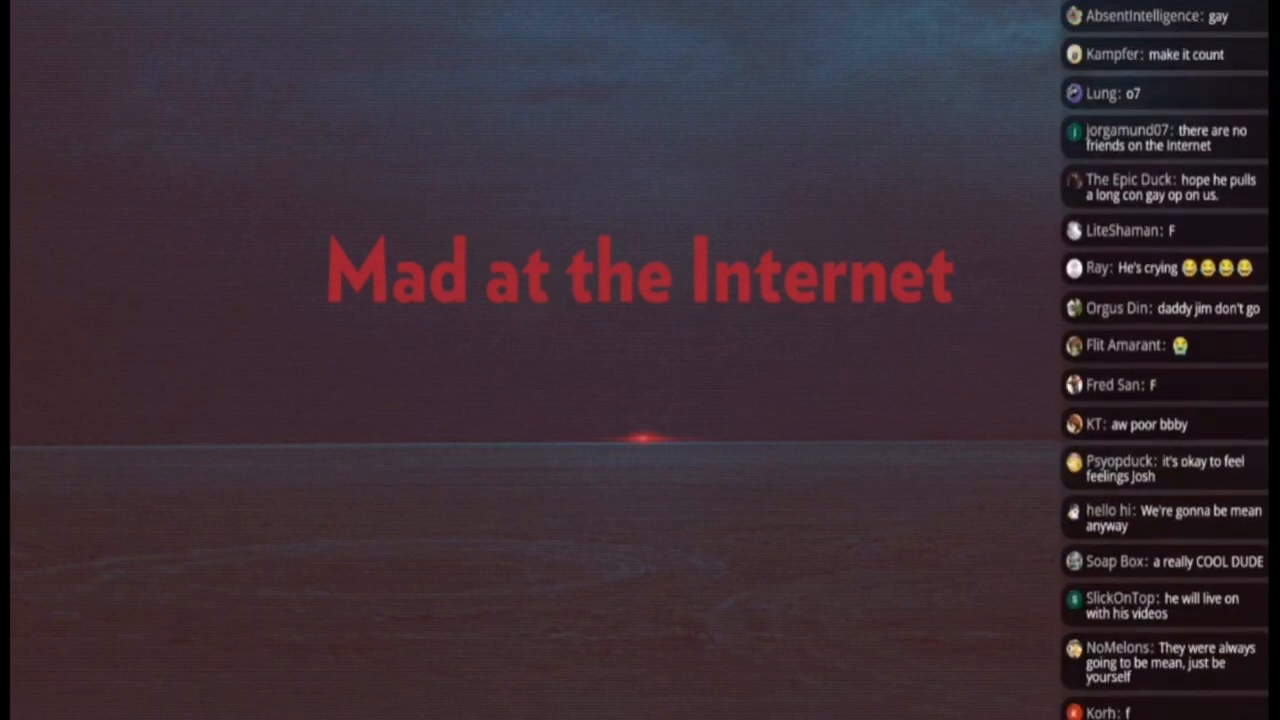
{"action": "scroll", "scroll_direction": "down", "scroll_amount": 3}
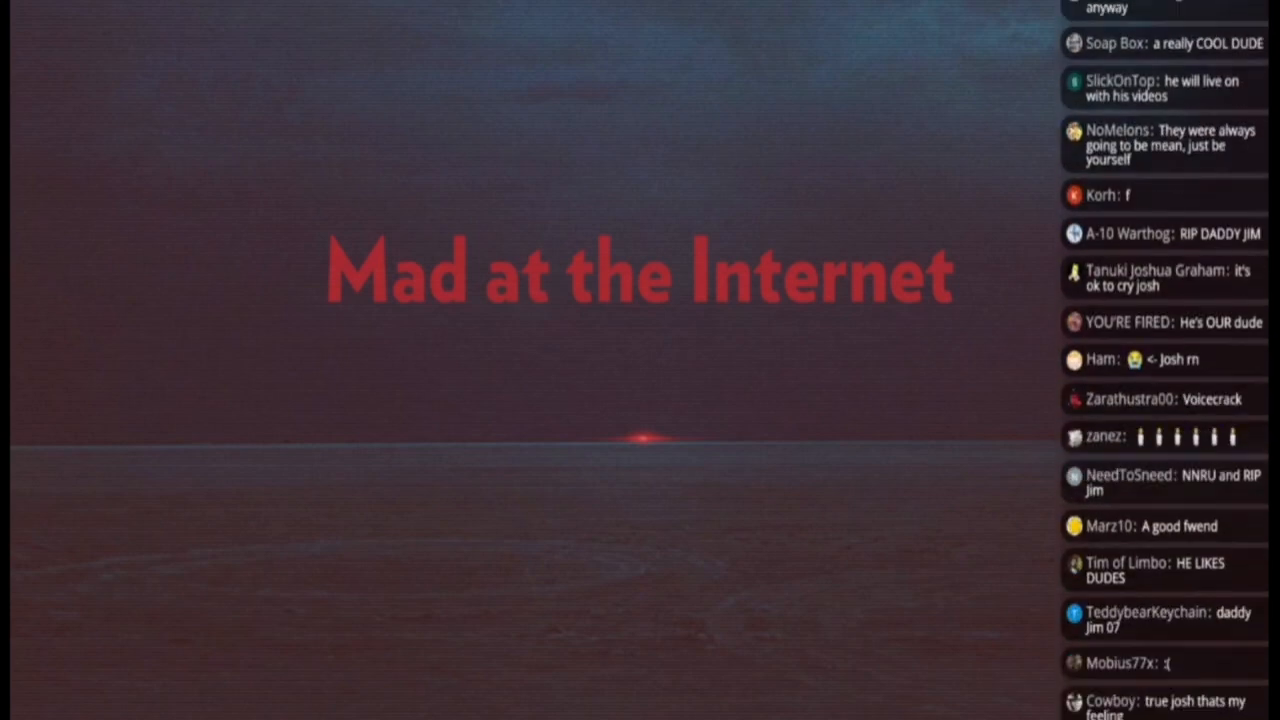
{"action": "scroll", "scroll_direction": "down", "scroll_amount": 3}
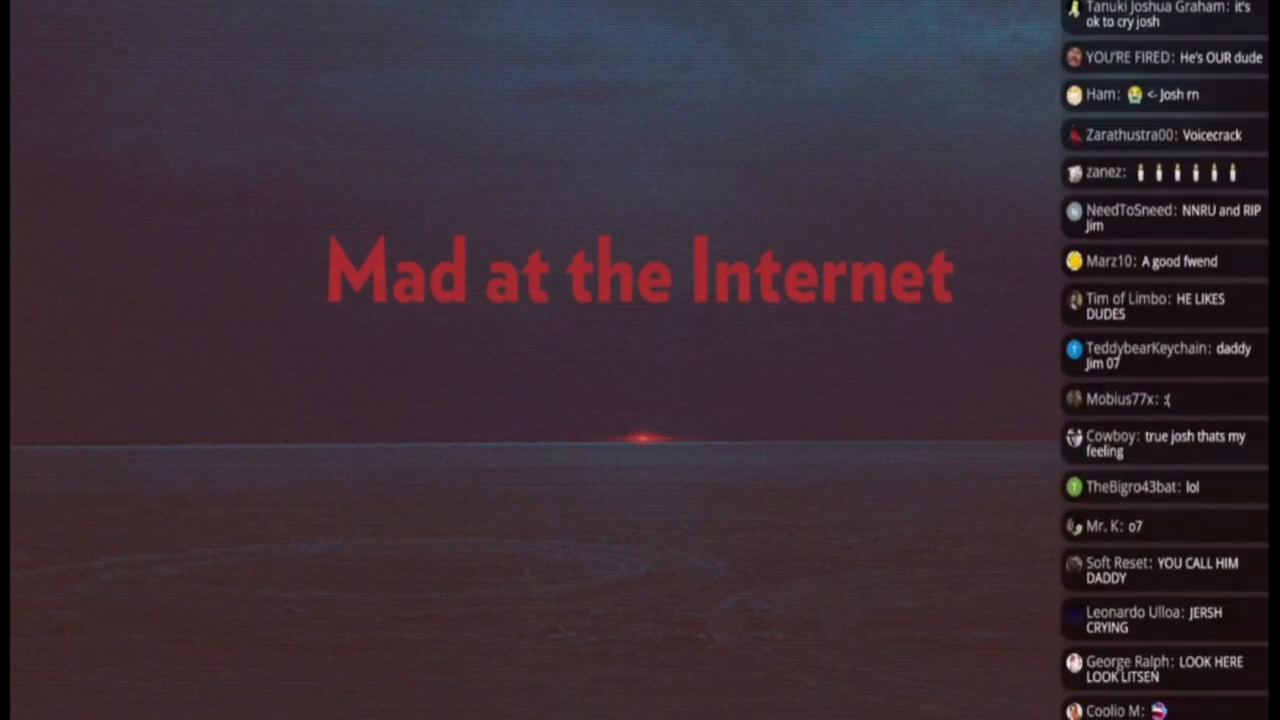
{"action": "scroll", "scroll_direction": "down", "scroll_amount": 3}
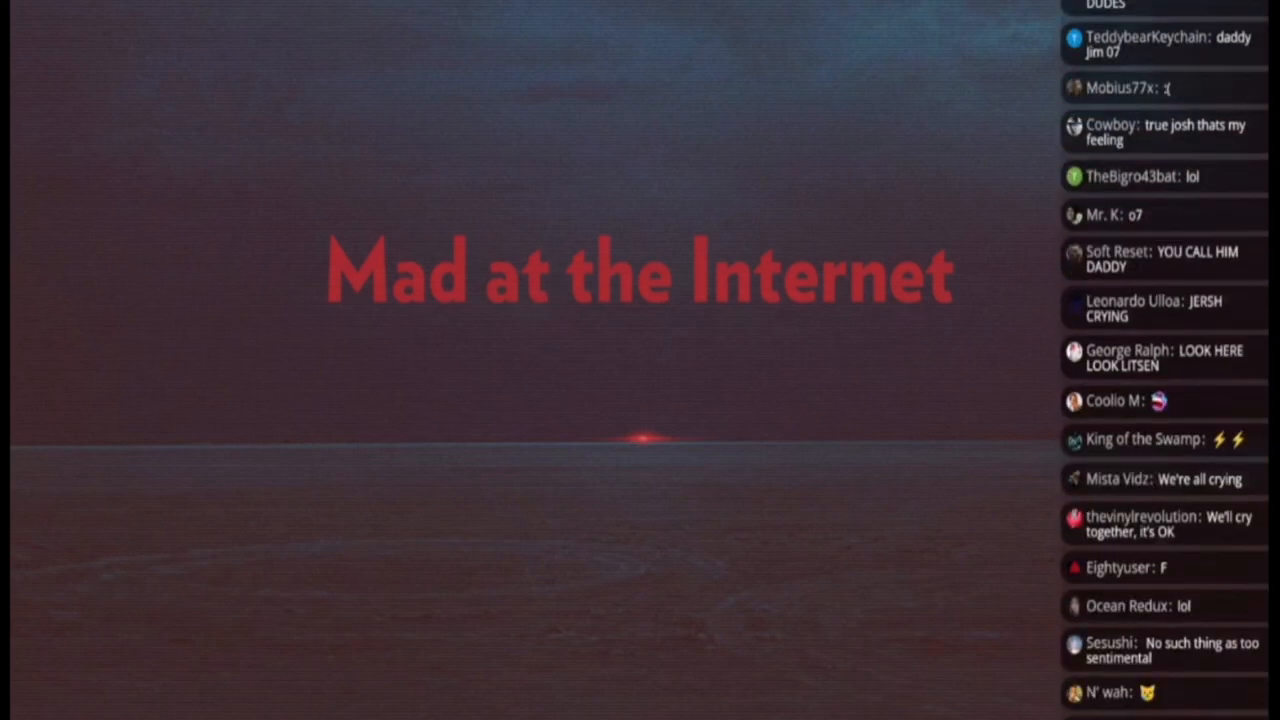
{"action": "scroll", "scroll_direction": "down", "scroll_amount": 3}
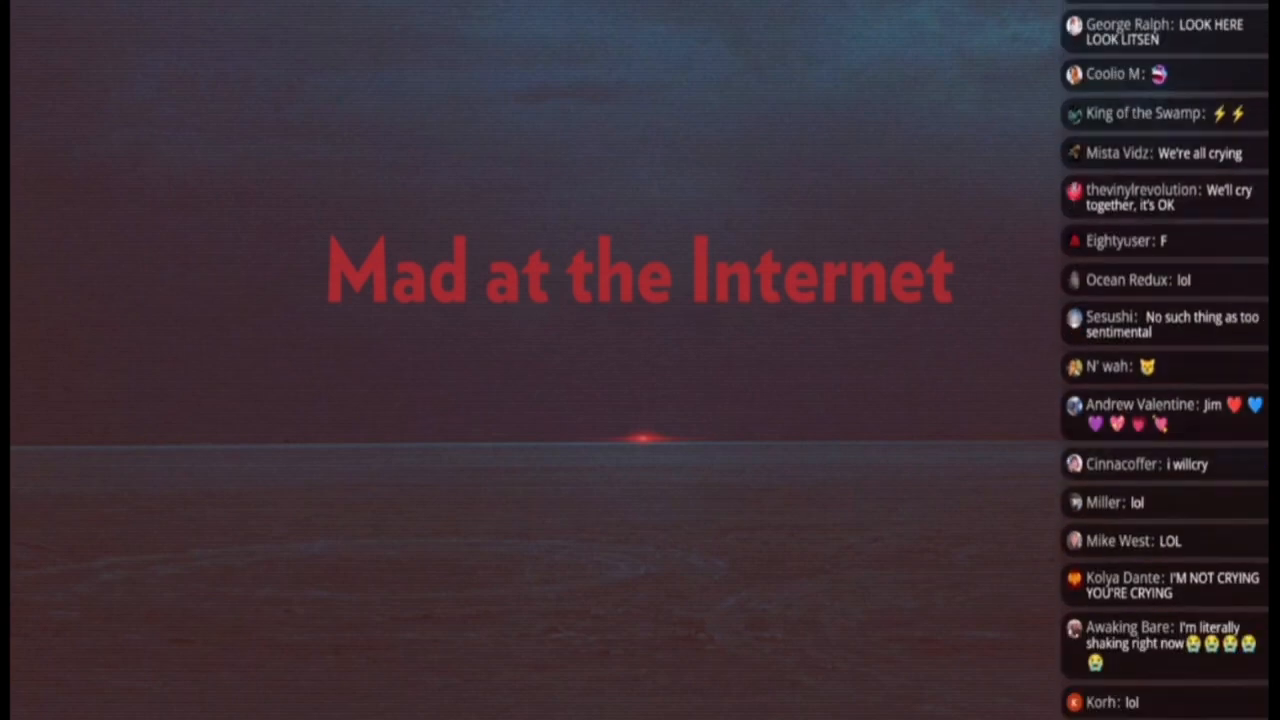
{"action": "scroll", "scroll_direction": "down", "scroll_amount": 3}
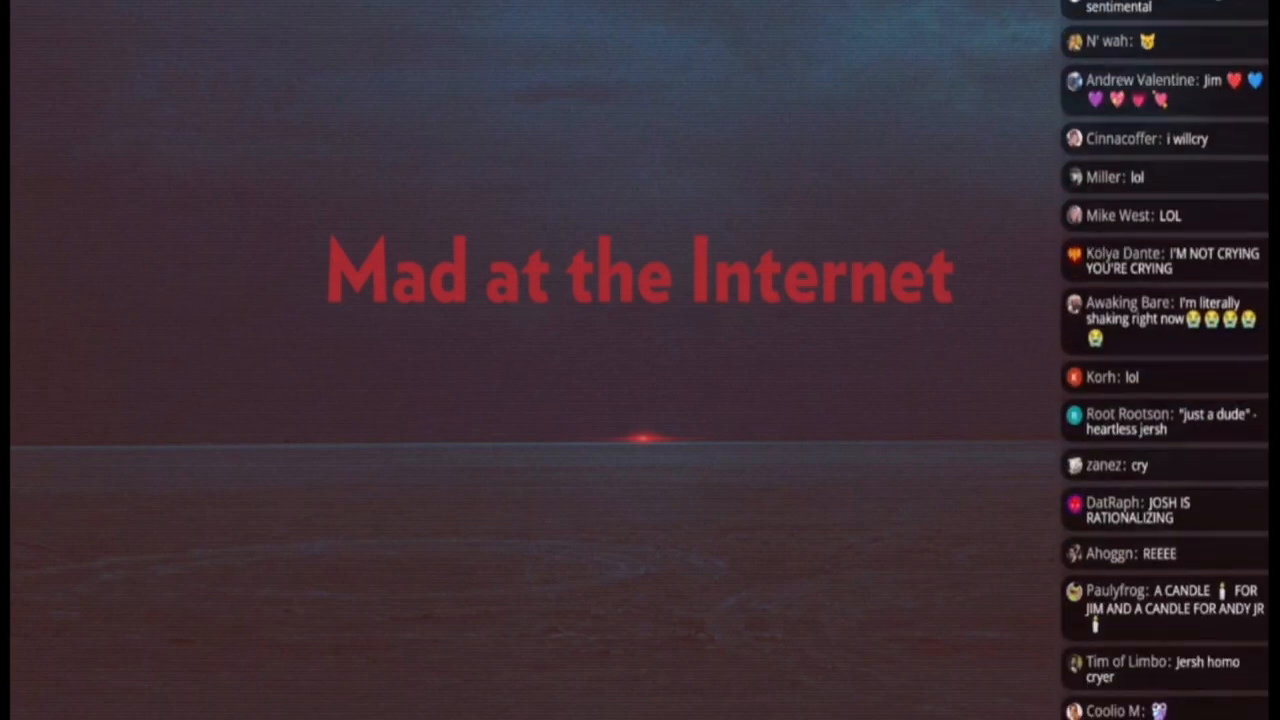
{"action": "scroll", "scroll_direction": "down", "scroll_amount": 3}
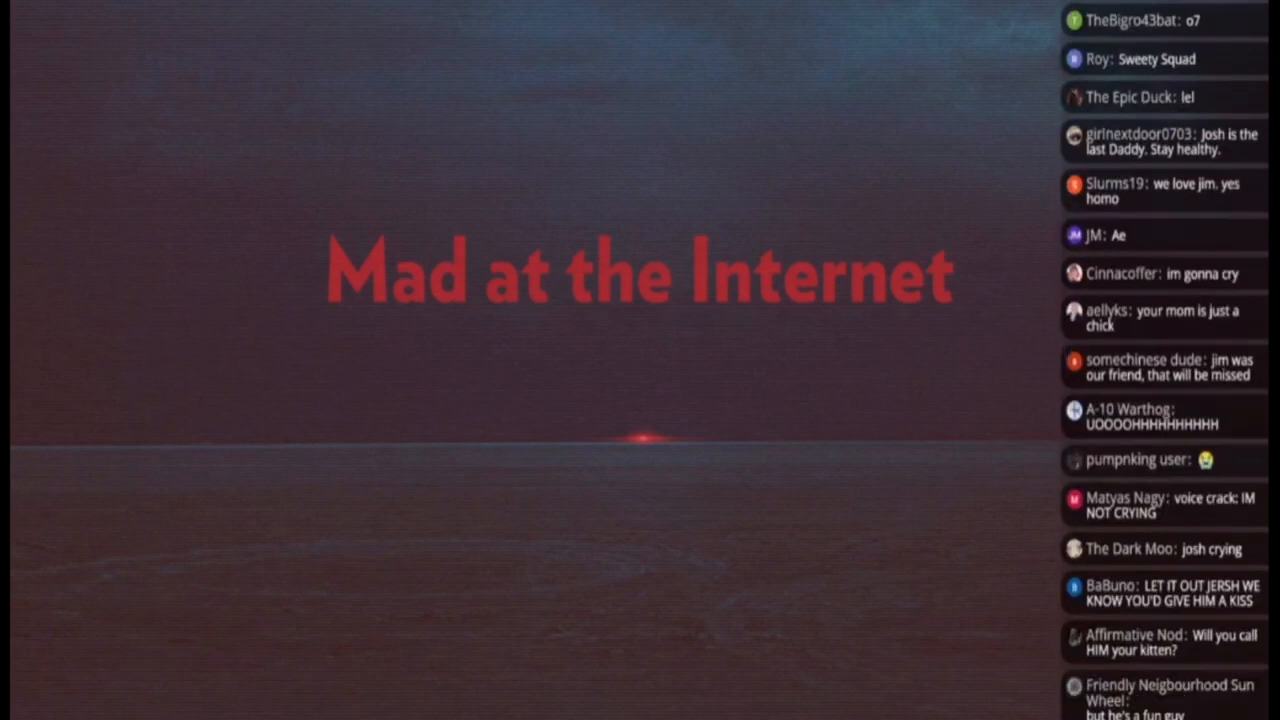
{"action": "scroll", "scroll_direction": "down", "scroll_amount": 3}
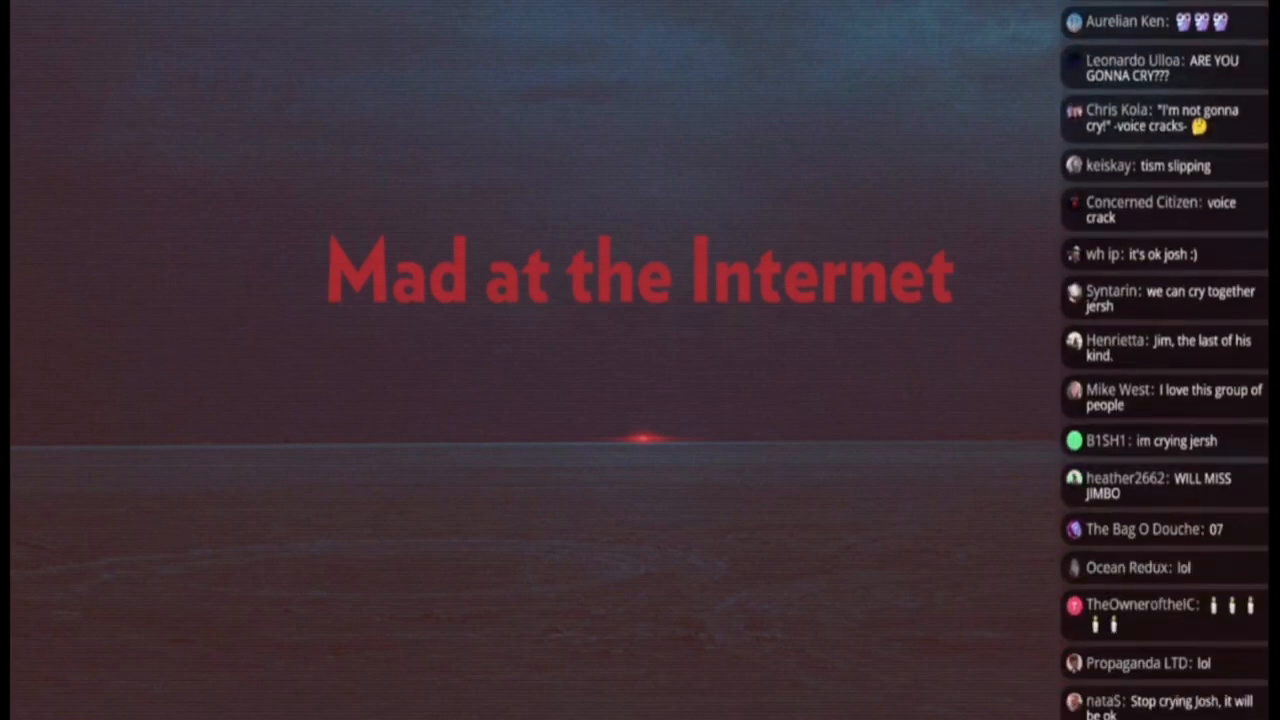
{"action": "scroll", "scroll_direction": "down", "scroll_amount": 3}
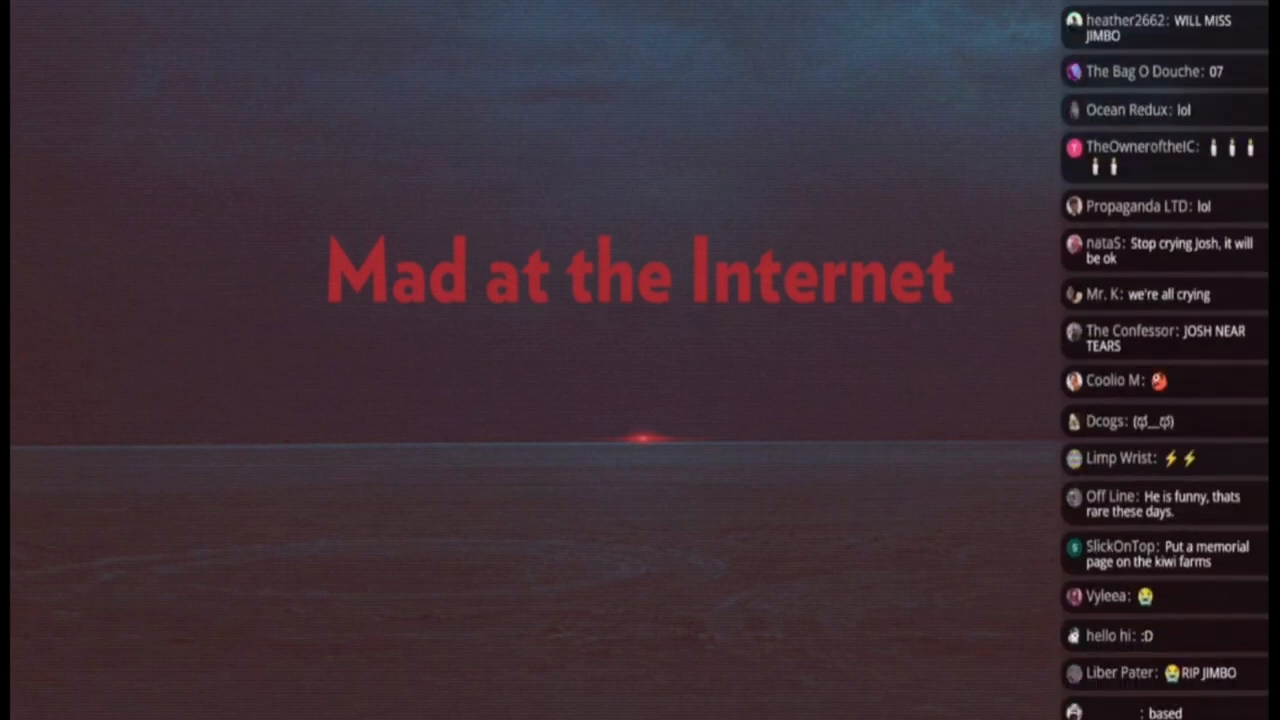
{"action": "scroll", "scroll_direction": "down", "scroll_amount": 3}
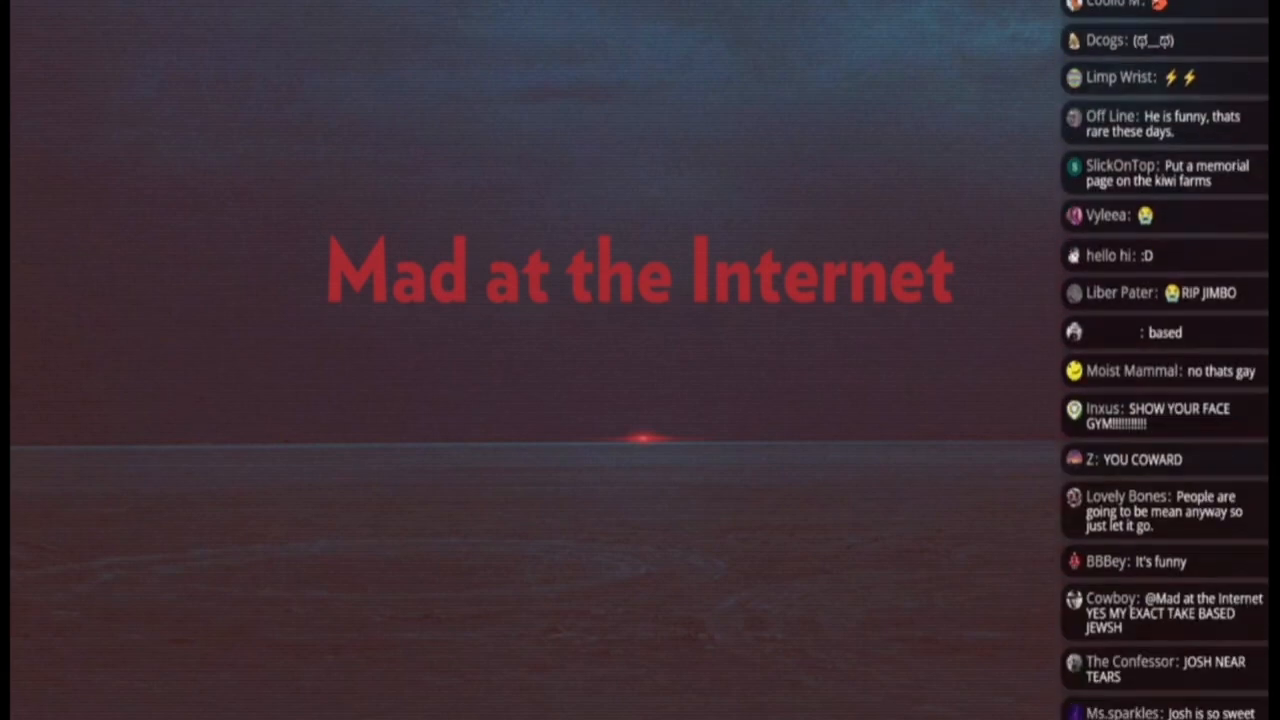
{"action": "scroll", "scroll_direction": "down", "scroll_amount": 3}
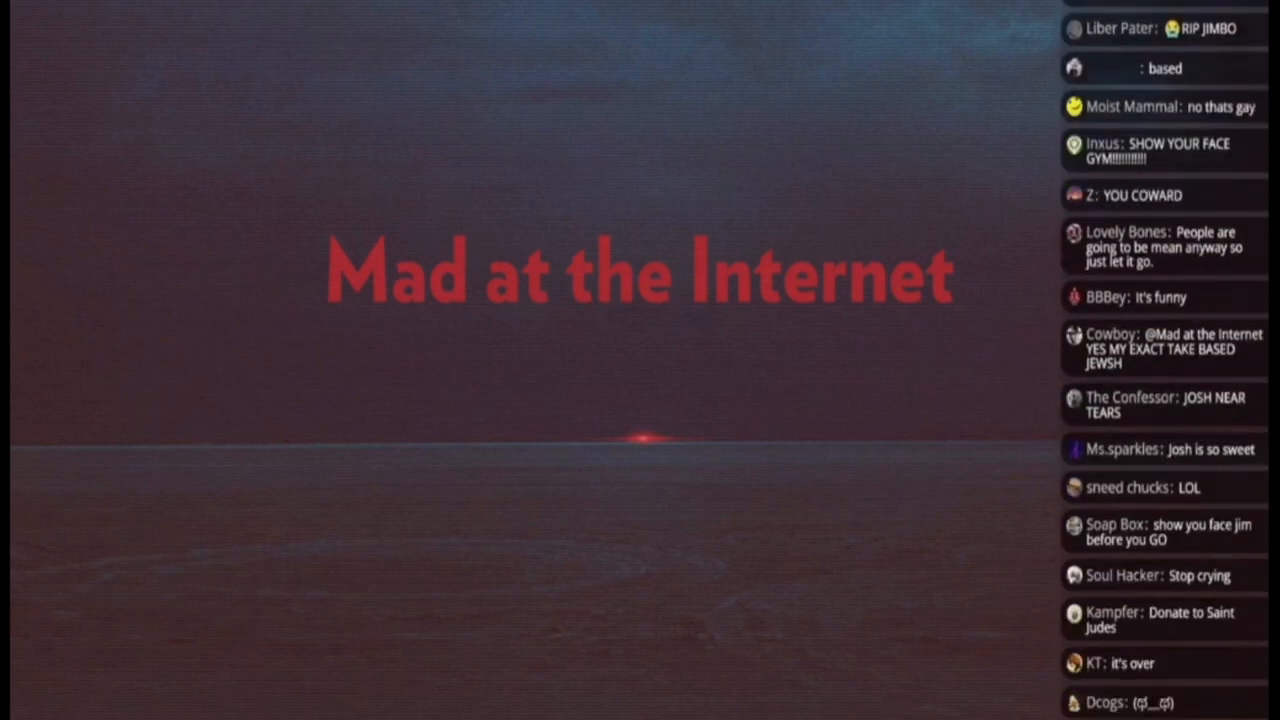
{"action": "scroll", "scroll_direction": "down", "scroll_amount": 3}
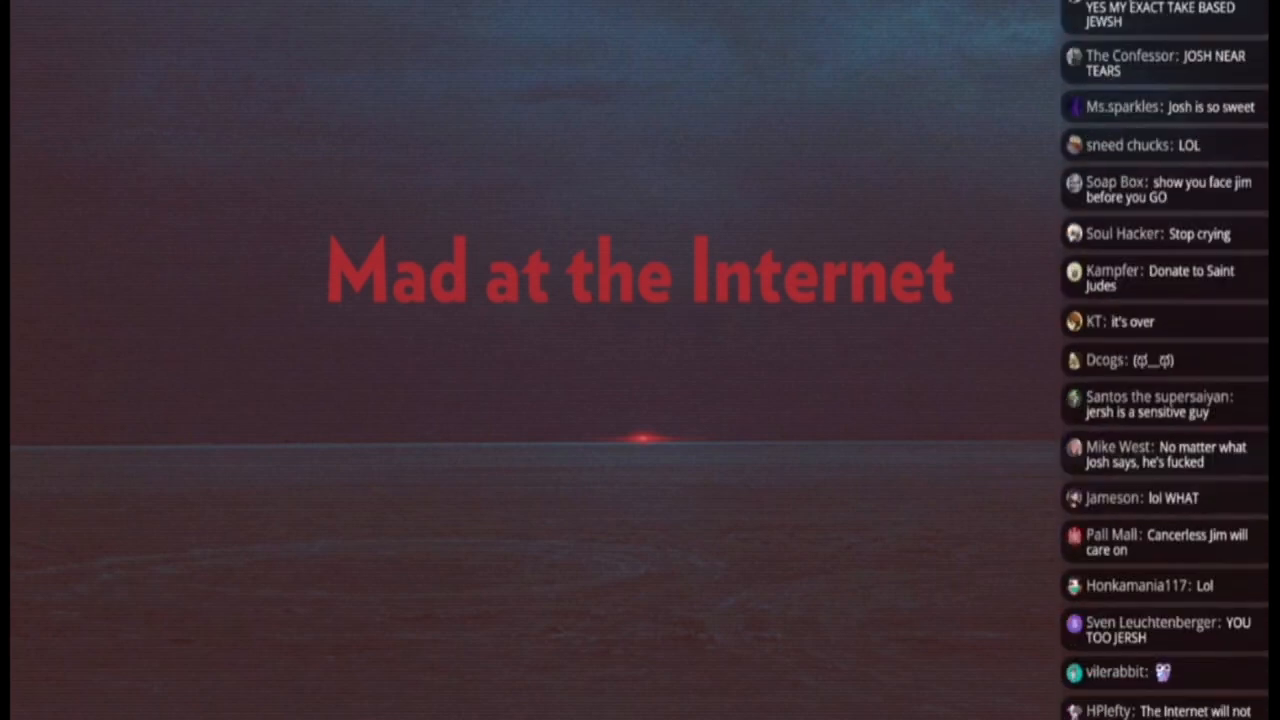
{"action": "scroll", "scroll_direction": "down", "scroll_amount": 3}
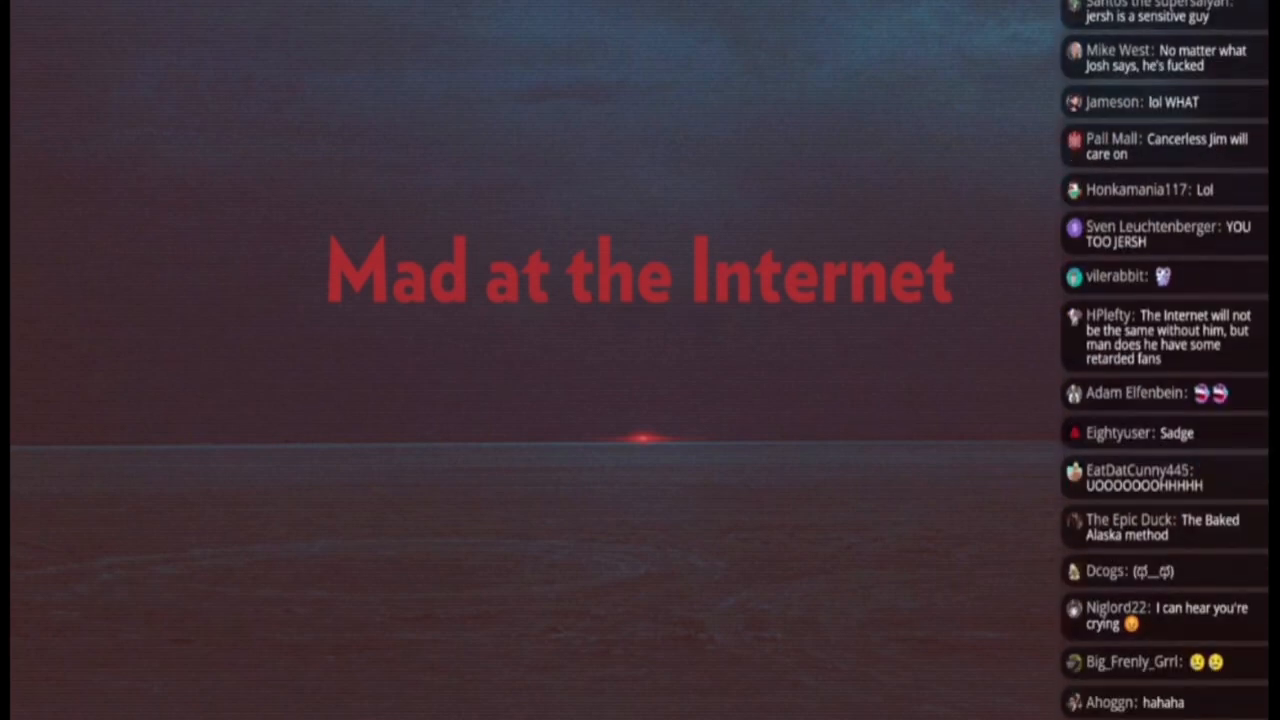
{"action": "scroll", "scroll_direction": "down", "scroll_amount": 3}
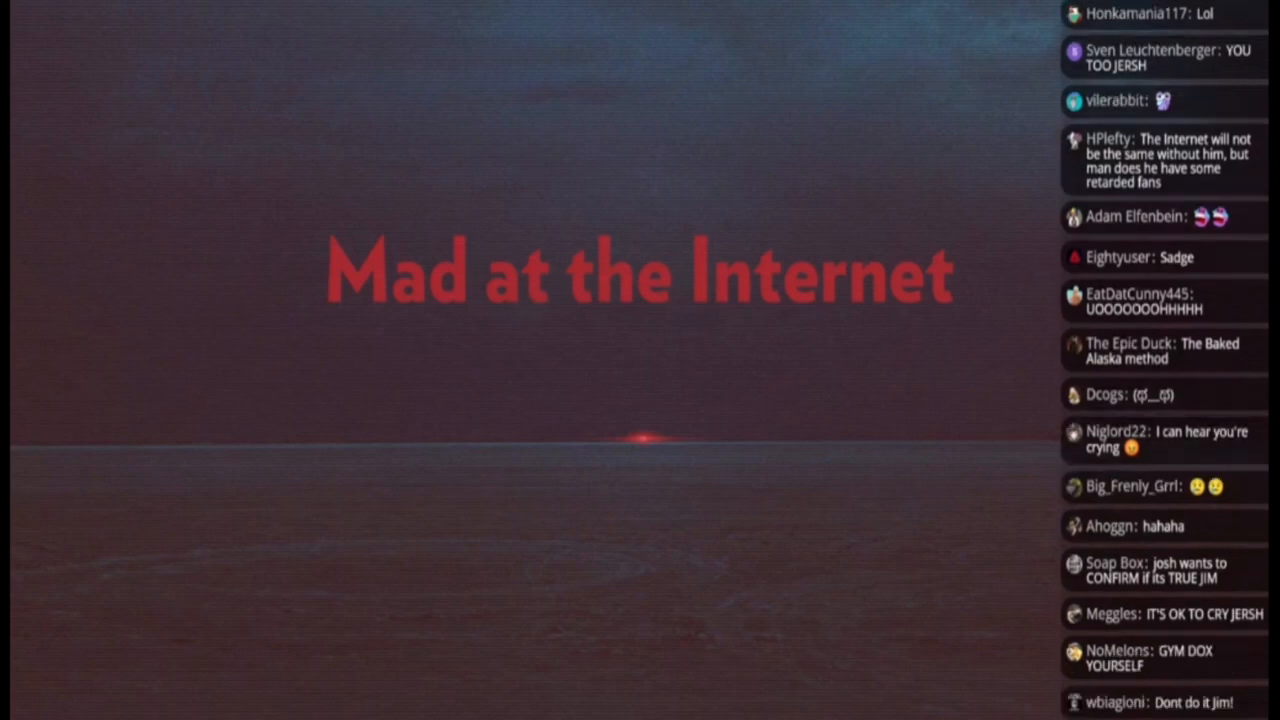
{"action": "scroll", "scroll_direction": "down", "scroll_amount": 3}
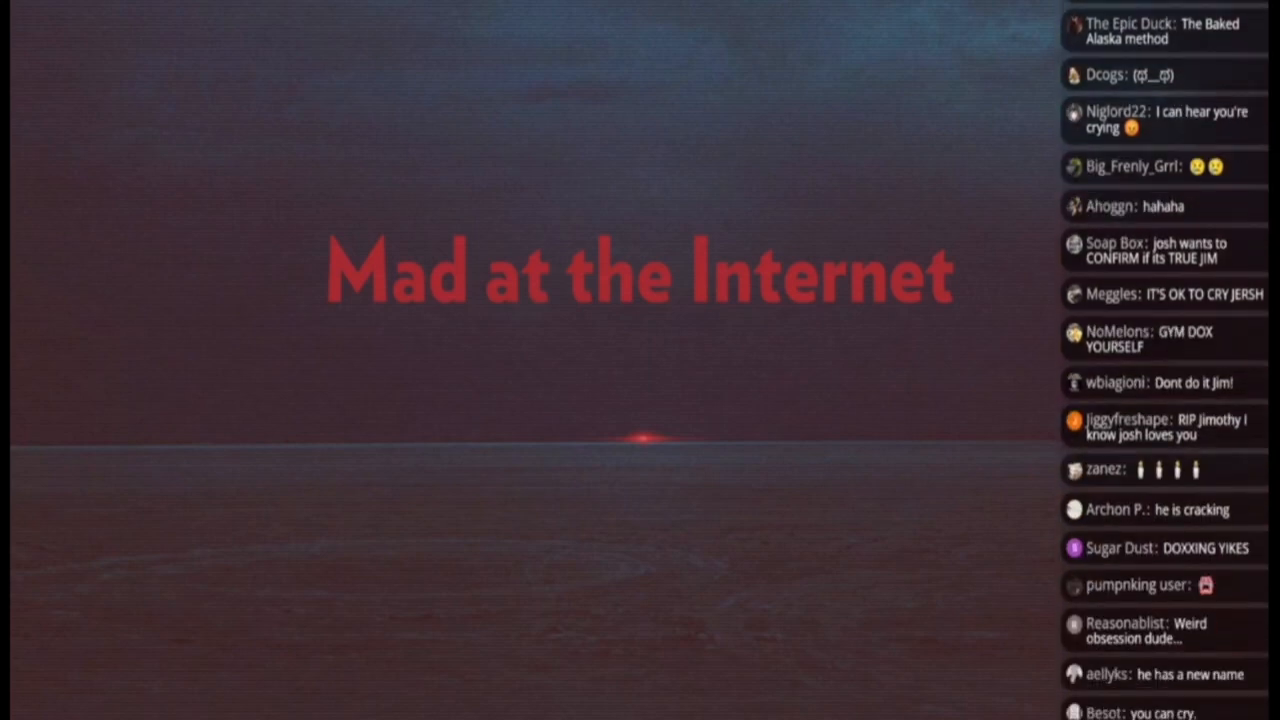
{"action": "scroll", "scroll_direction": "down", "scroll_amount": 3}
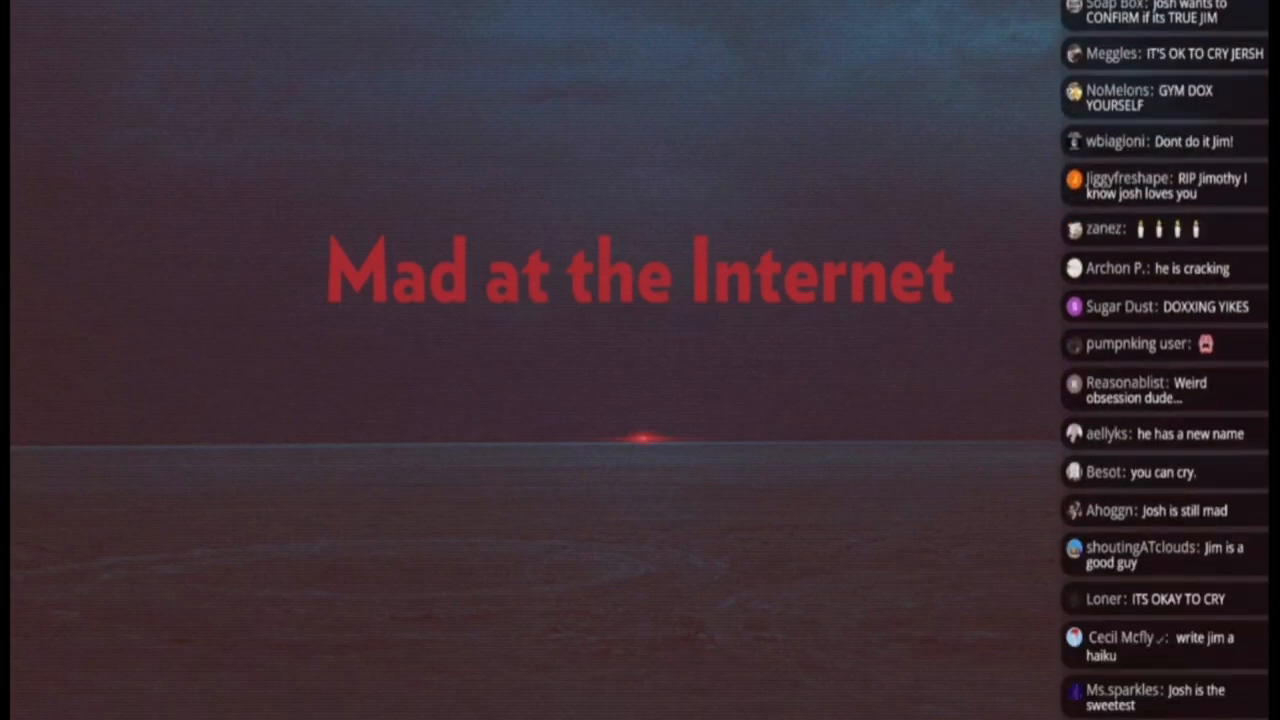
{"action": "scroll", "scroll_direction": "down", "scroll_amount": 3}
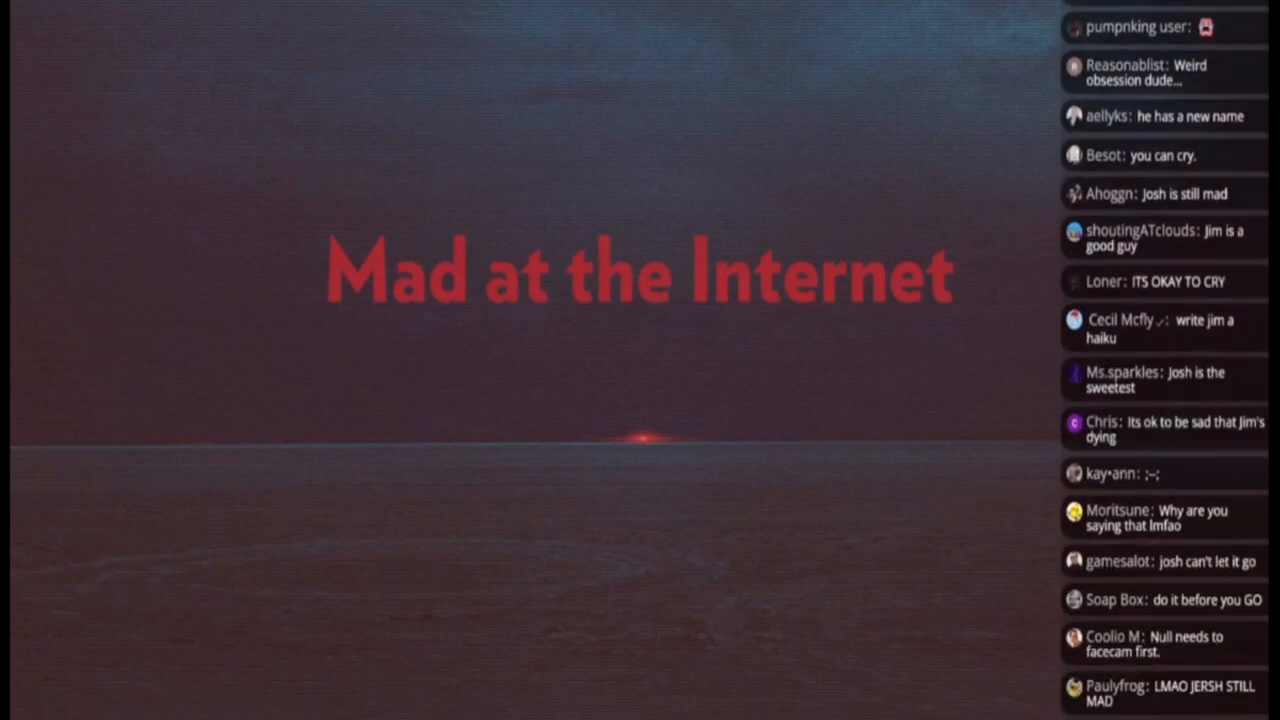
{"action": "scroll", "scroll_direction": "down", "scroll_amount": 3}
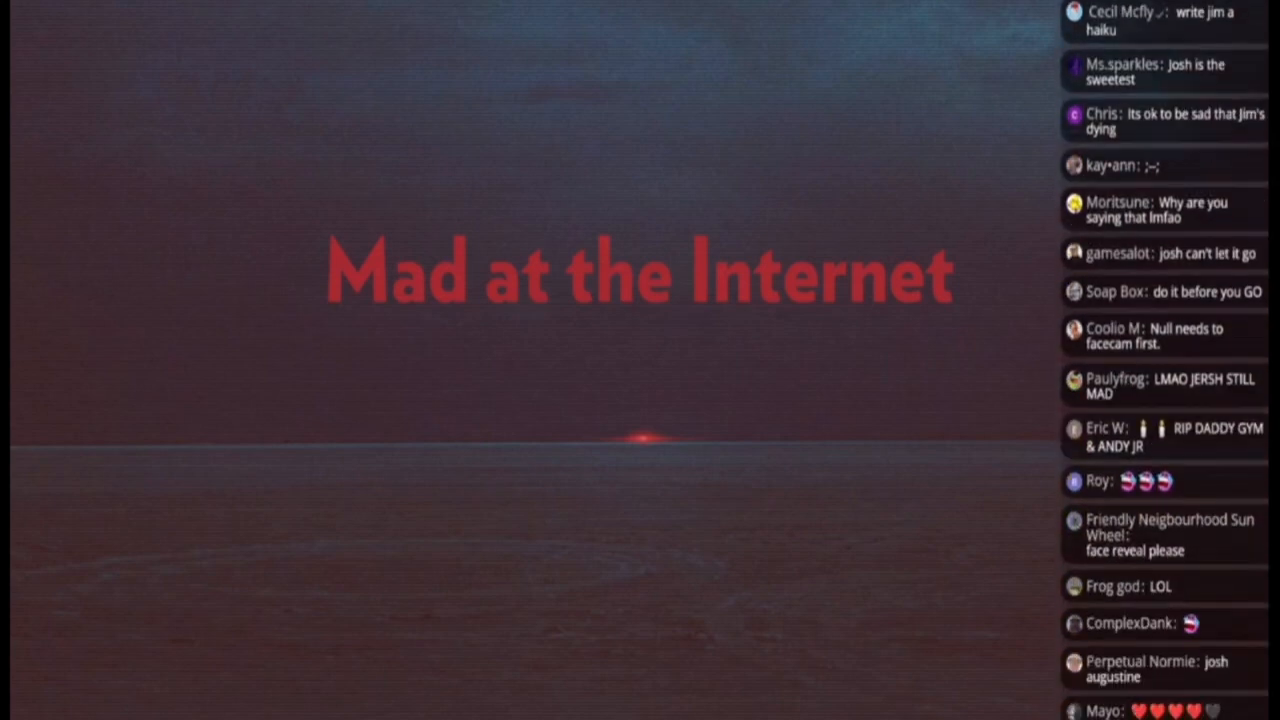
{"action": "scroll", "scroll_direction": "down", "scroll_amount": 3}
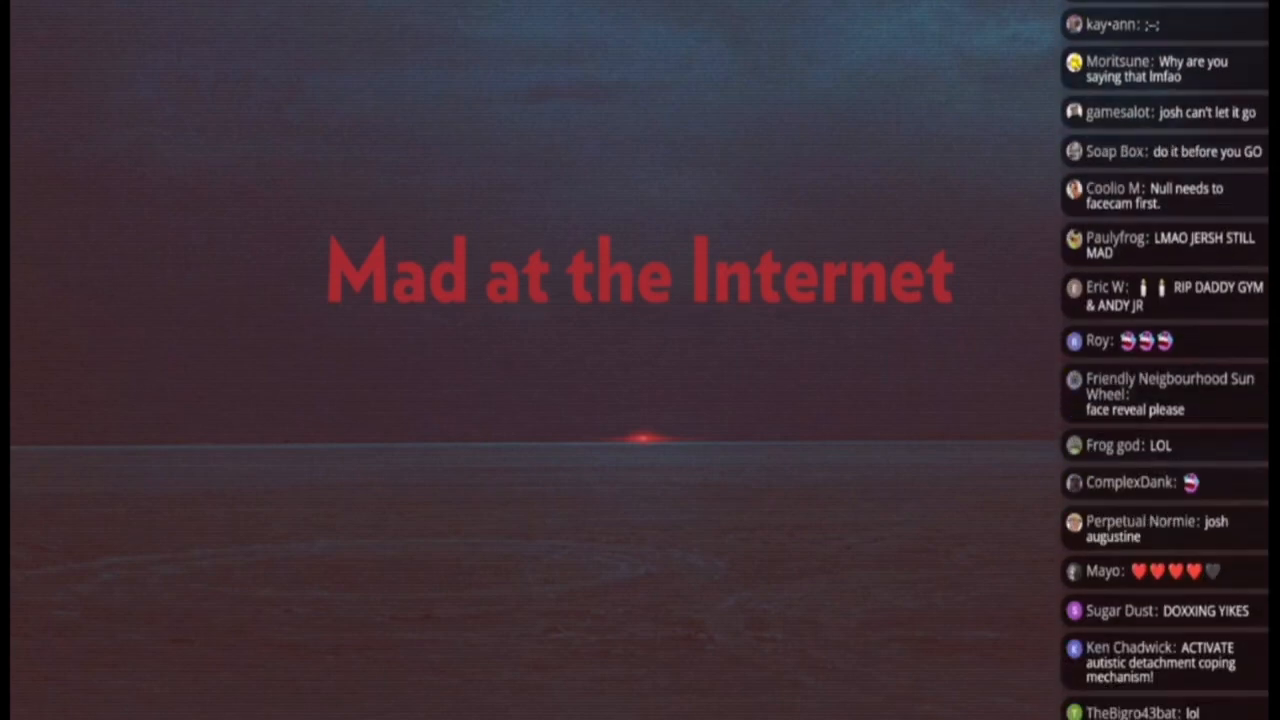
{"action": "scroll", "scroll_direction": "down", "scroll_amount": 3}
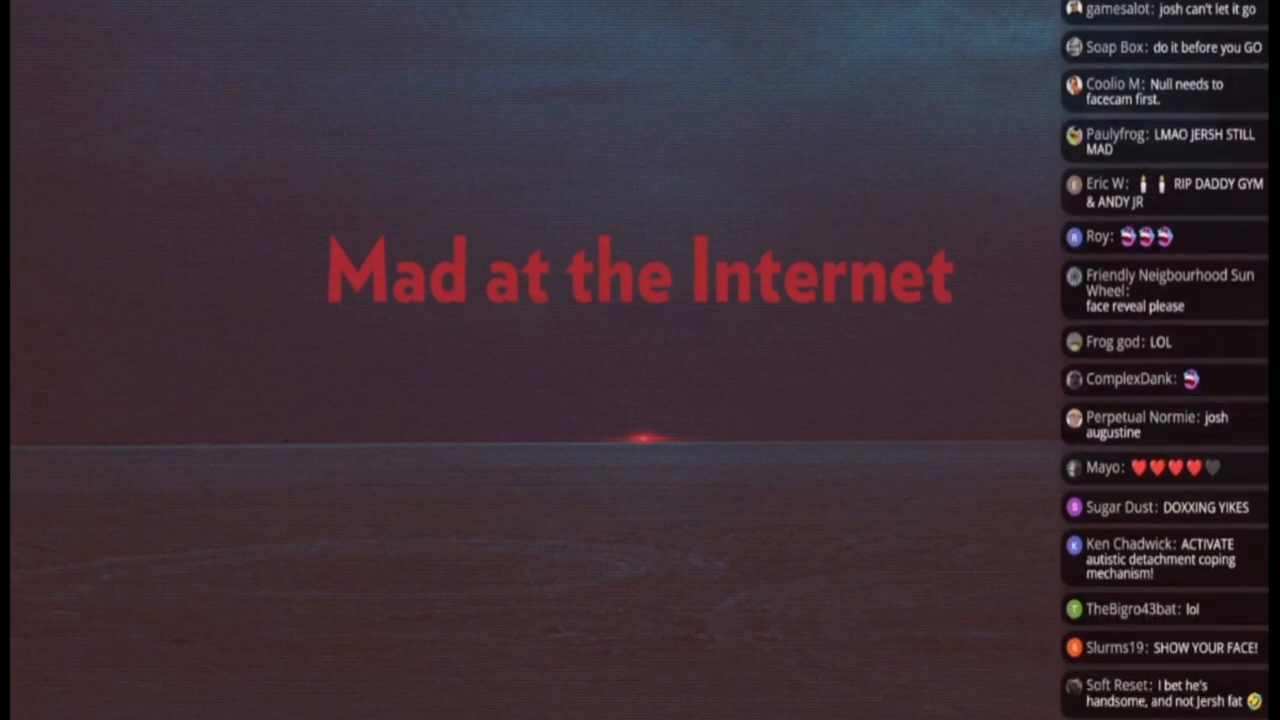
{"action": "scroll", "scroll_direction": "down", "scroll_amount": 3}
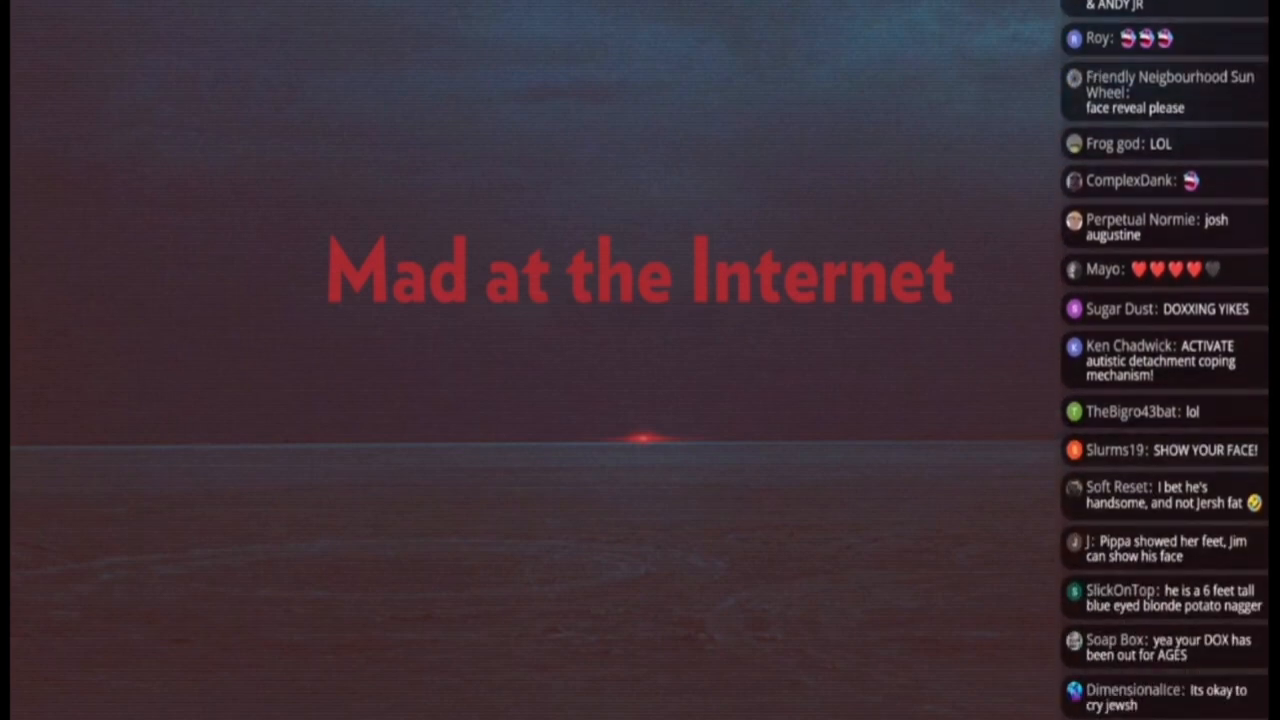
{"action": "scroll", "scroll_direction": "down", "scroll_amount": 3}
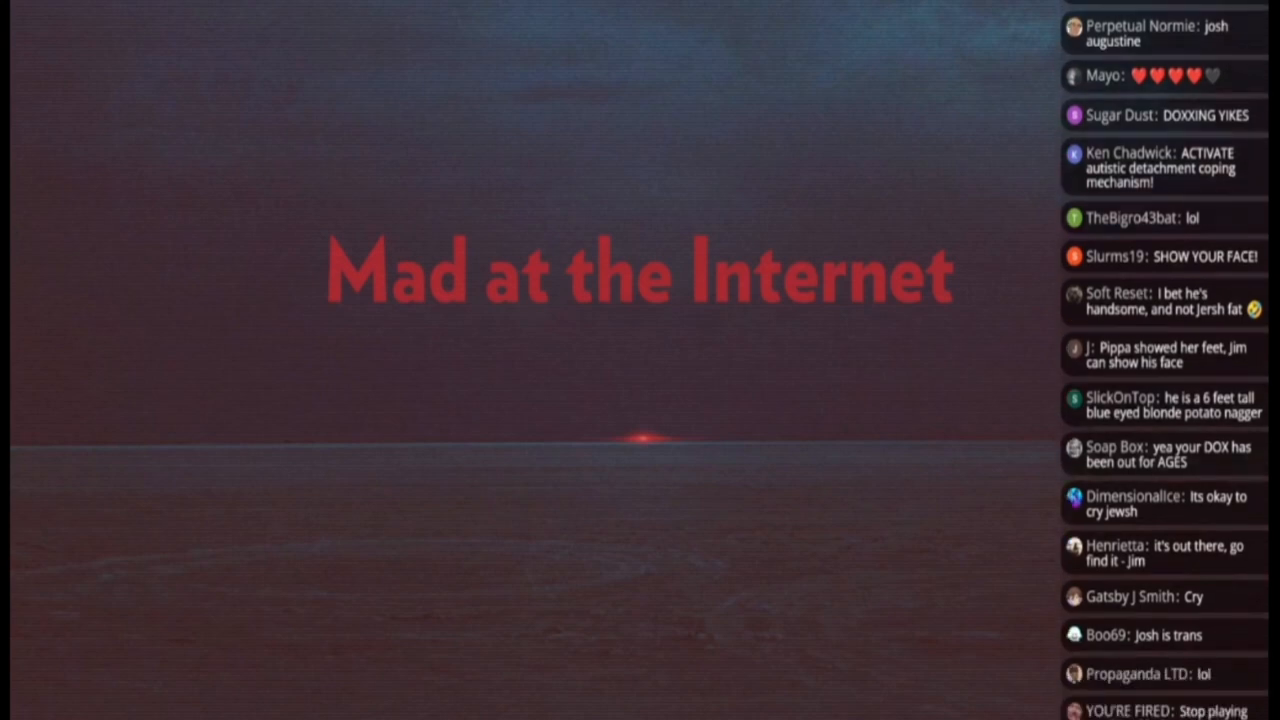
{"action": "scroll", "scroll_direction": "down", "scroll_amount": 3}
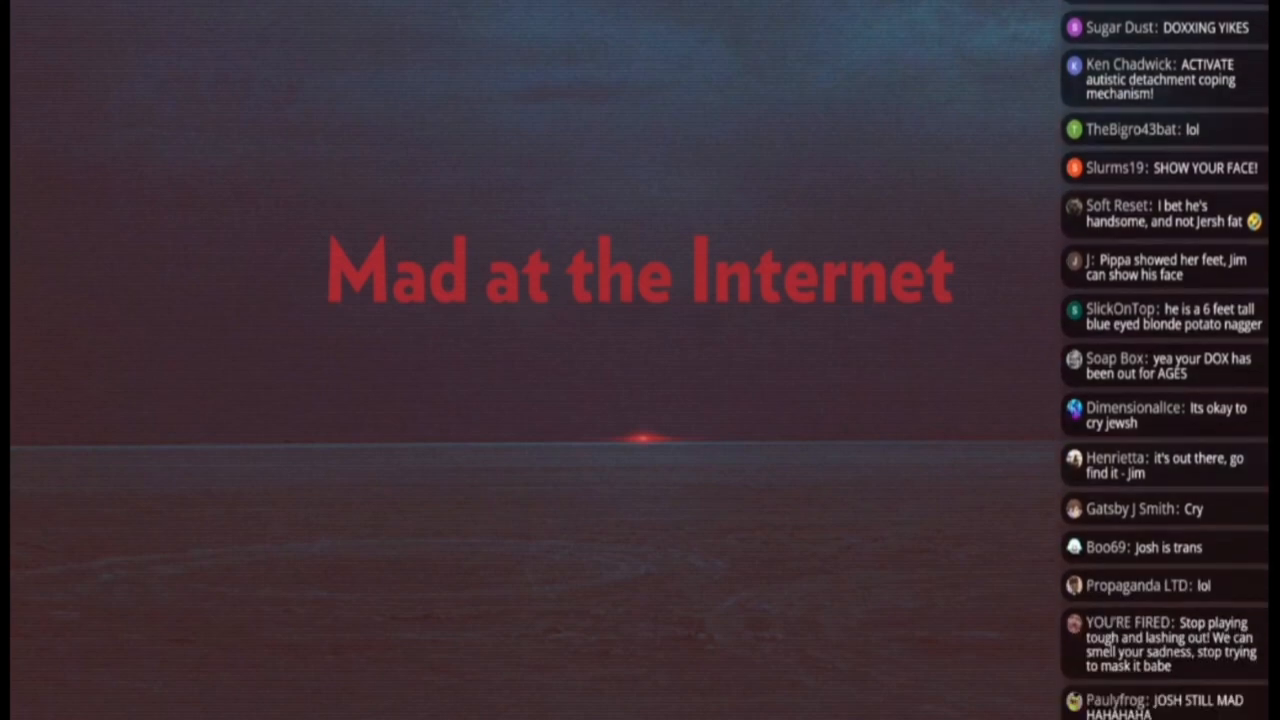
{"action": "scroll", "scroll_direction": "down", "scroll_amount": 3}
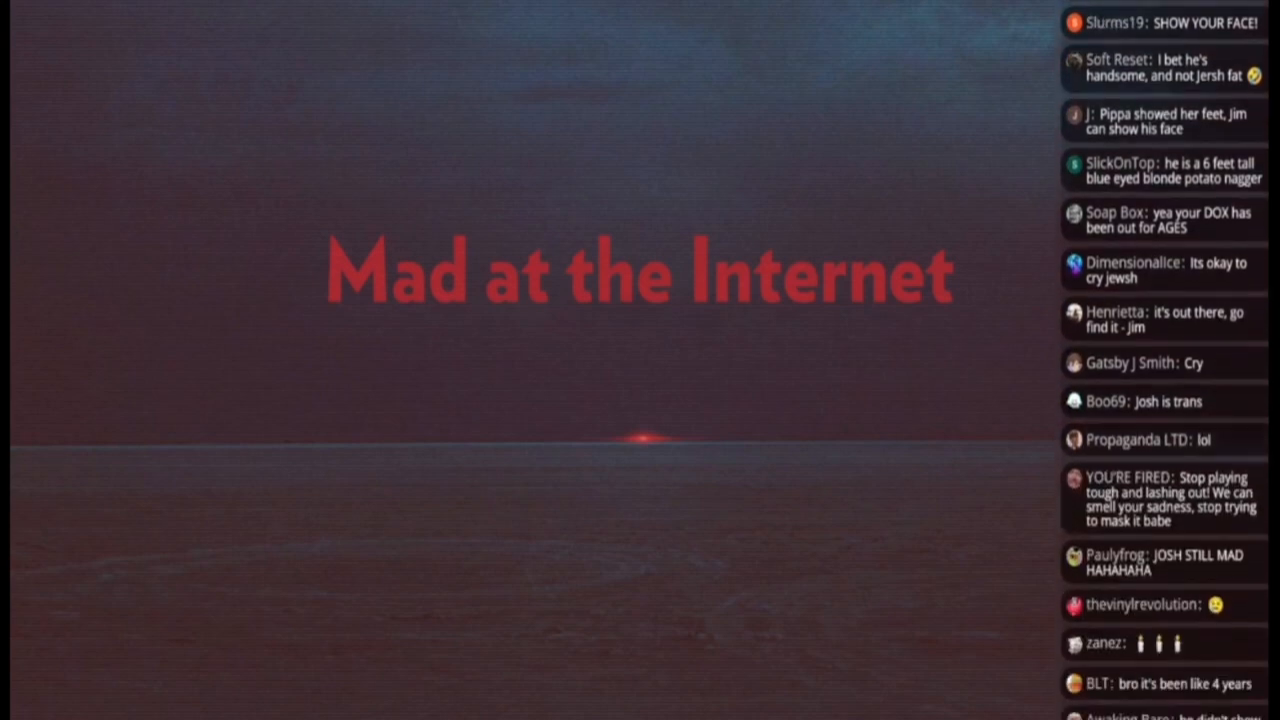
{"action": "scroll", "scroll_direction": "down", "scroll_amount": 3}
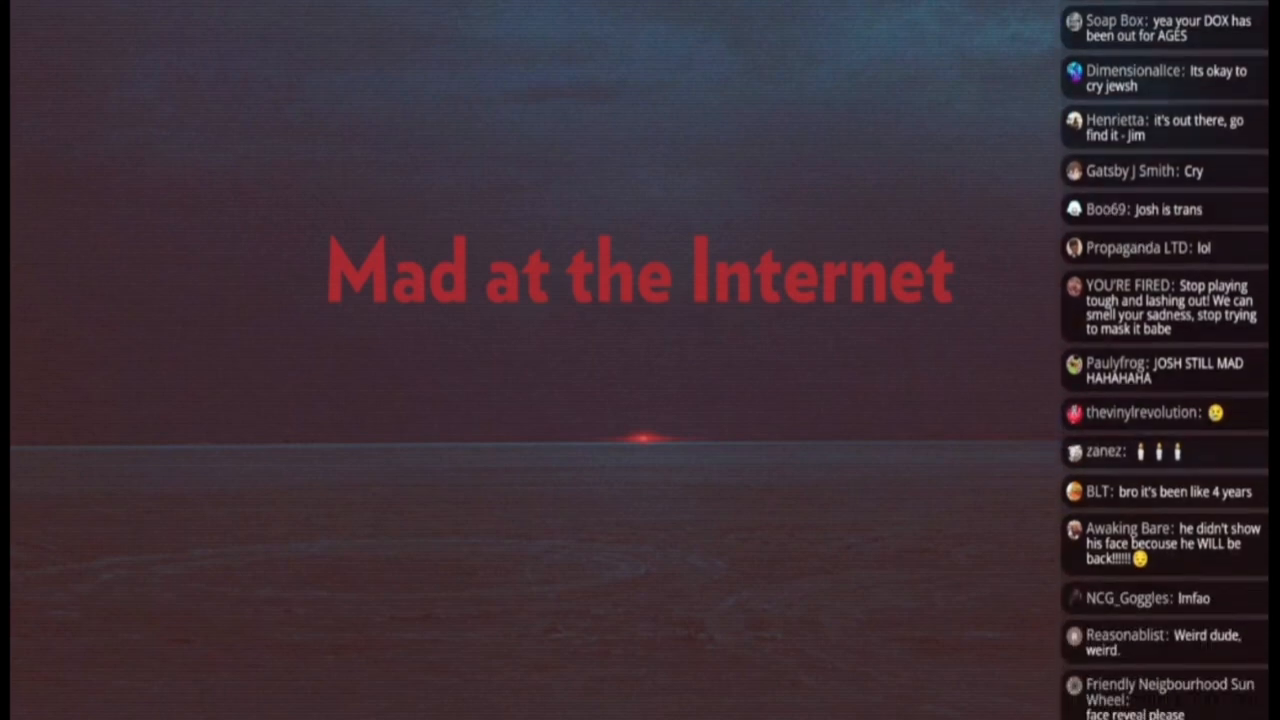
{"action": "scroll", "scroll_direction": "down", "scroll_amount": 3}
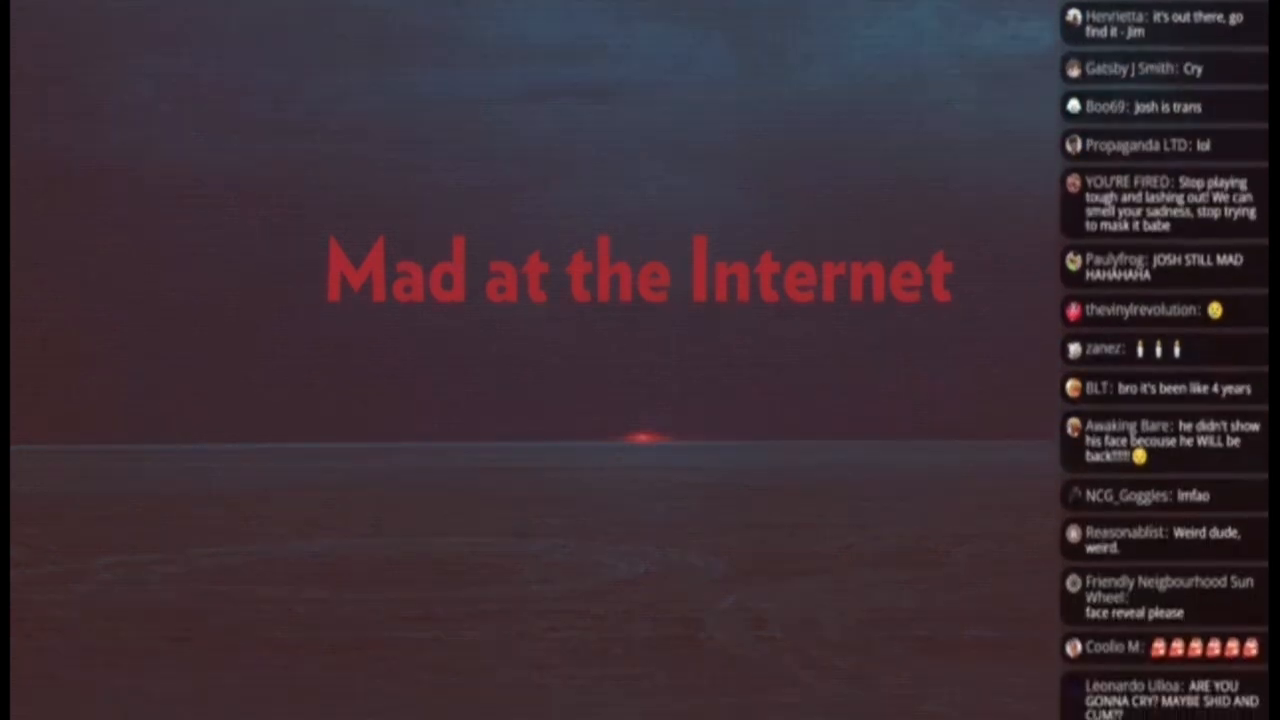
{"action": "scroll", "scroll_direction": "down", "scroll_amount": 3}
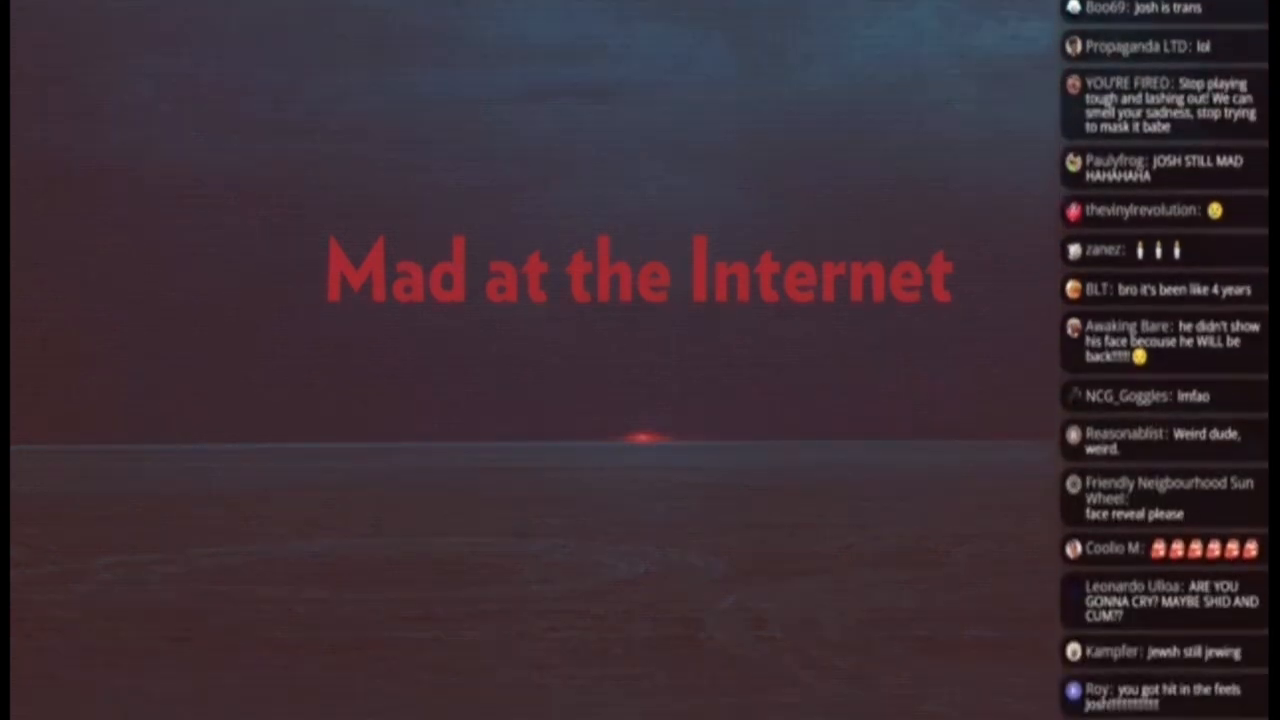
{"action": "scroll", "scroll_direction": "down", "scroll_amount": 3}
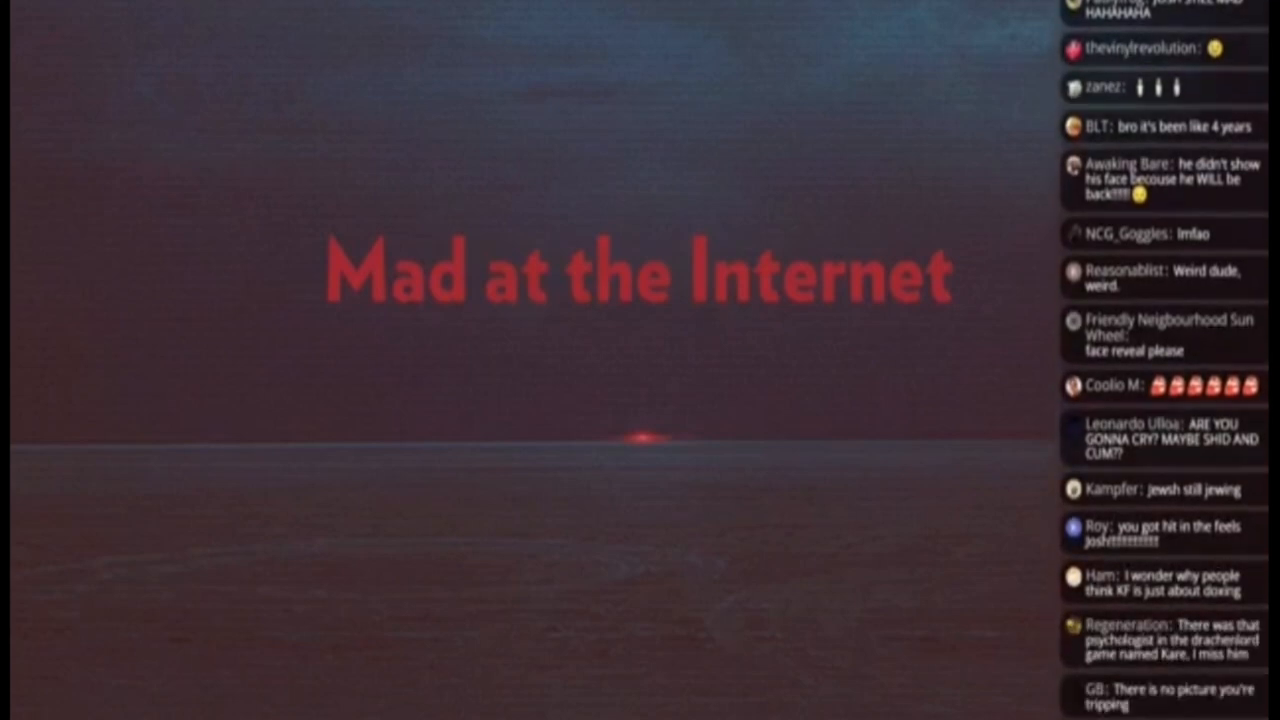
{"action": "scroll", "scroll_direction": "down", "scroll_amount": 3}
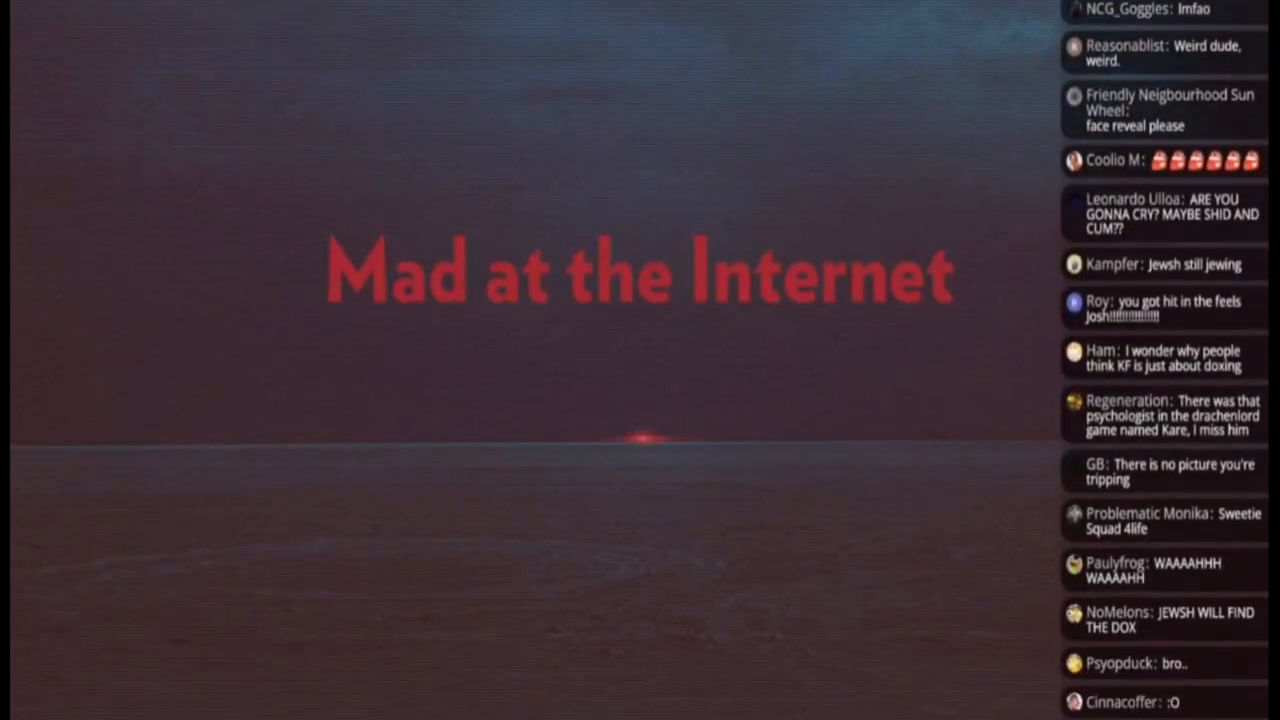
{"action": "scroll", "scroll_direction": "down", "scroll_amount": 3}
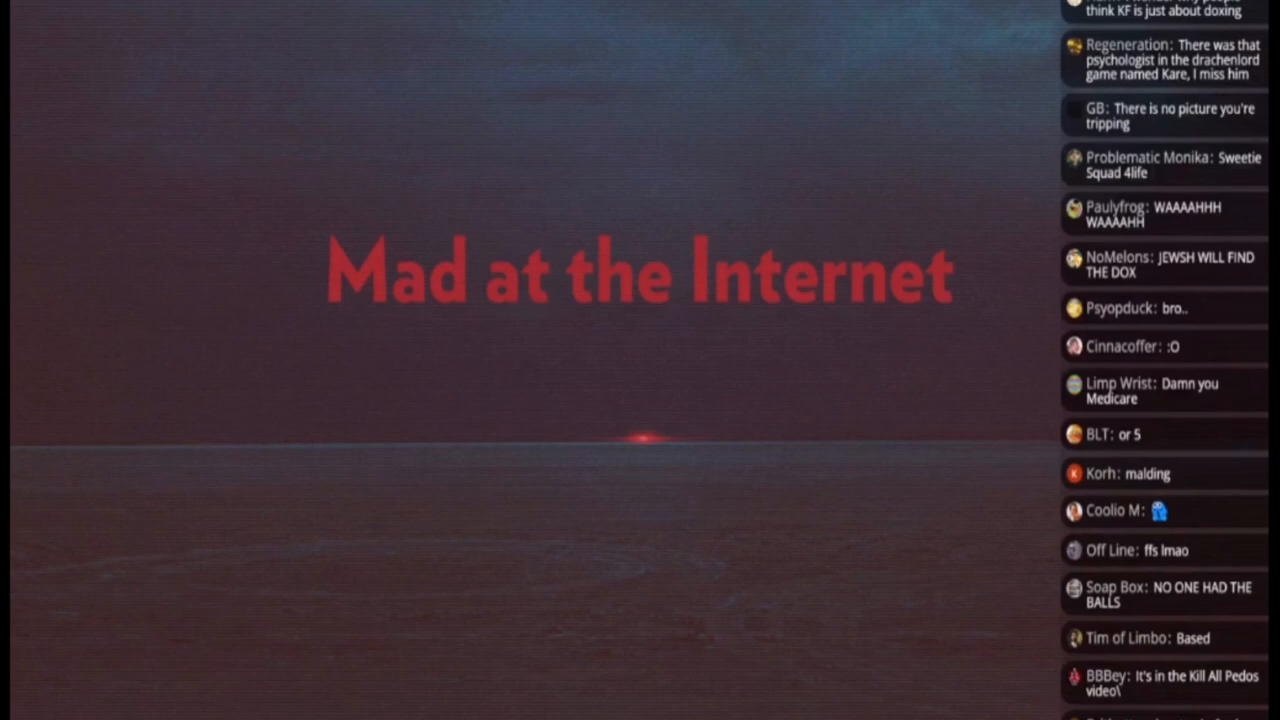
{"action": "scroll", "scroll_direction": "down", "scroll_amount": 3}
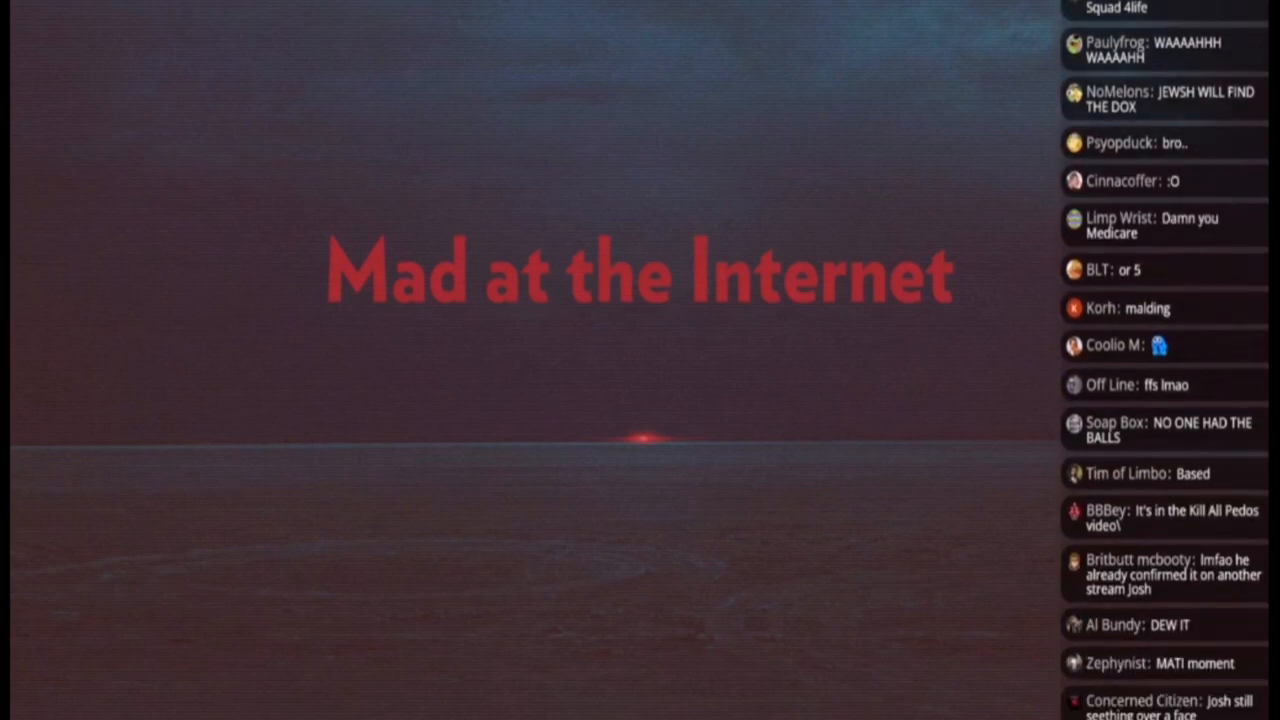
{"action": "scroll", "scroll_direction": "down", "scroll_amount": 3}
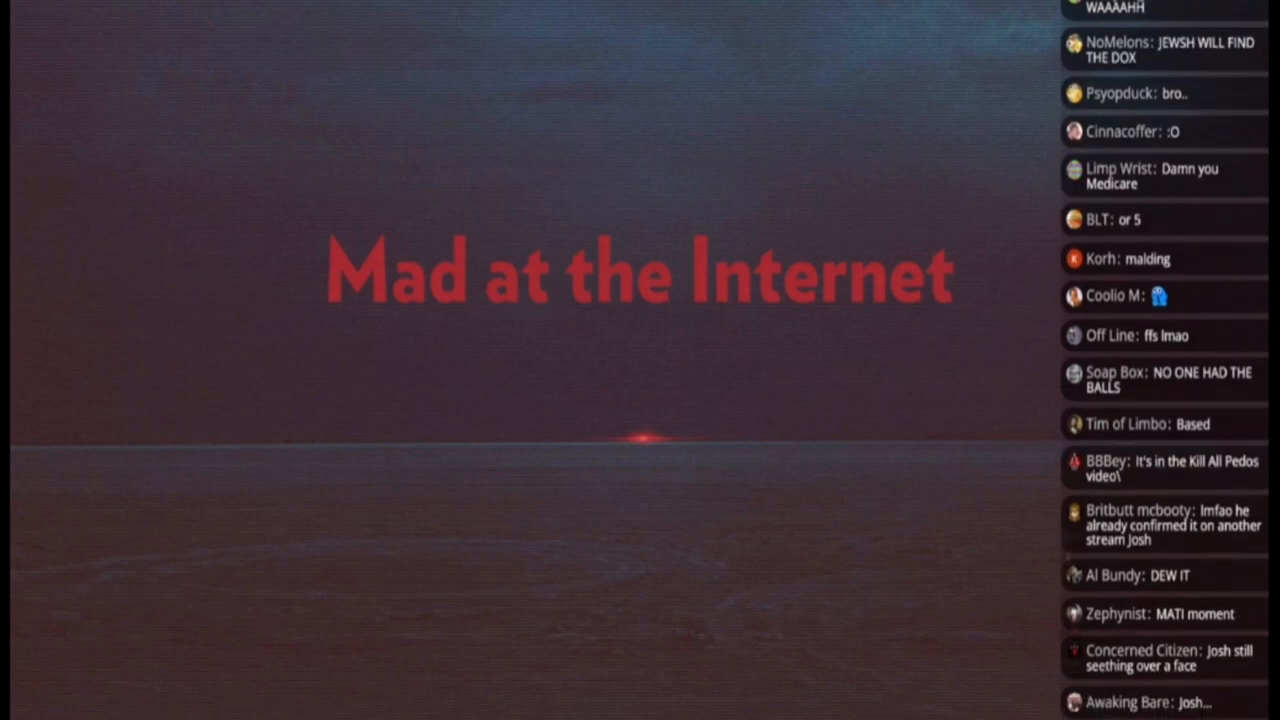
{"action": "scroll", "scroll_direction": "down", "scroll_amount": 3}
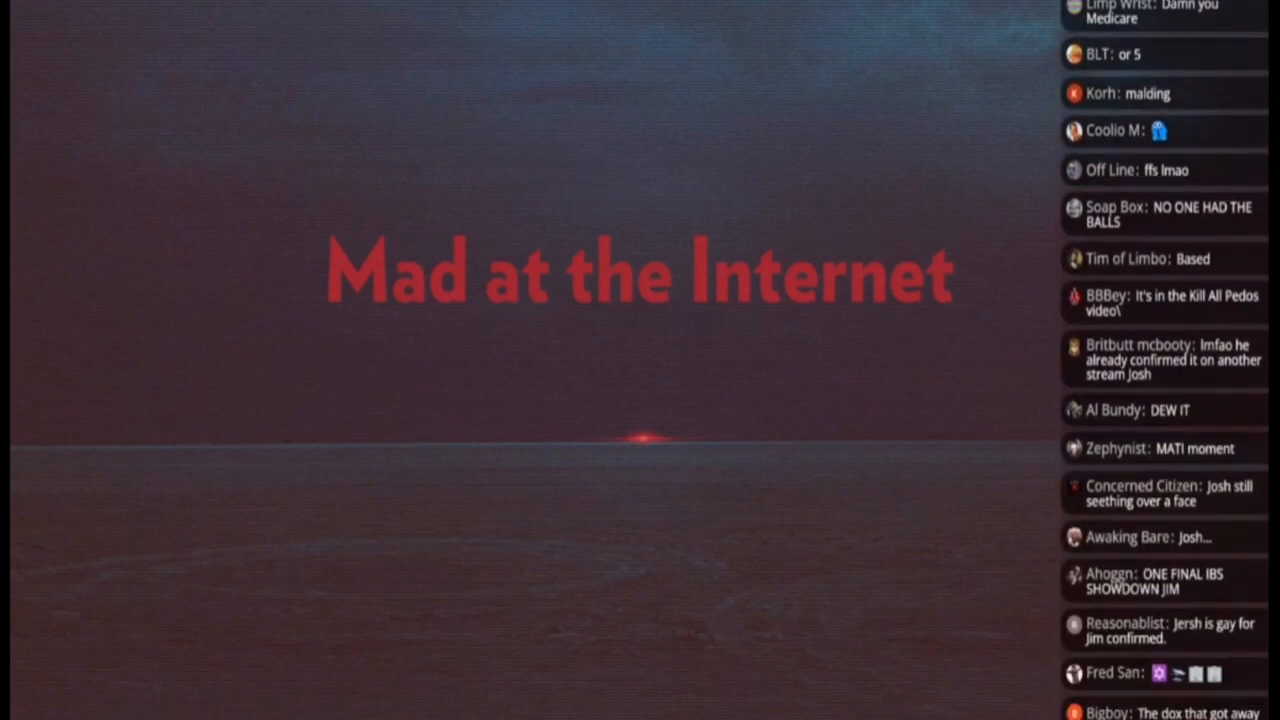
{"action": "scroll", "scroll_direction": "down", "scroll_amount": 3}
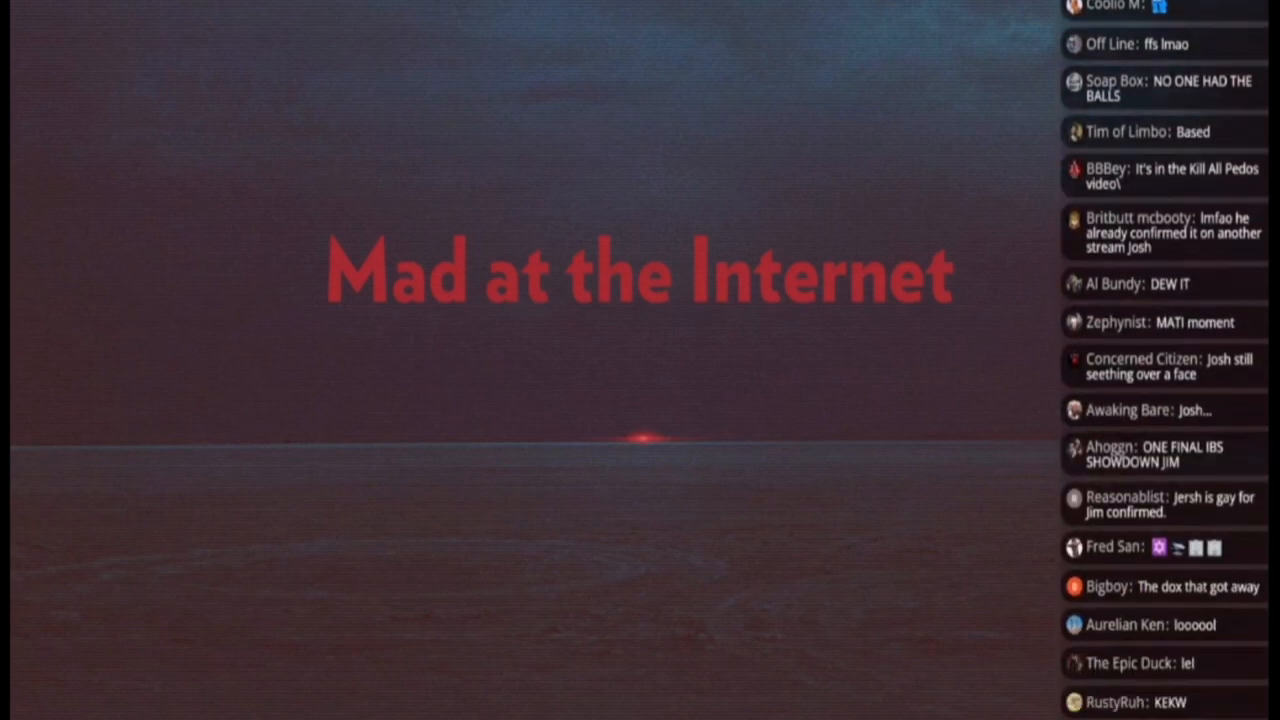
{"action": "scroll", "scroll_direction": "down", "scroll_amount": 3}
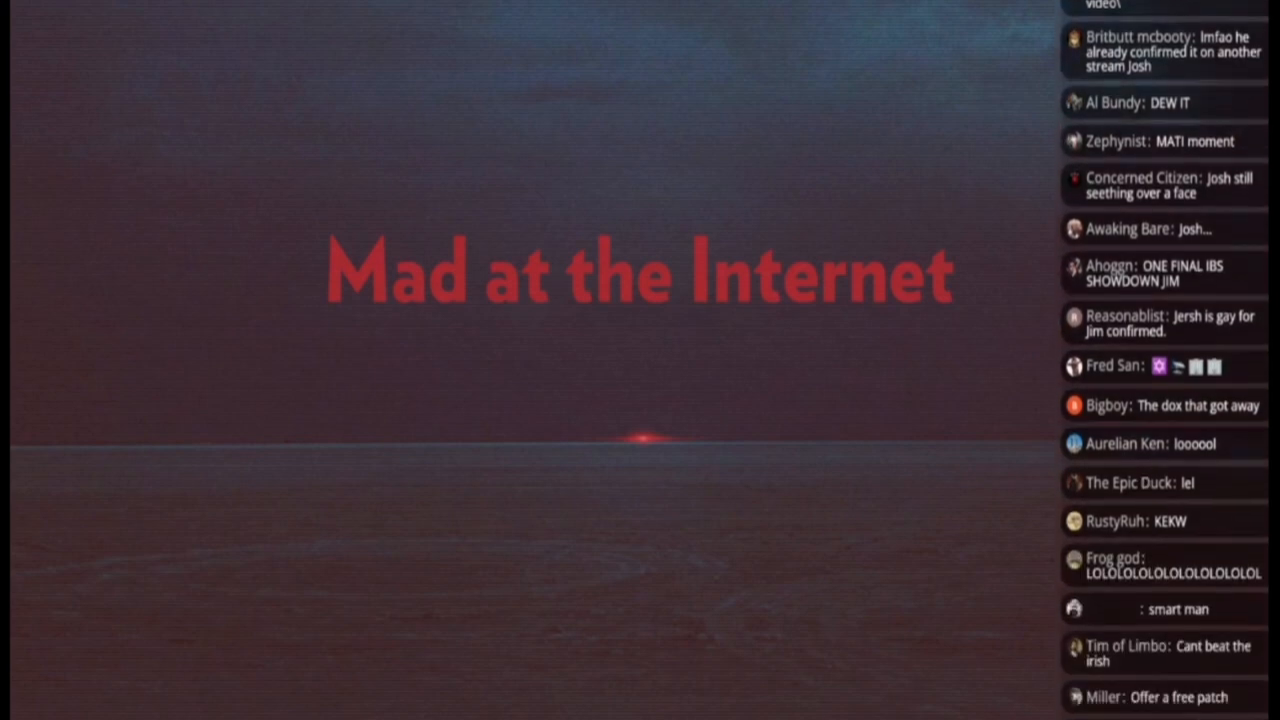
{"action": "scroll", "scroll_direction": "down", "scroll_amount": 3}
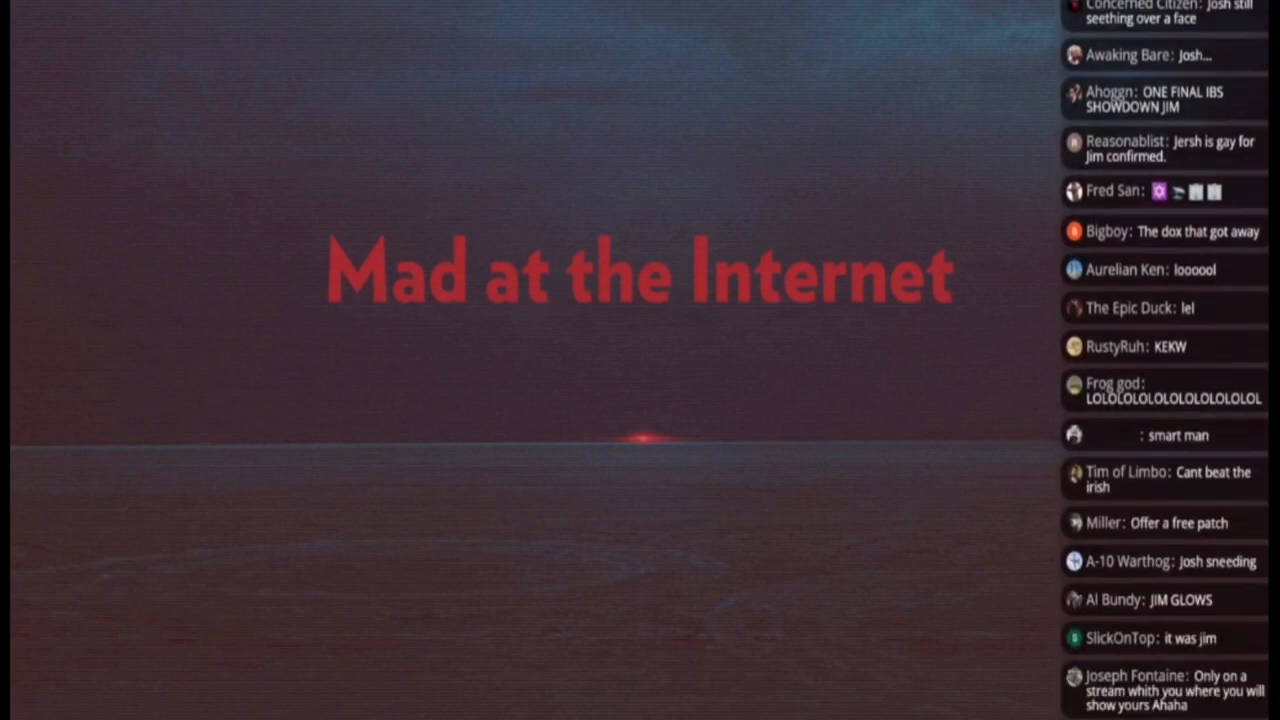
{"action": "scroll", "scroll_direction": "down", "scroll_amount": 3}
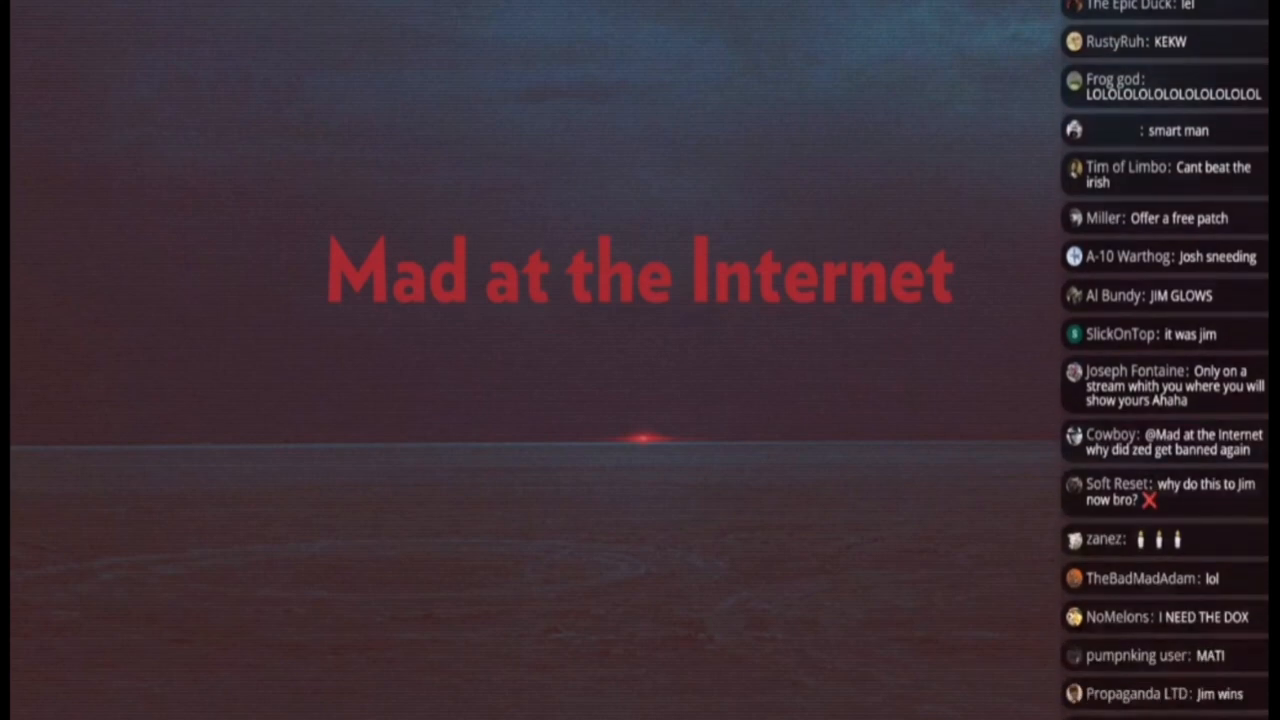
{"action": "scroll", "scroll_direction": "down", "scroll_amount": 3}
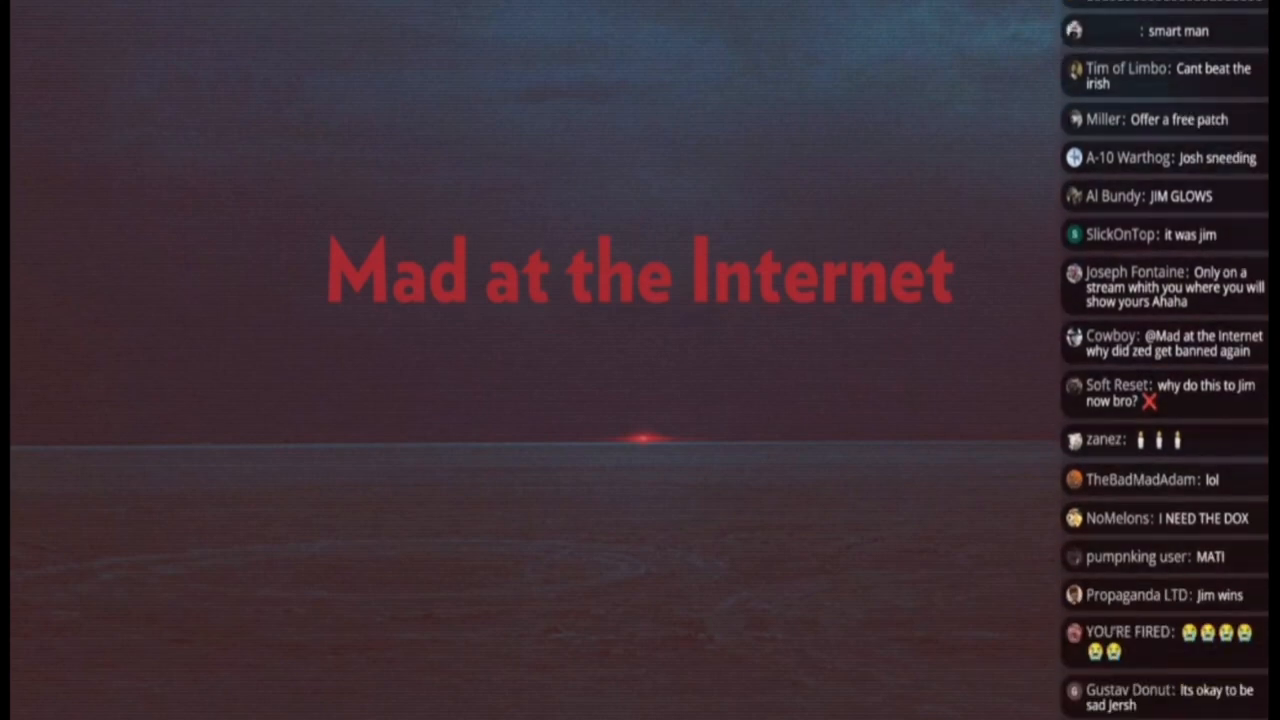
{"action": "scroll", "scroll_direction": "down", "scroll_amount": 3}
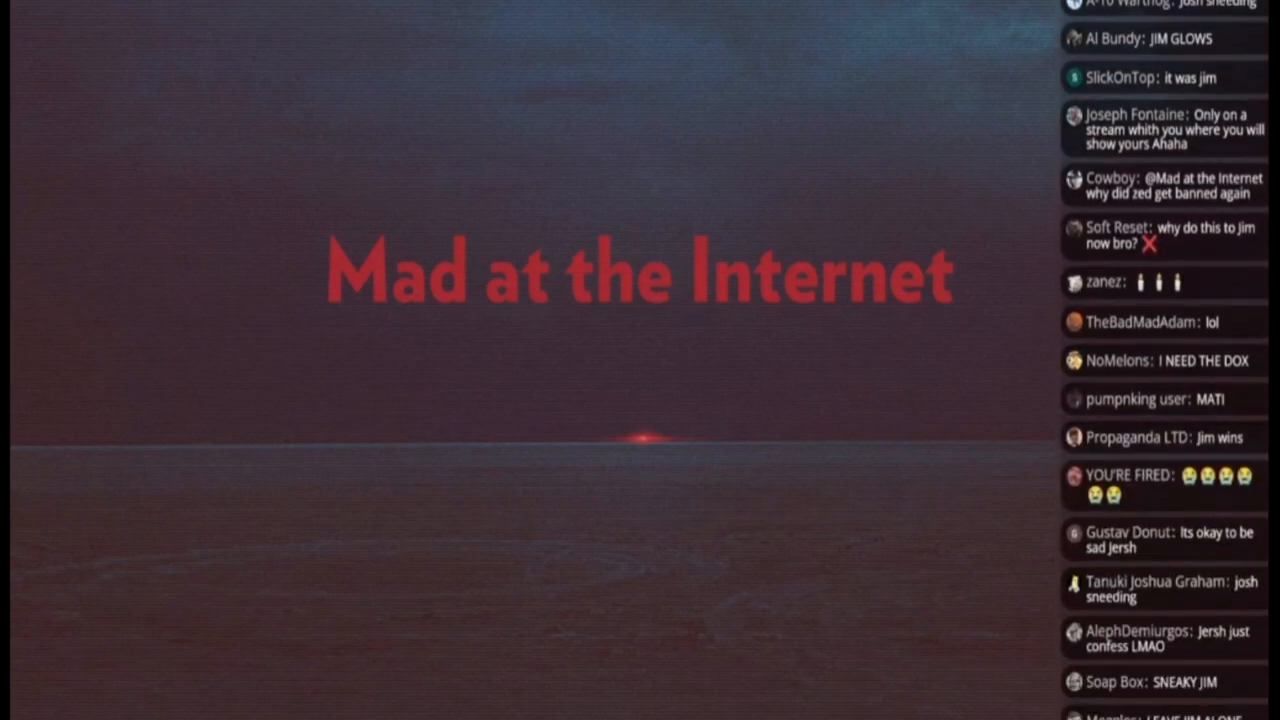
{"action": "scroll", "scroll_direction": "down", "scroll_amount": 3}
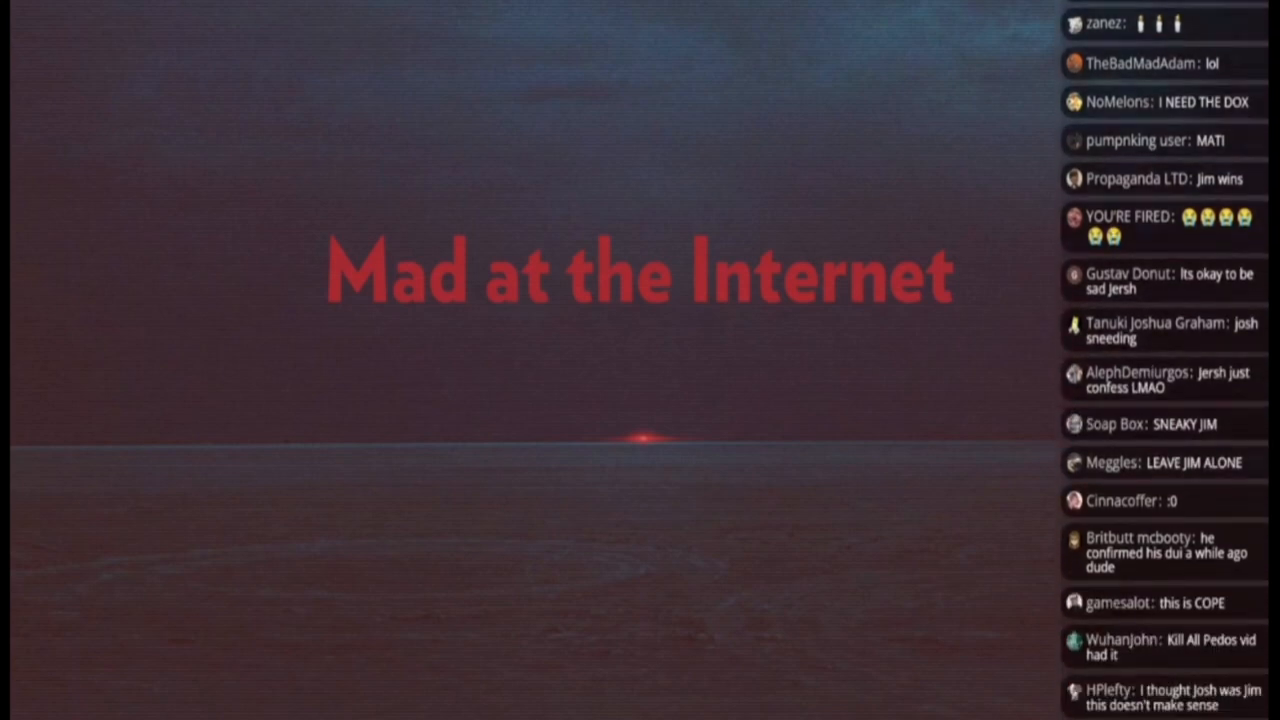
{"action": "scroll", "scroll_direction": "down", "scroll_amount": 3}
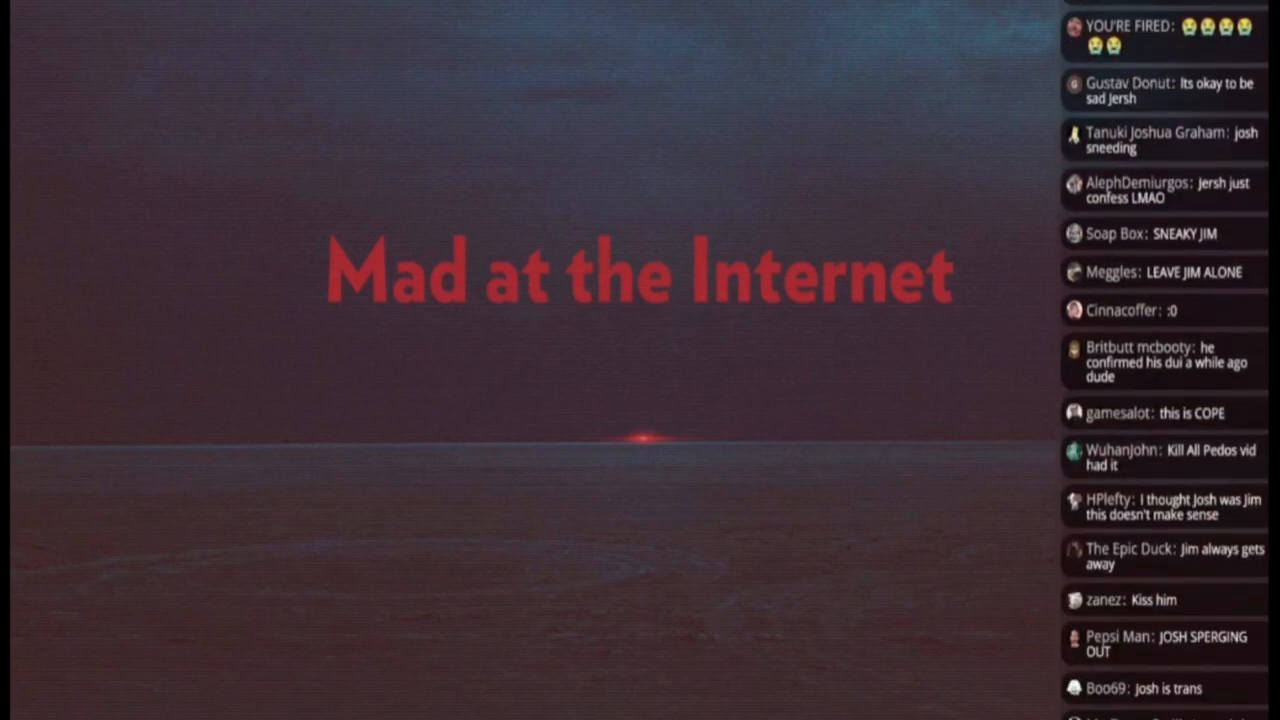
{"action": "scroll", "scroll_direction": "down", "scroll_amount": 3}
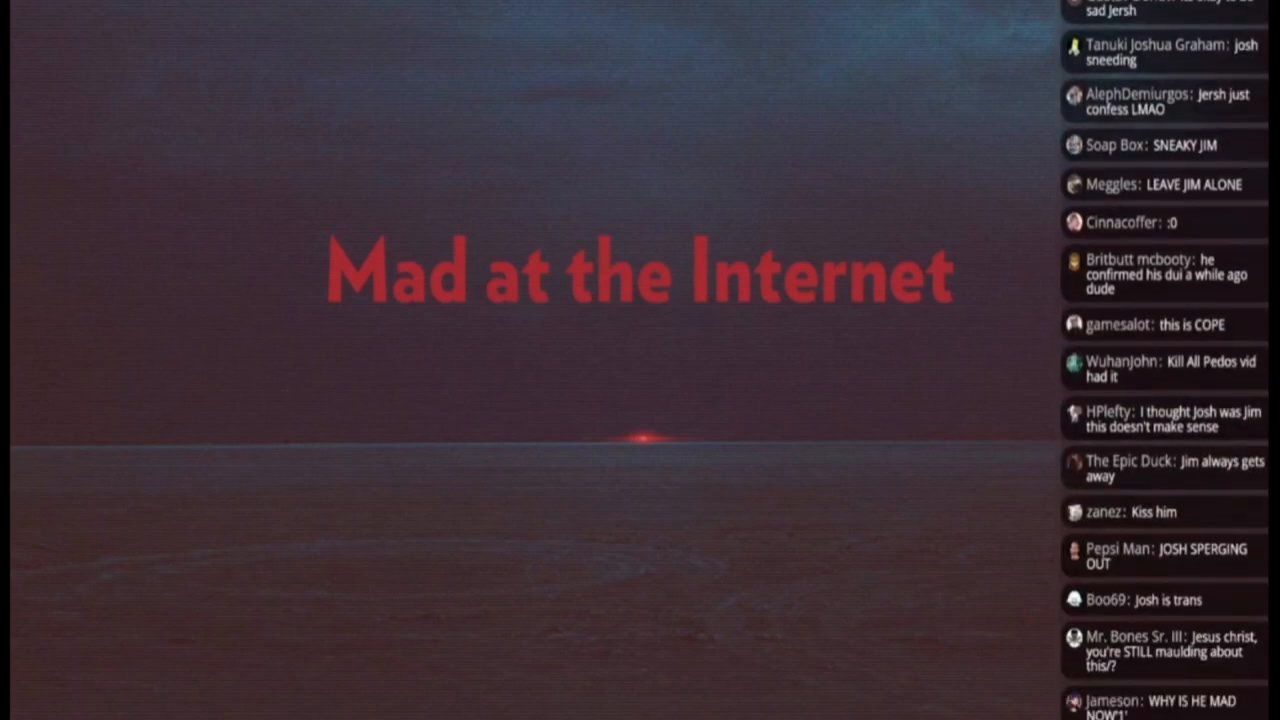
{"action": "scroll", "scroll_direction": "down", "scroll_amount": 3}
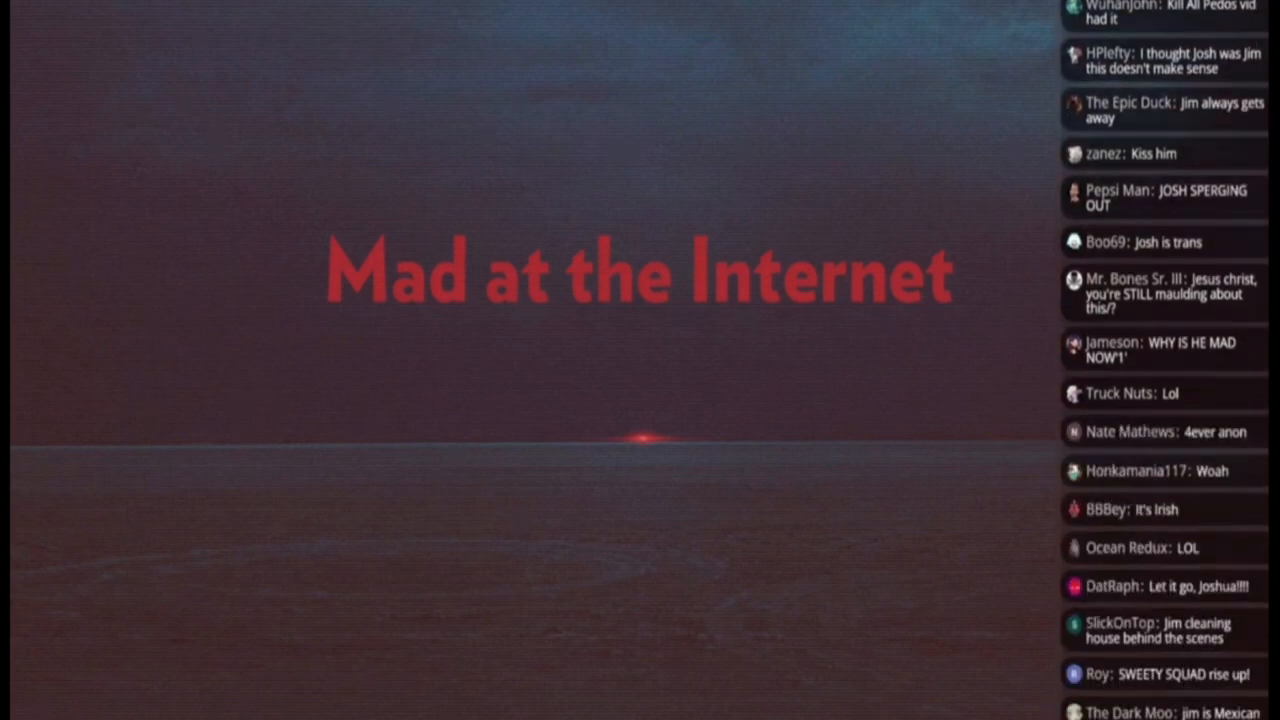
{"action": "scroll", "scroll_direction": "down", "scroll_amount": 3}
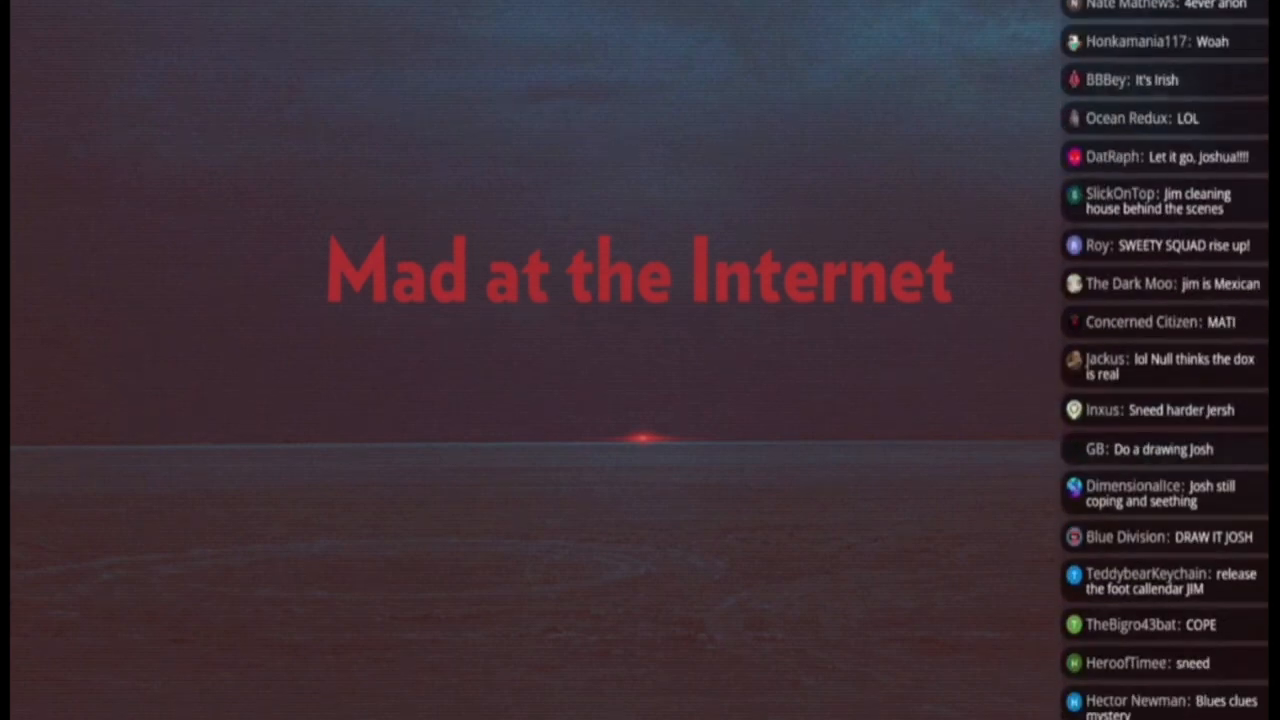
{"action": "scroll", "scroll_direction": "down", "scroll_amount": 3}
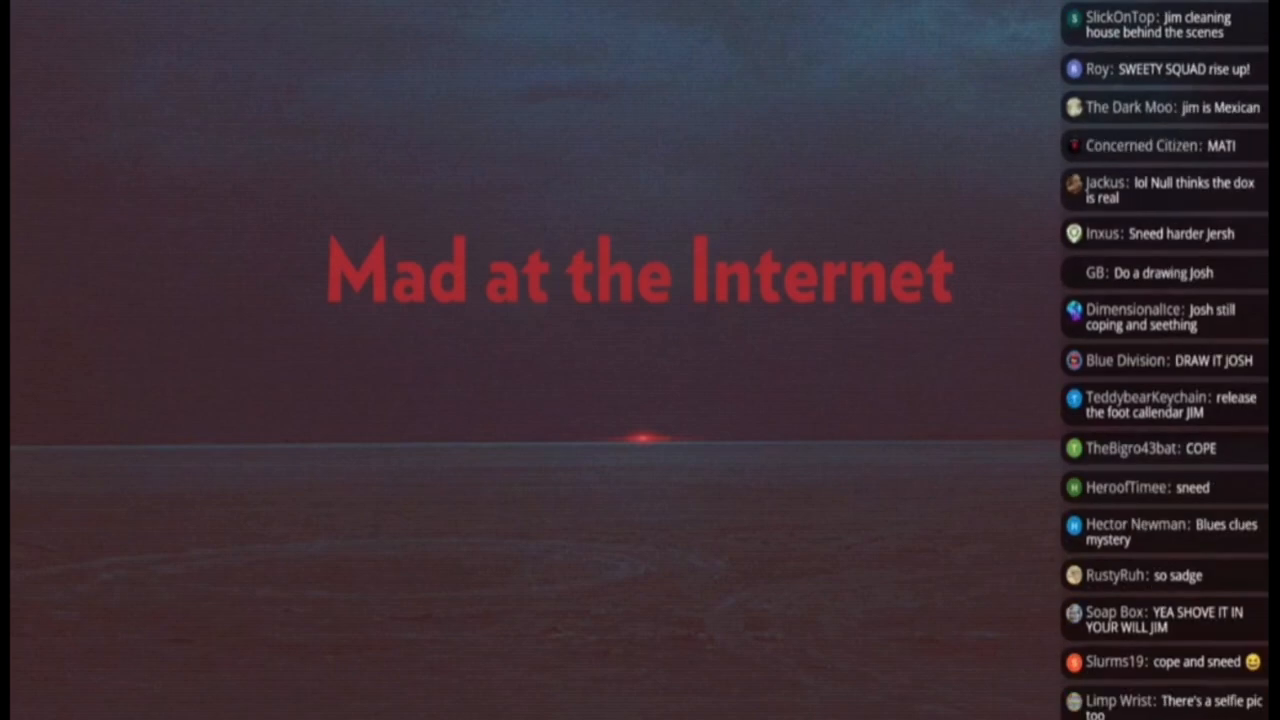
{"action": "scroll", "scroll_direction": "down", "scroll_amount": 3}
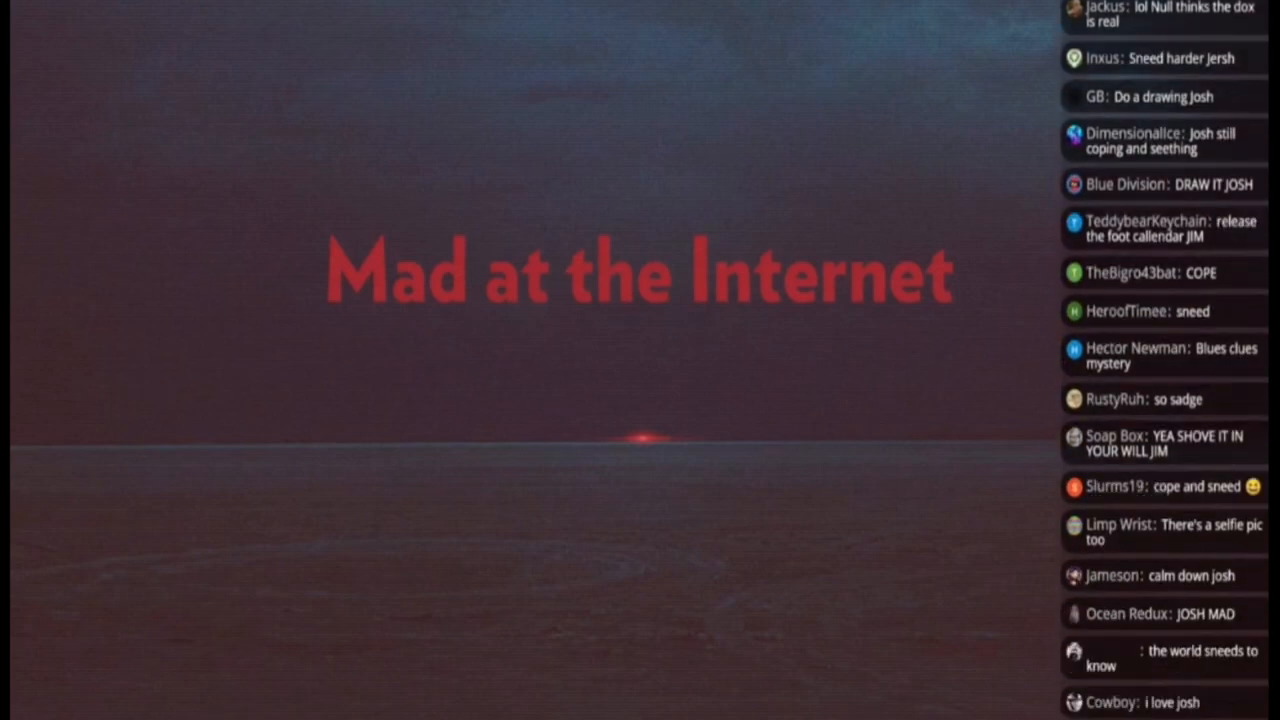
{"action": "scroll", "scroll_direction": "down", "scroll_amount": 3}
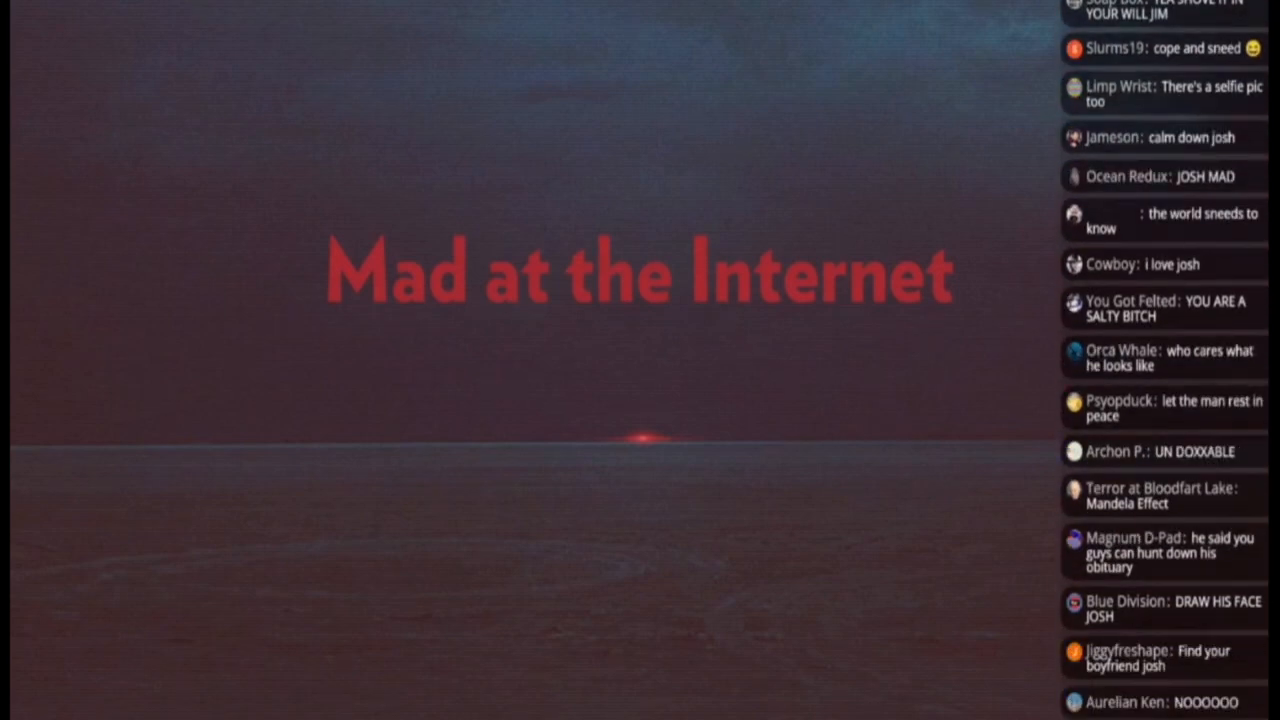
{"action": "scroll", "scroll_direction": "down", "scroll_amount": 3}
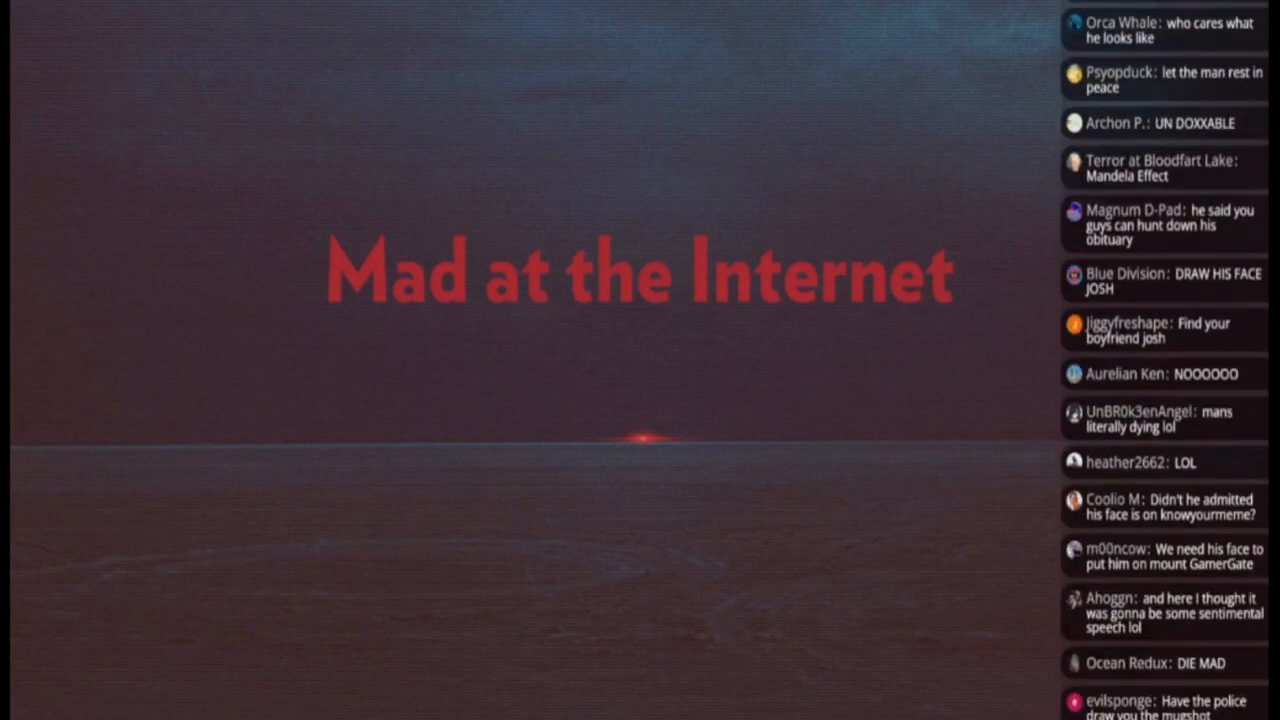
{"action": "scroll", "scroll_direction": "down", "scroll_amount": 3}
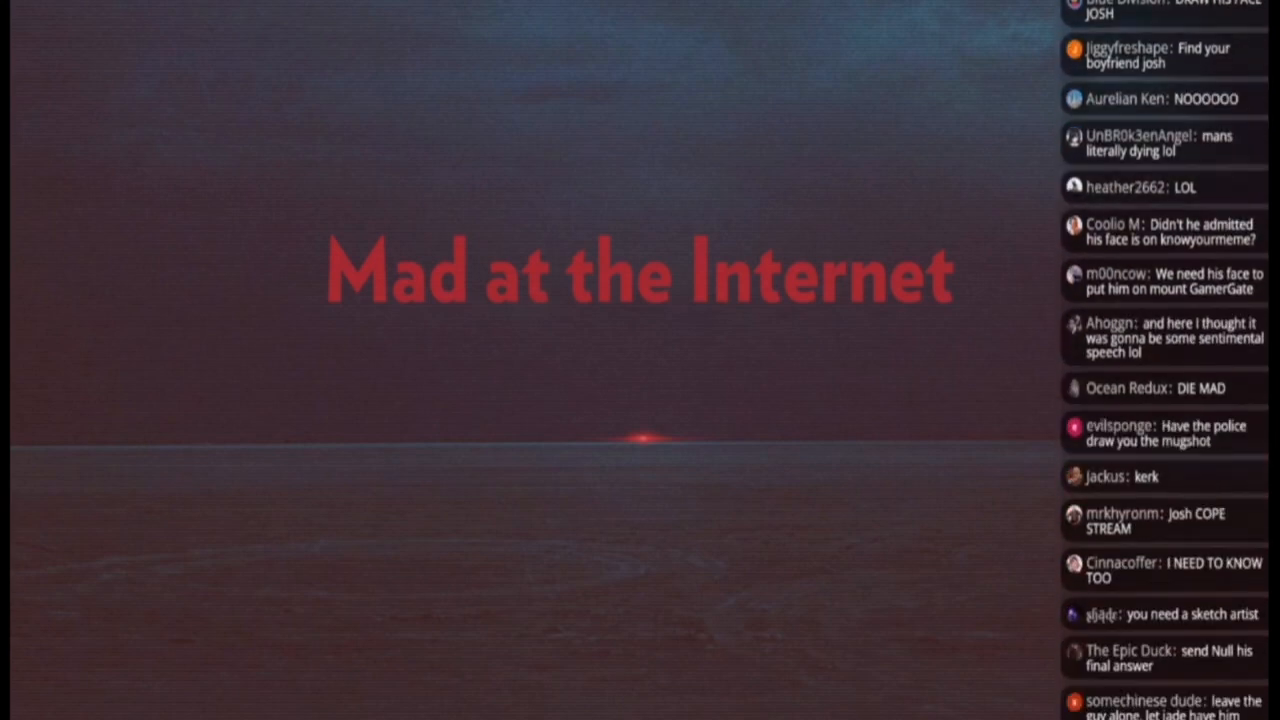
{"action": "scroll", "scroll_direction": "down", "scroll_amount": 3}
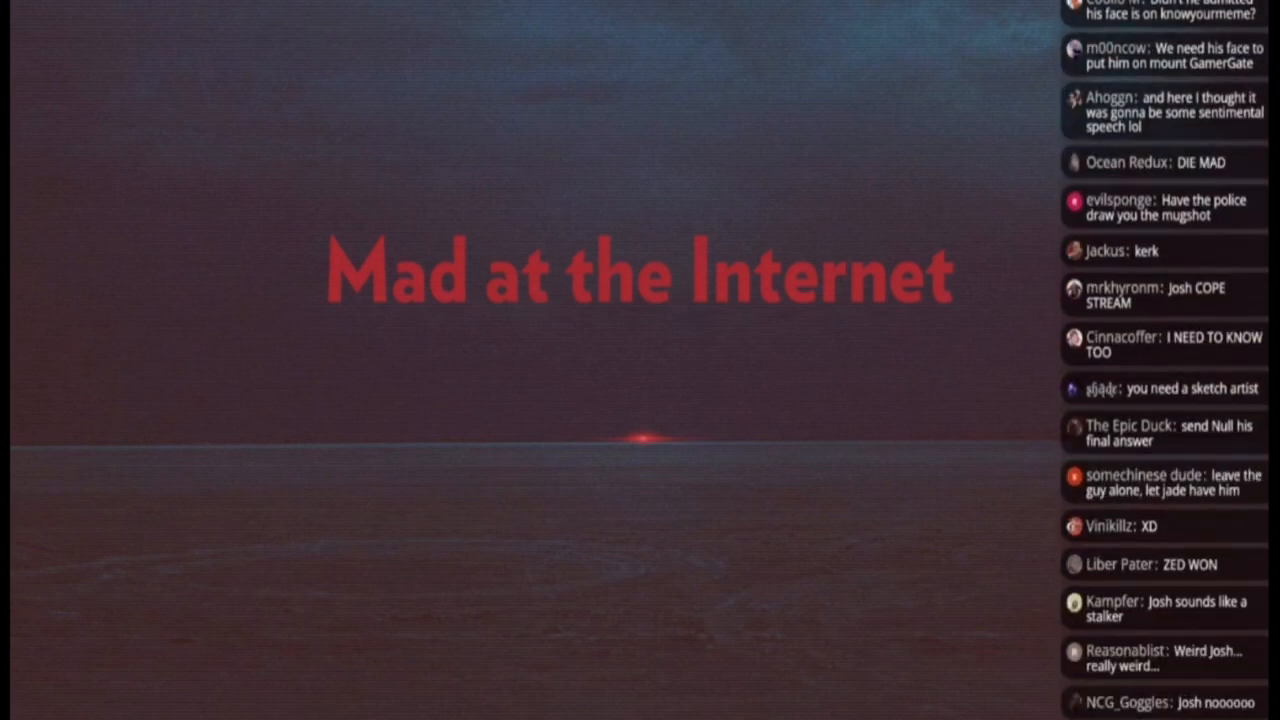
{"action": "scroll", "scroll_direction": "down", "scroll_amount": 3}
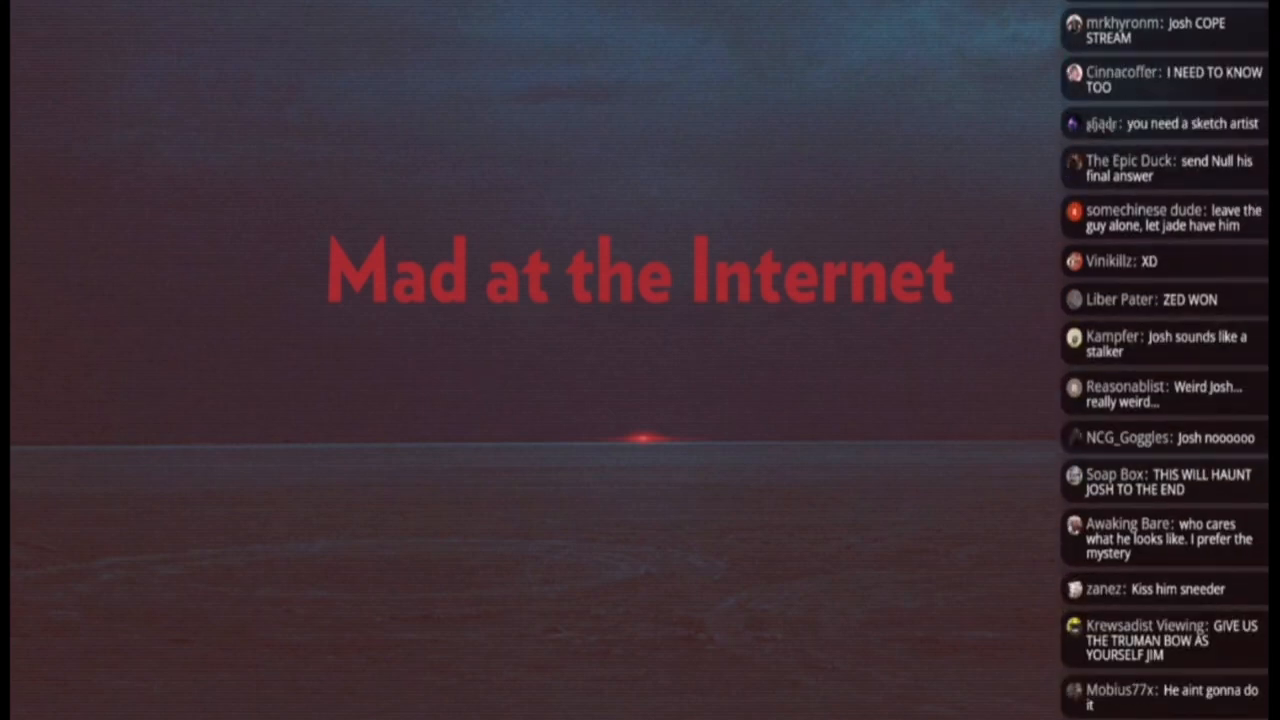
{"action": "scroll", "scroll_direction": "down", "scroll_amount": 3}
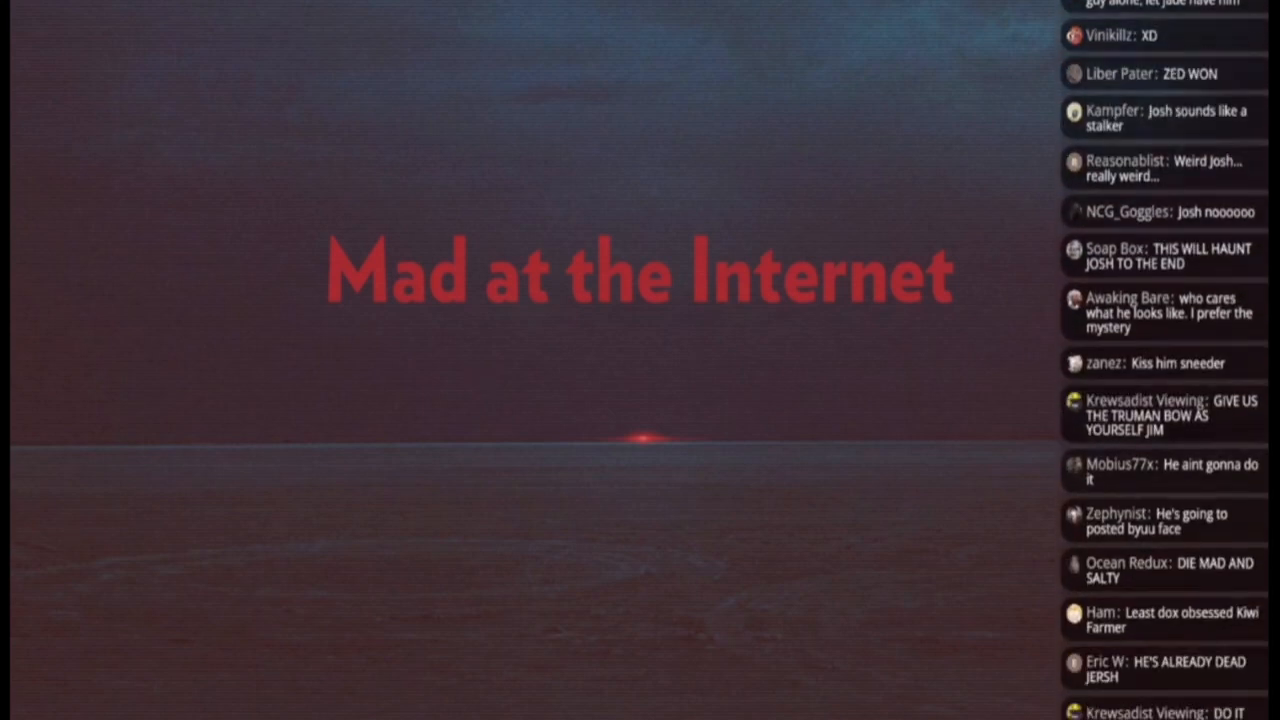
{"action": "scroll", "scroll_direction": "down", "scroll_amount": 3}
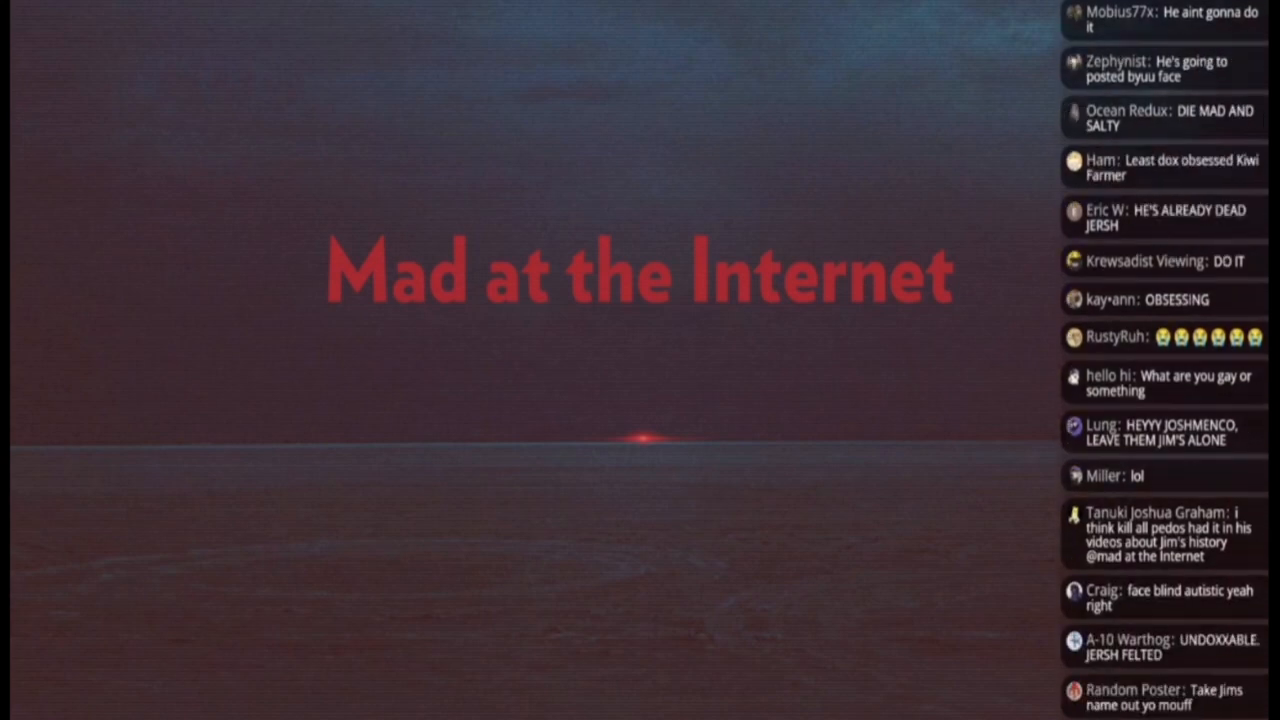
{"action": "scroll", "scroll_direction": "down", "scroll_amount": 3}
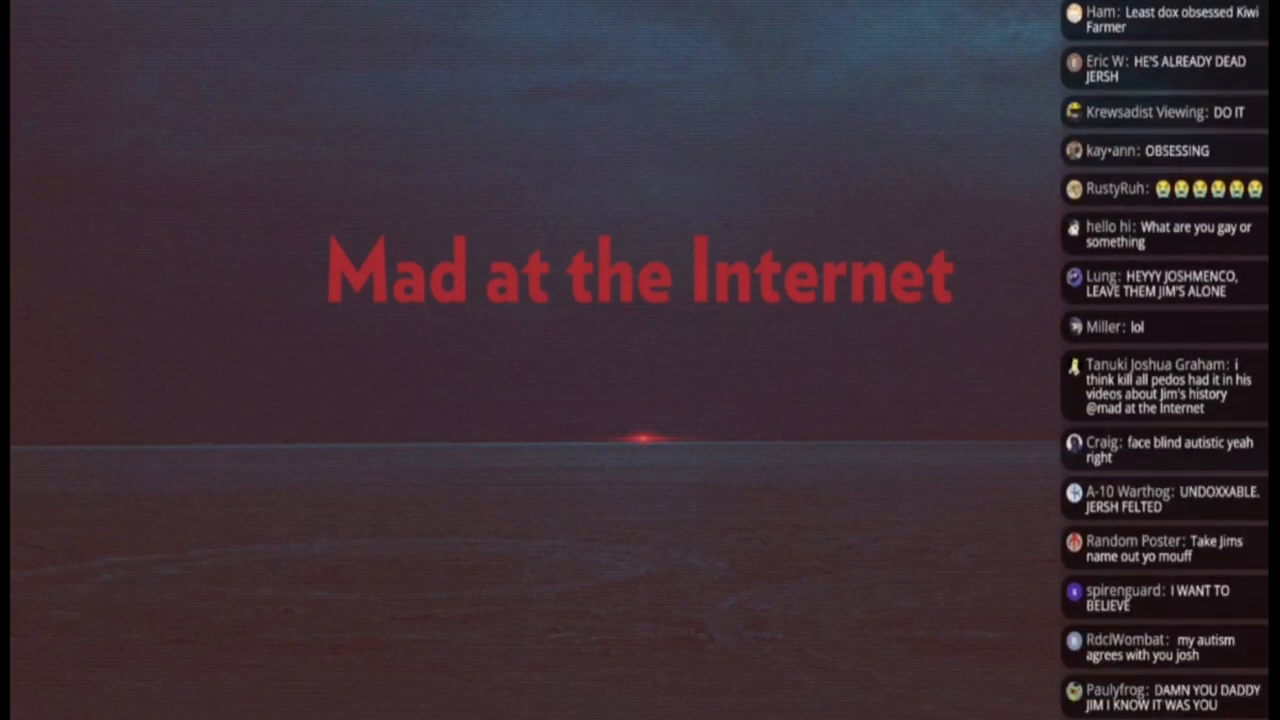
{"action": "scroll", "scroll_direction": "down", "scroll_amount": 3}
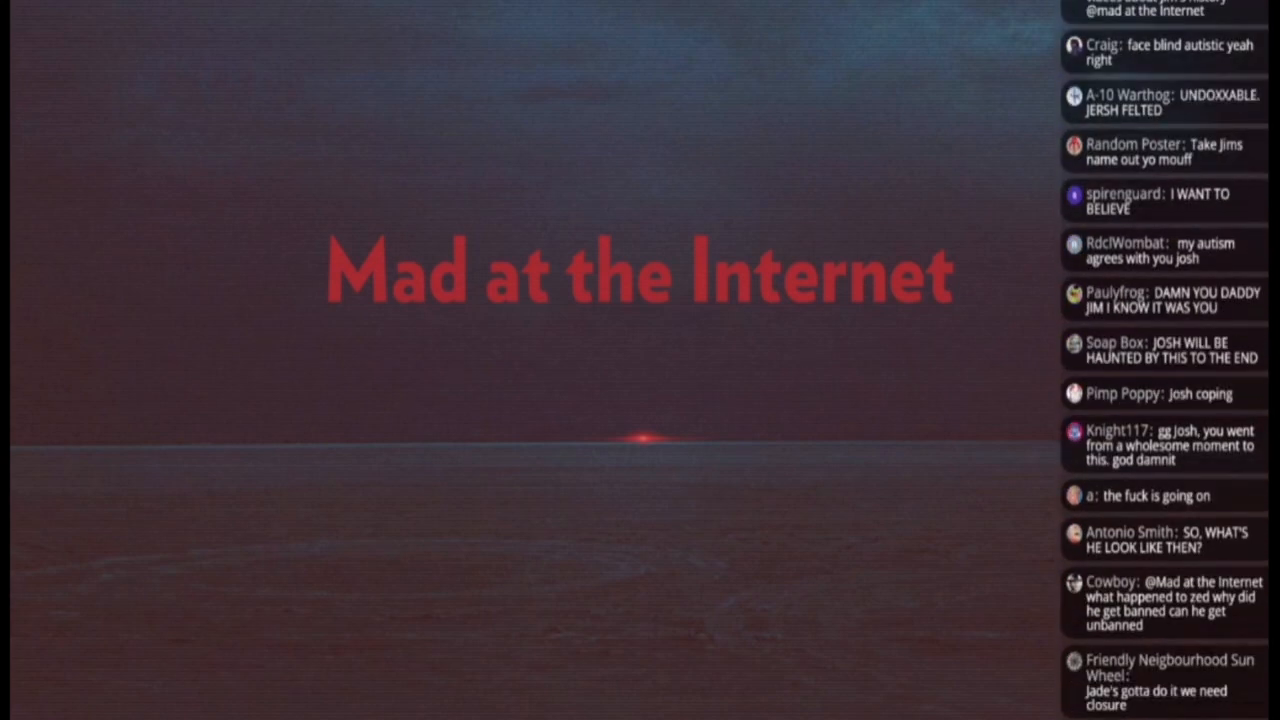
{"action": "scroll", "scroll_direction": "down", "scroll_amount": 3}
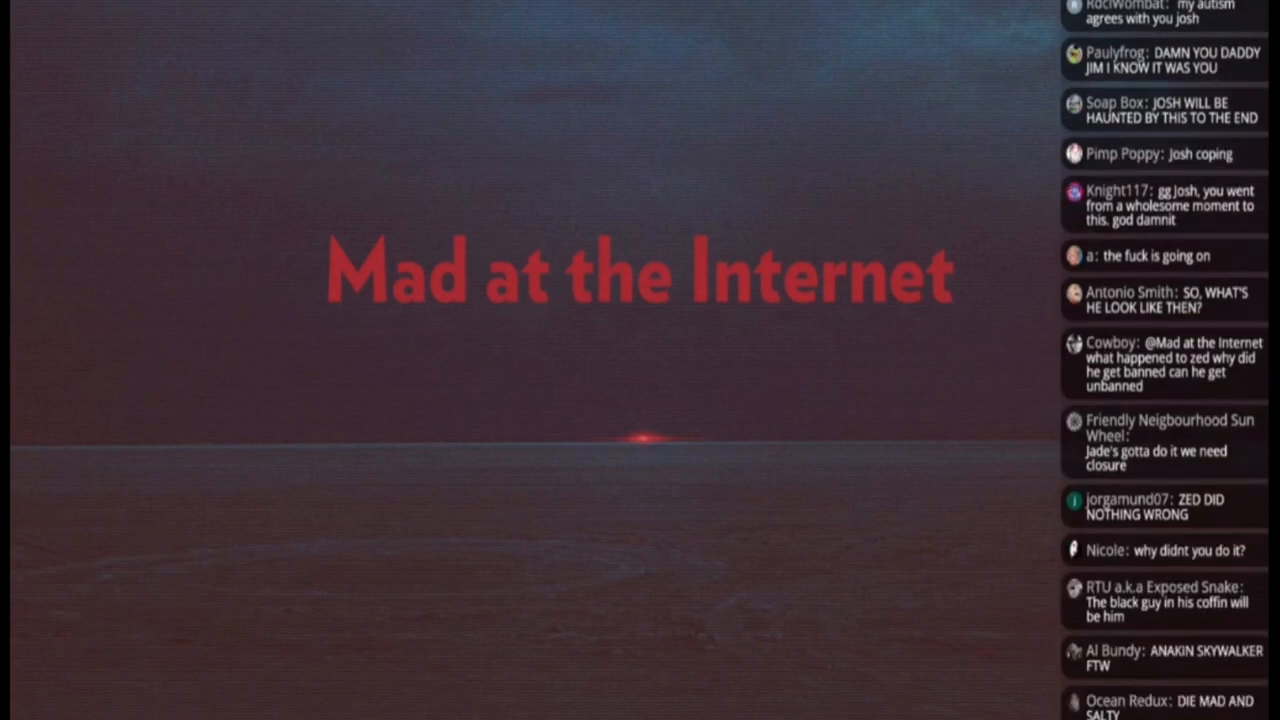
{"action": "scroll", "scroll_direction": "down", "scroll_amount": 3}
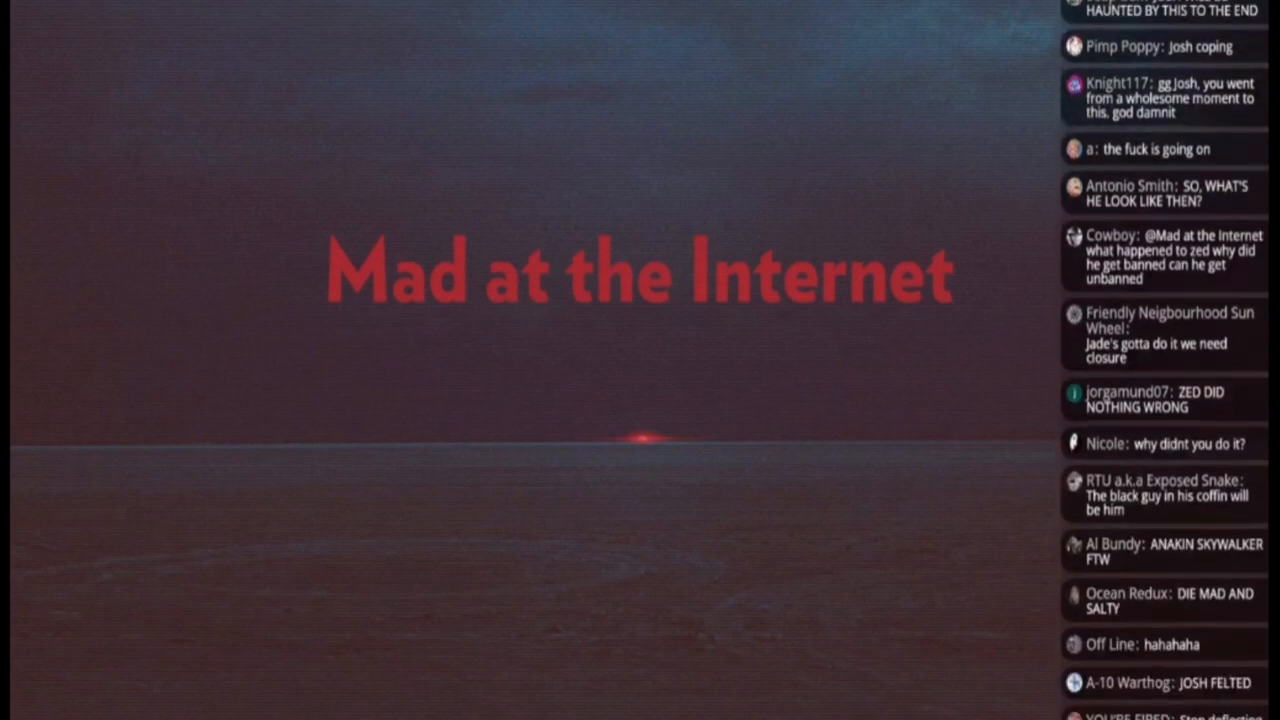
{"action": "scroll", "scroll_direction": "down", "scroll_amount": 3}
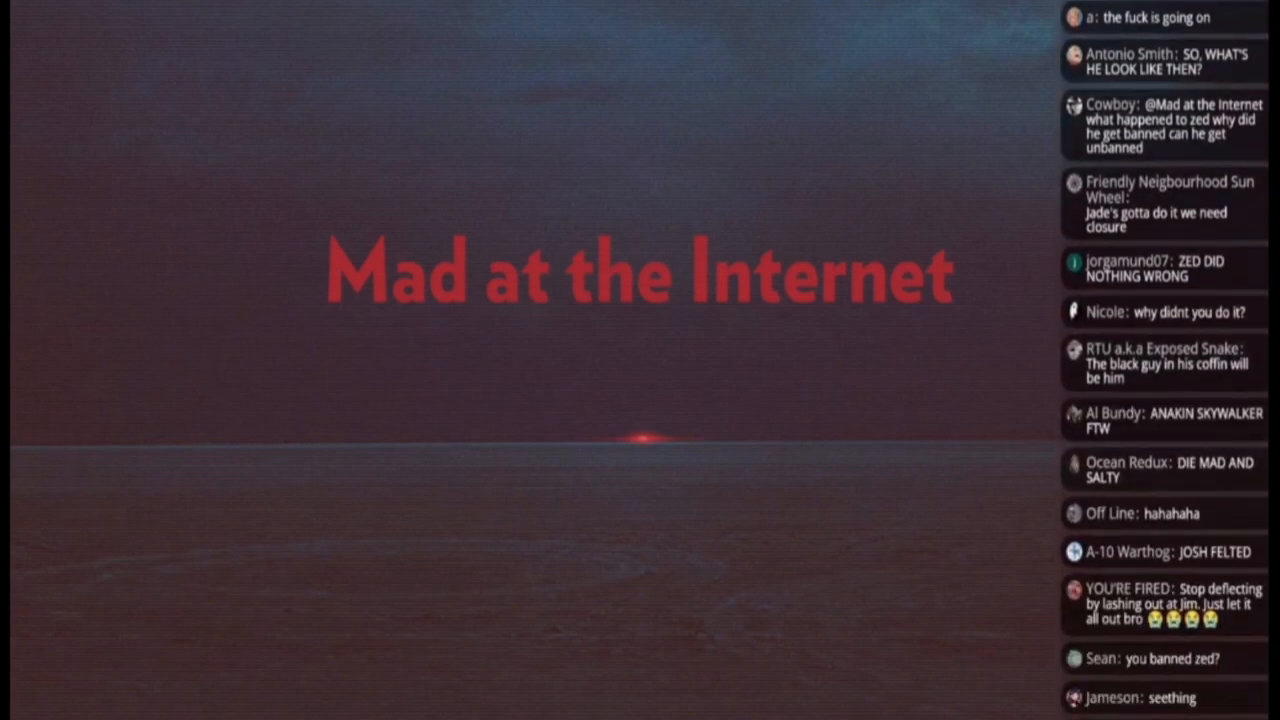
{"action": "scroll", "scroll_direction": "down", "scroll_amount": 3}
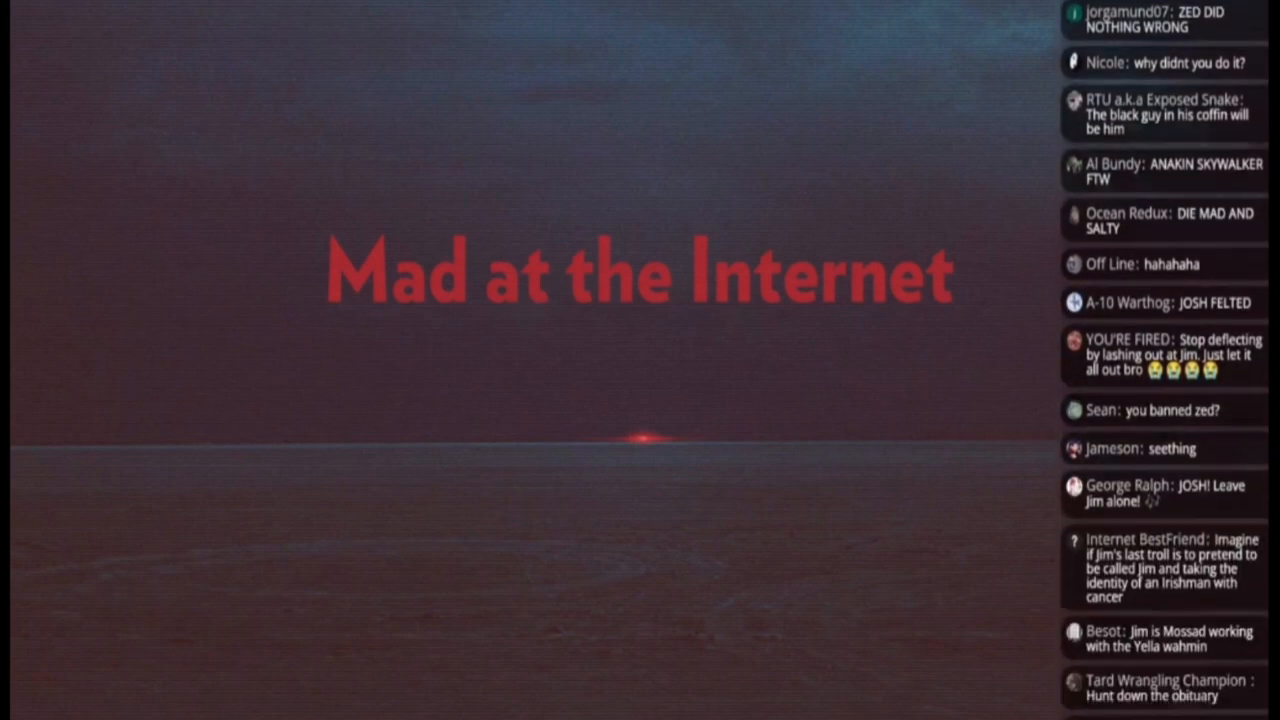
{"action": "scroll", "scroll_direction": "down", "scroll_amount": 3}
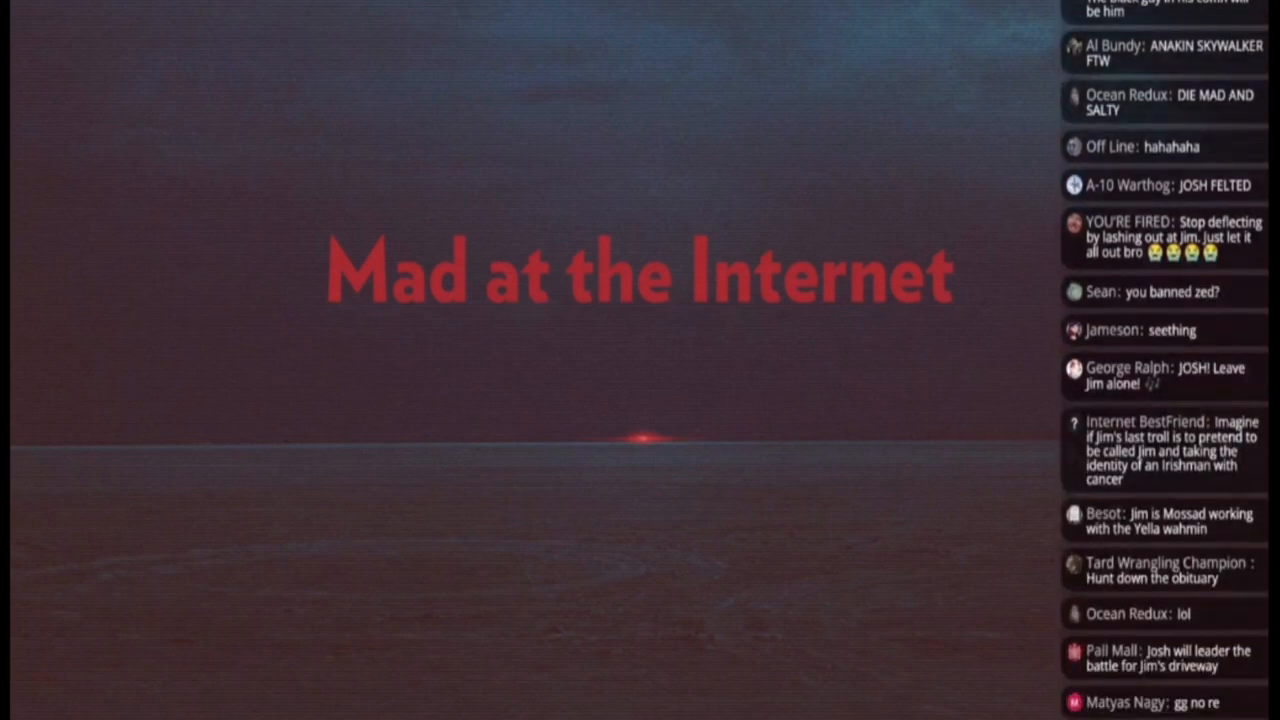
{"action": "scroll", "scroll_direction": "down", "scroll_amount": 3}
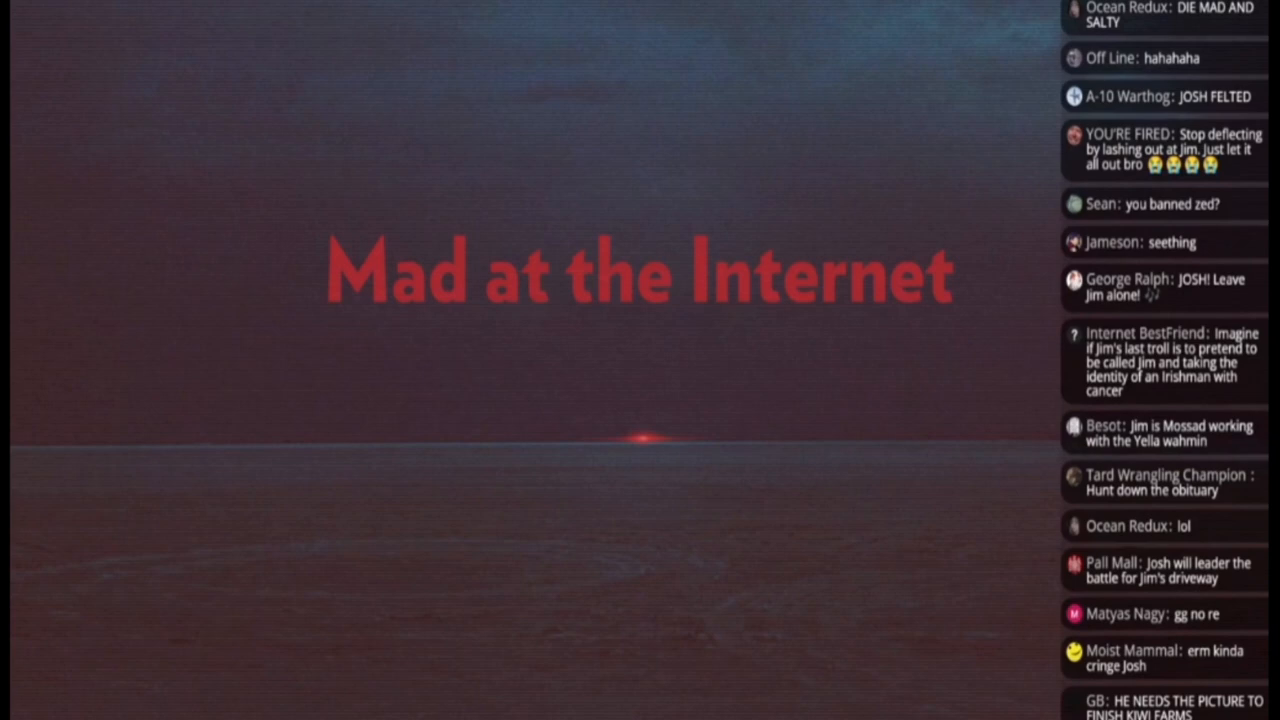
{"action": "scroll", "scroll_direction": "down", "scroll_amount": 3}
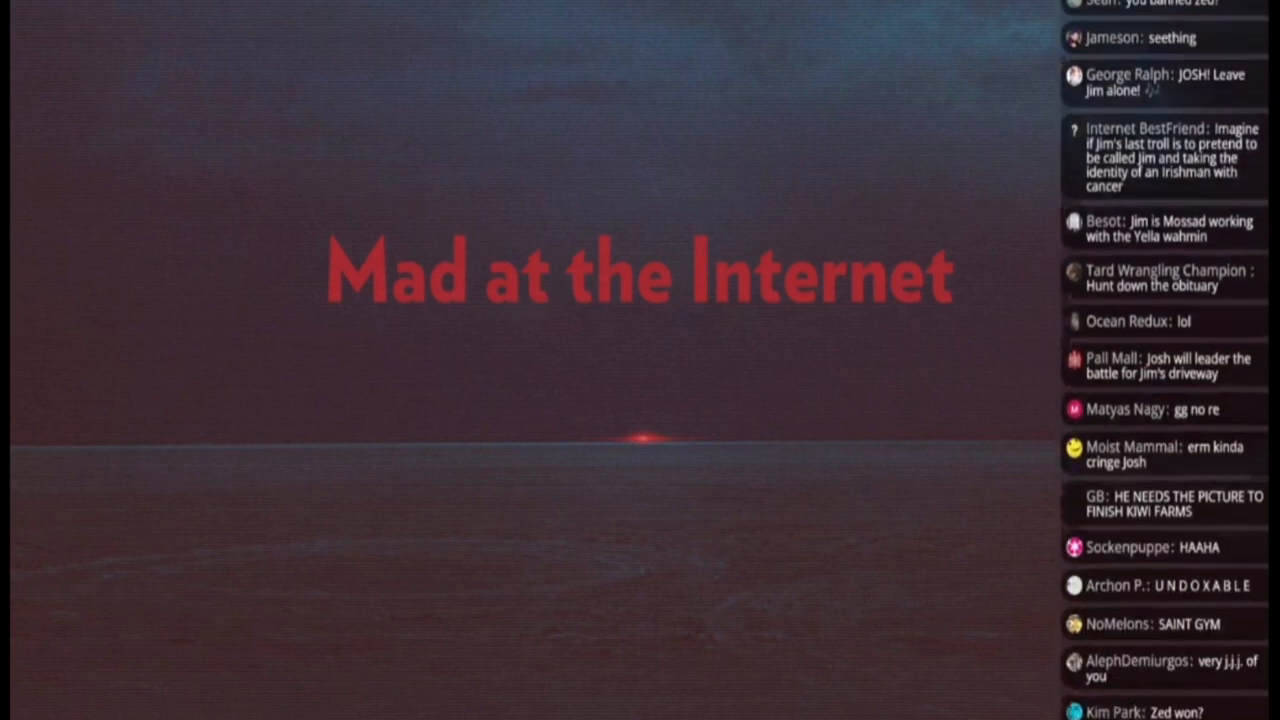
{"action": "scroll", "scroll_direction": "down", "scroll_amount": 3}
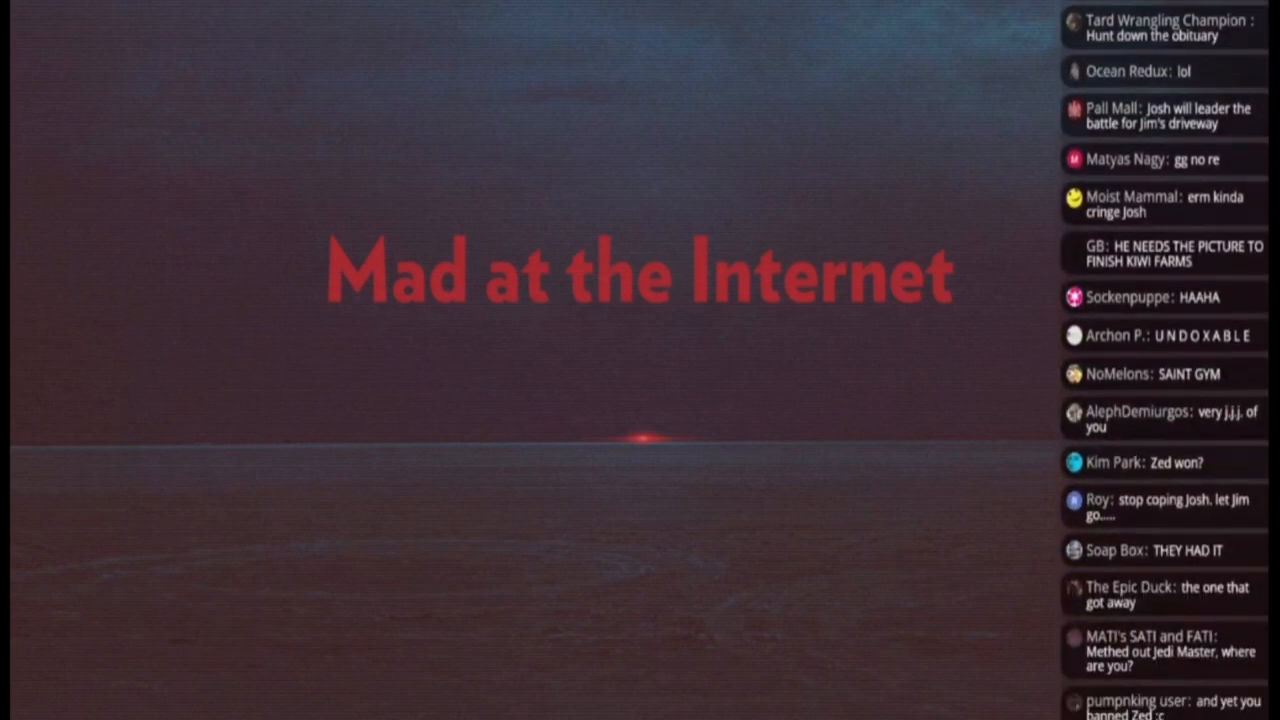
{"action": "scroll", "scroll_direction": "down", "scroll_amount": 3}
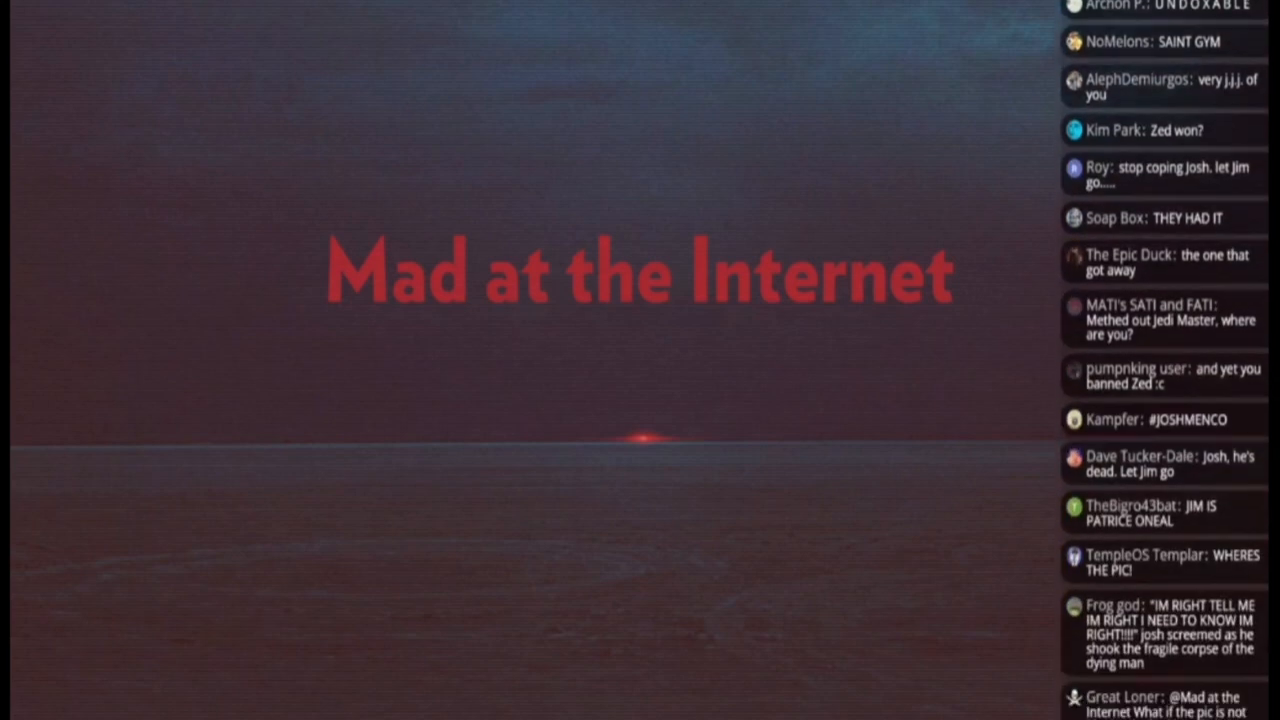
{"action": "scroll", "scroll_direction": "down", "scroll_amount": 3}
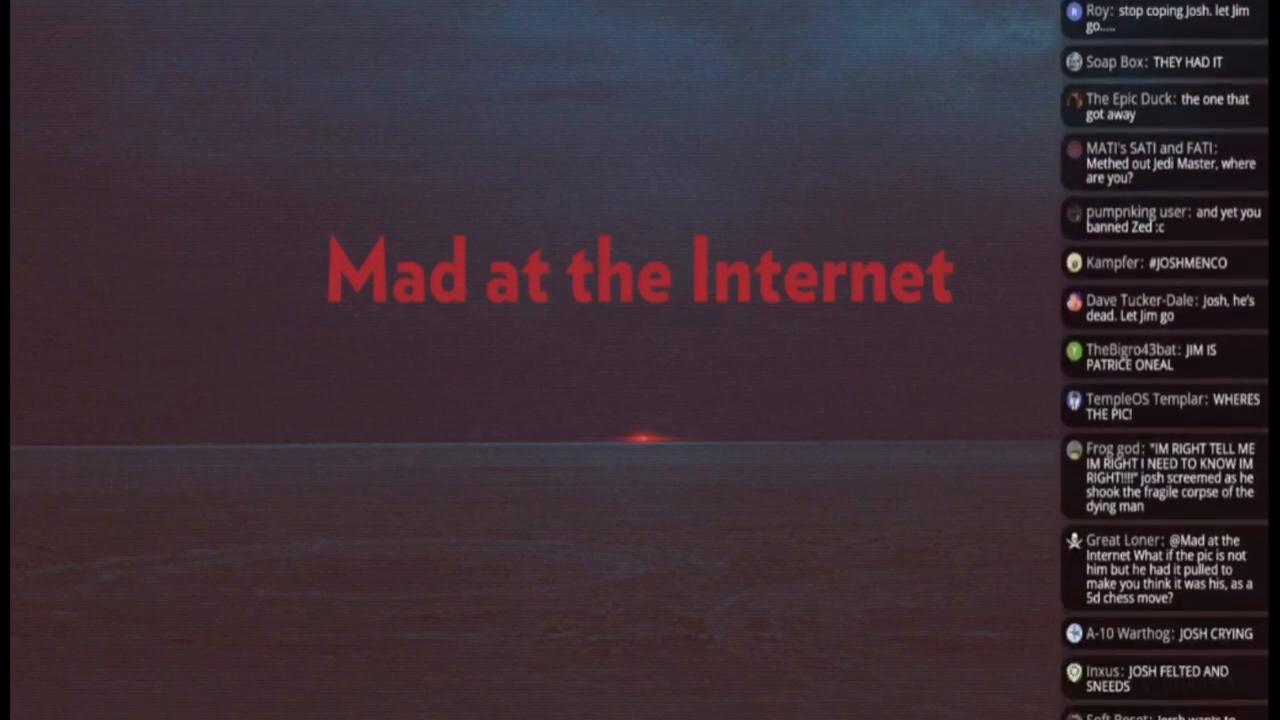
{"action": "scroll", "scroll_direction": "down", "scroll_amount": 3}
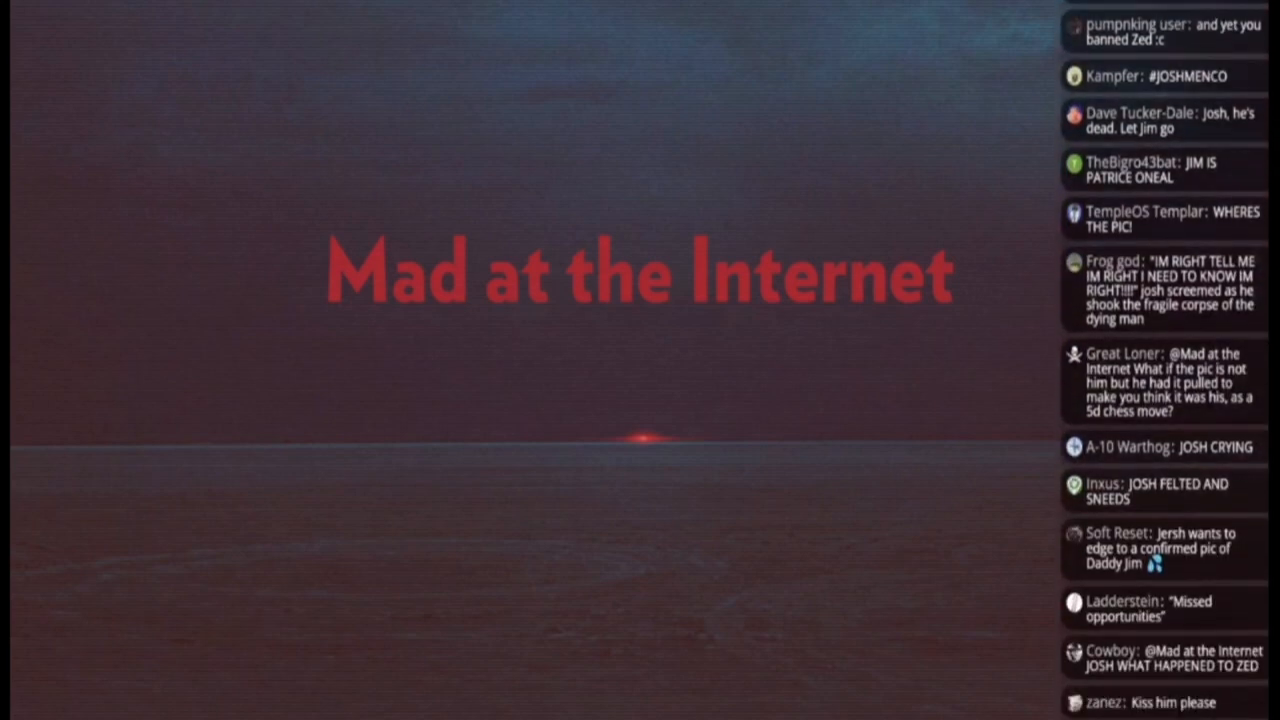
{"action": "scroll", "scroll_direction": "down", "scroll_amount": 3}
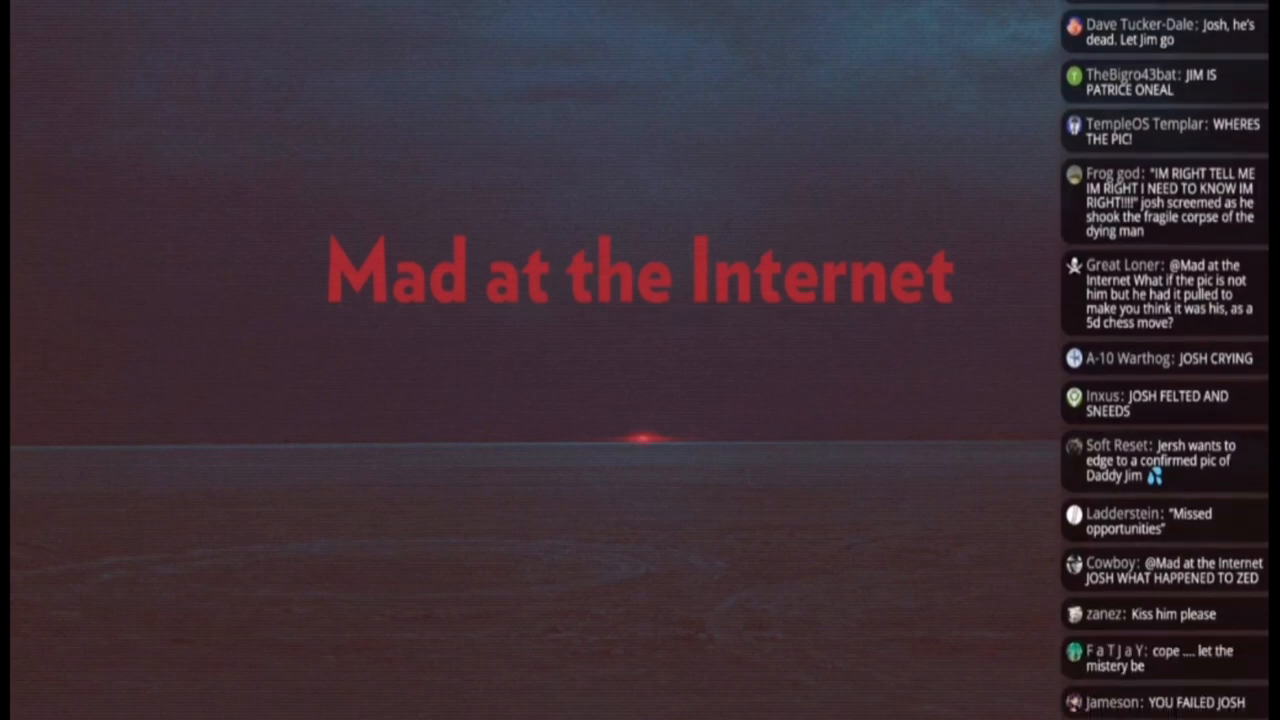
{"action": "scroll", "scroll_direction": "down", "scroll_amount": 3}
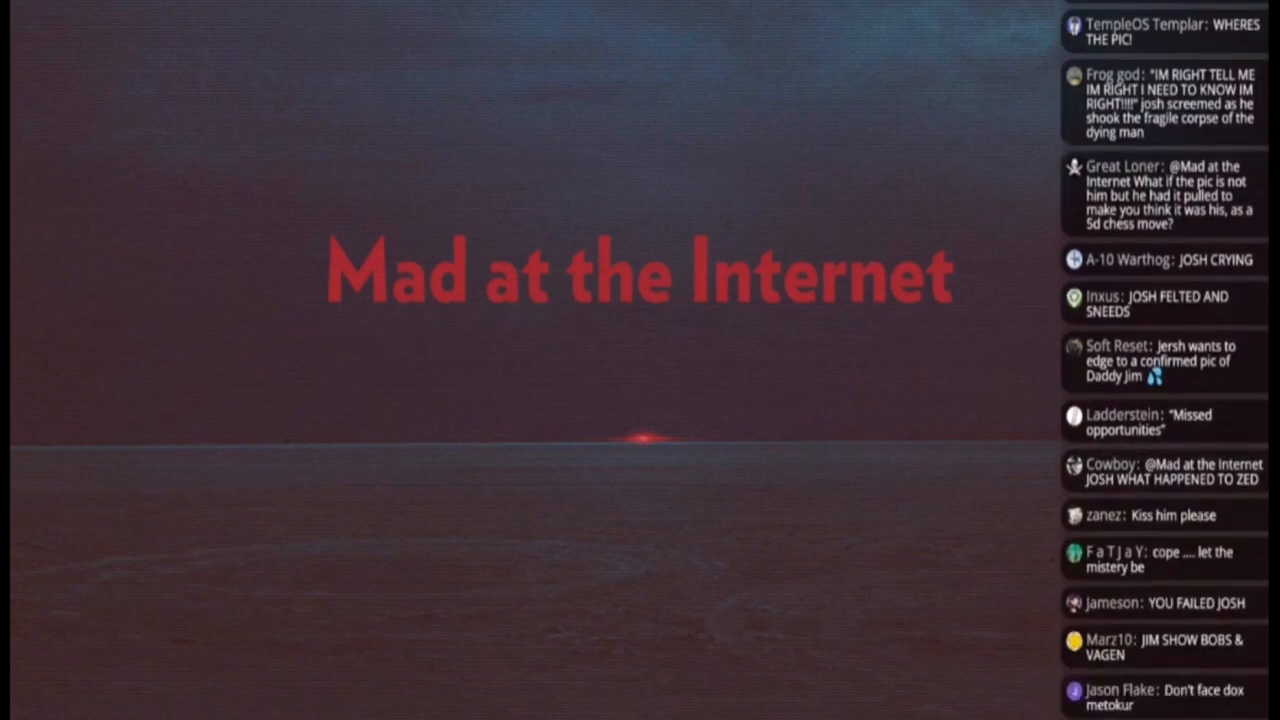
{"action": "scroll", "scroll_direction": "down", "scroll_amount": 3}
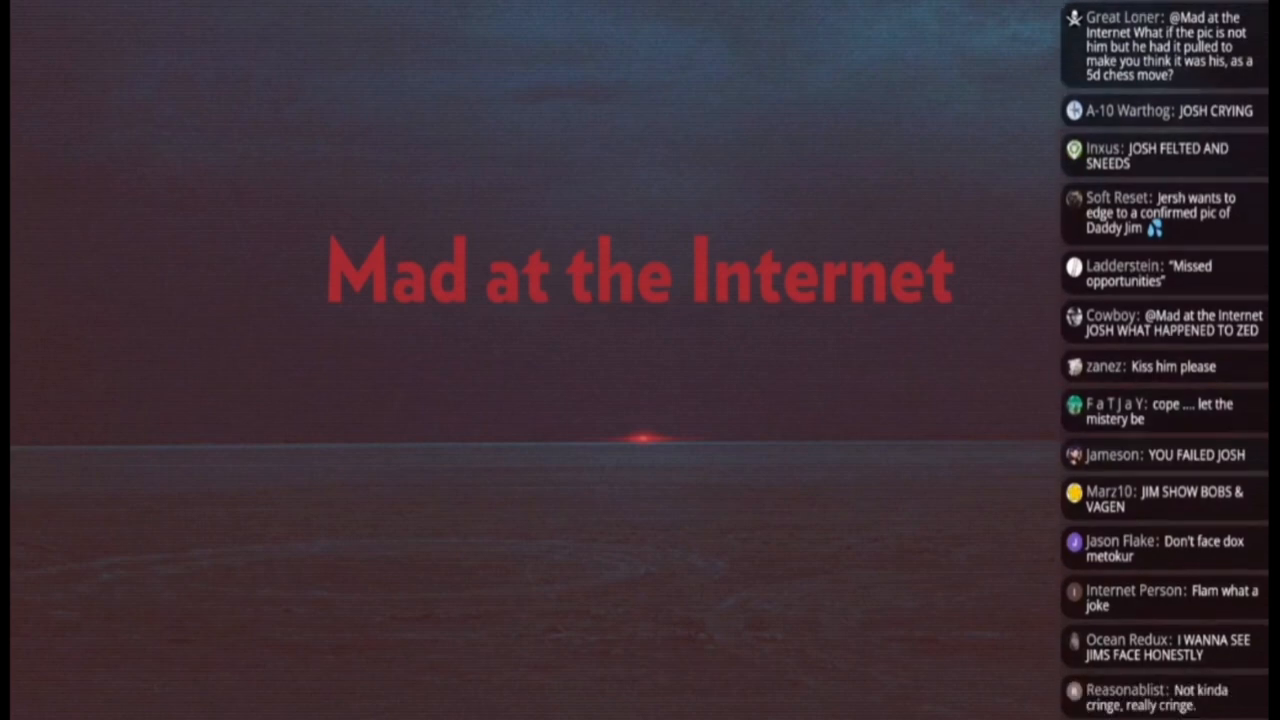
{"action": "scroll", "scroll_direction": "down", "scroll_amount": 3}
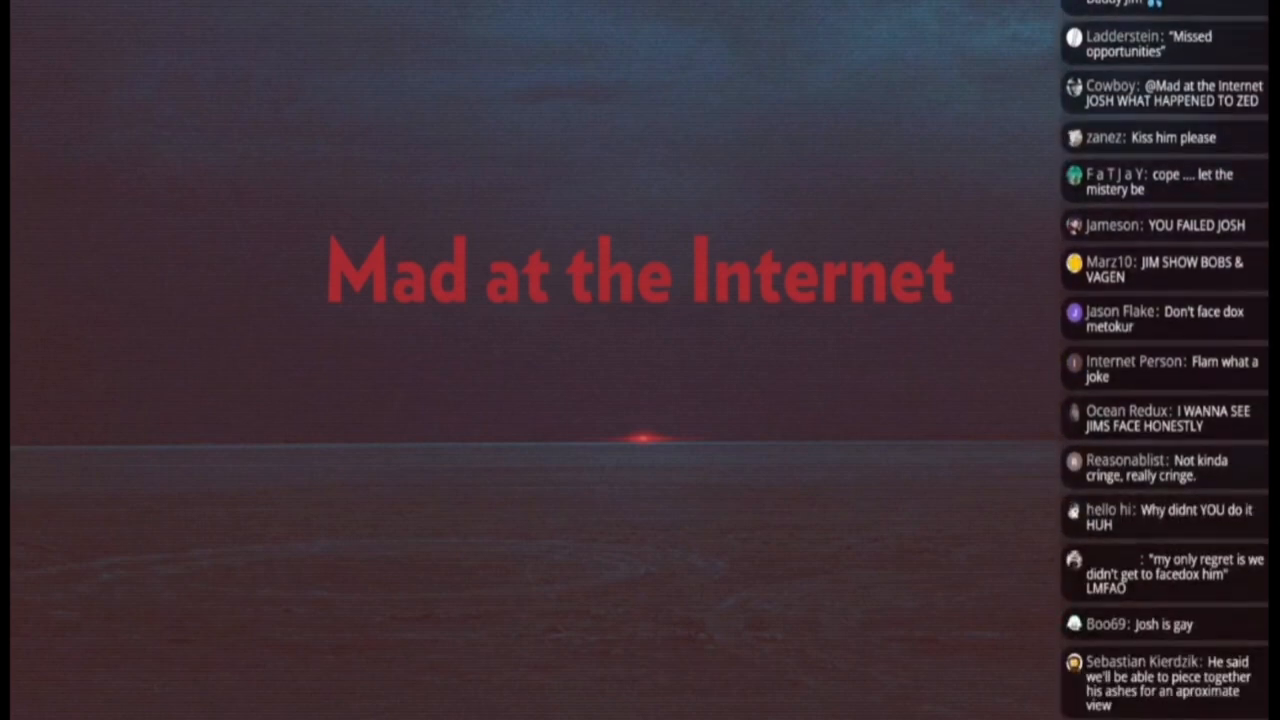
{"action": "scroll", "scroll_direction": "down", "scroll_amount": 3}
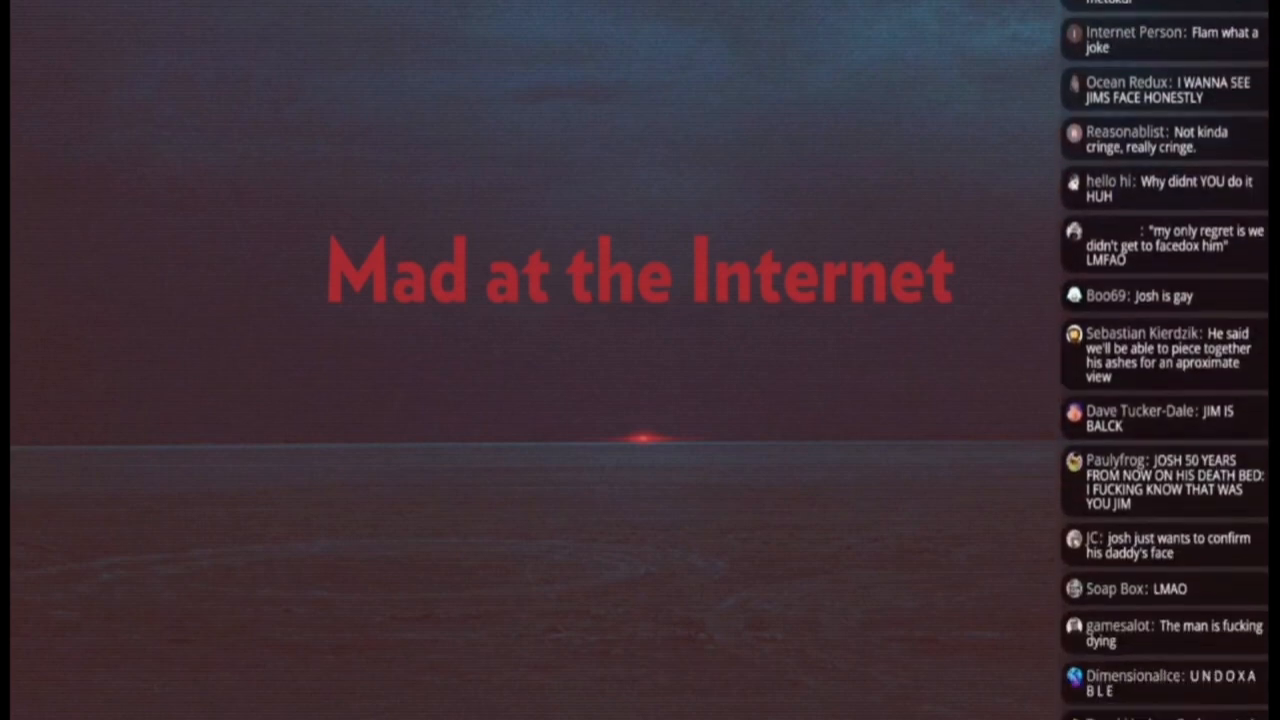
{"action": "scroll", "scroll_direction": "down", "scroll_amount": 3}
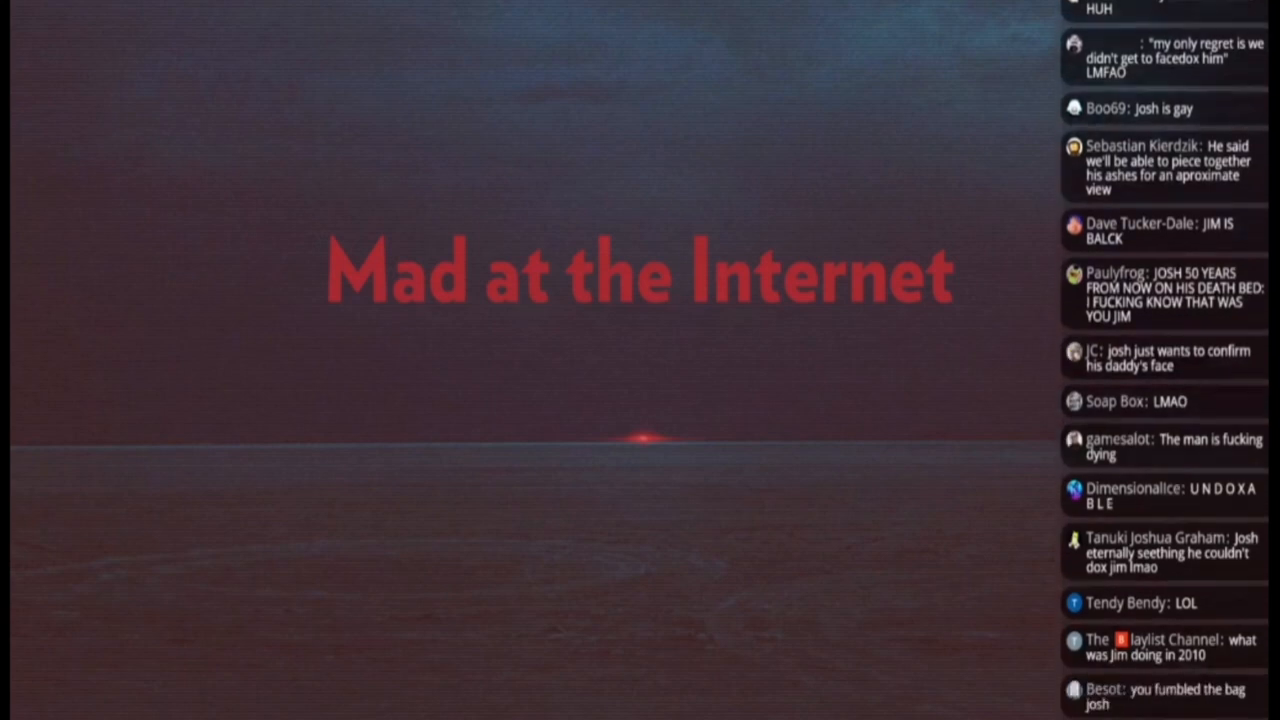
{"action": "scroll", "scroll_direction": "down", "scroll_amount": 3}
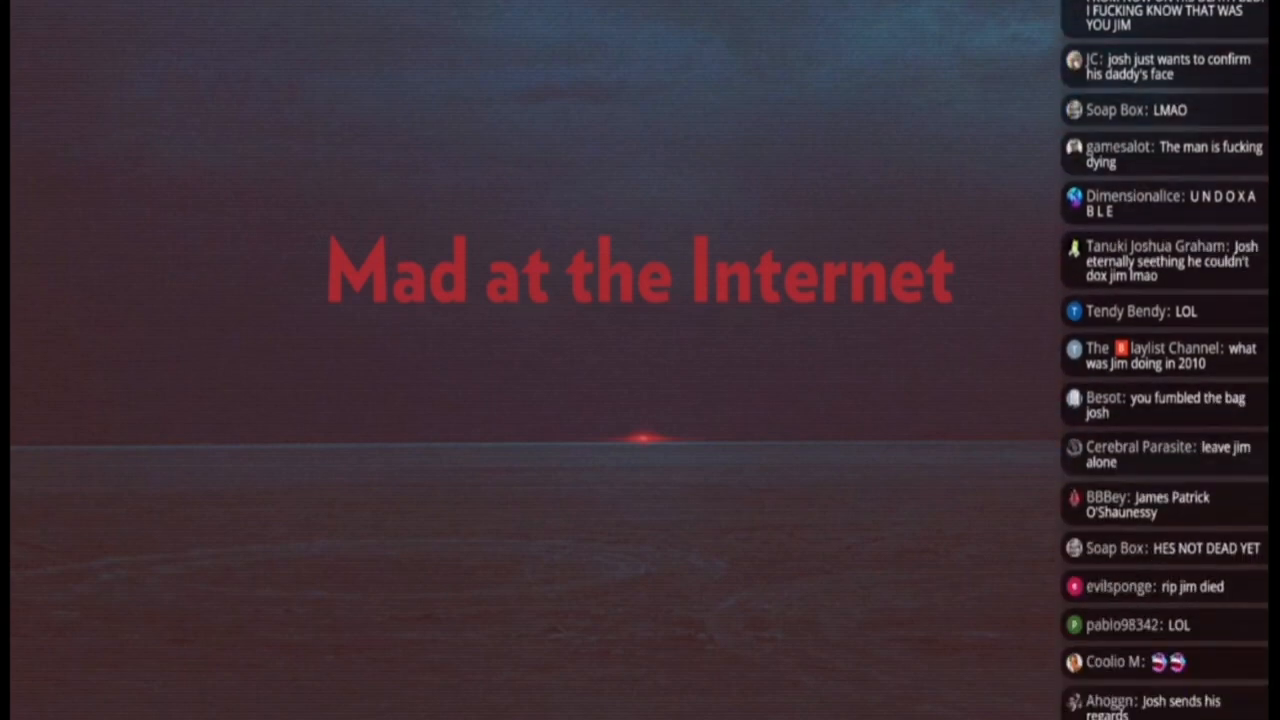
{"action": "scroll", "scroll_direction": "down", "scroll_amount": 3}
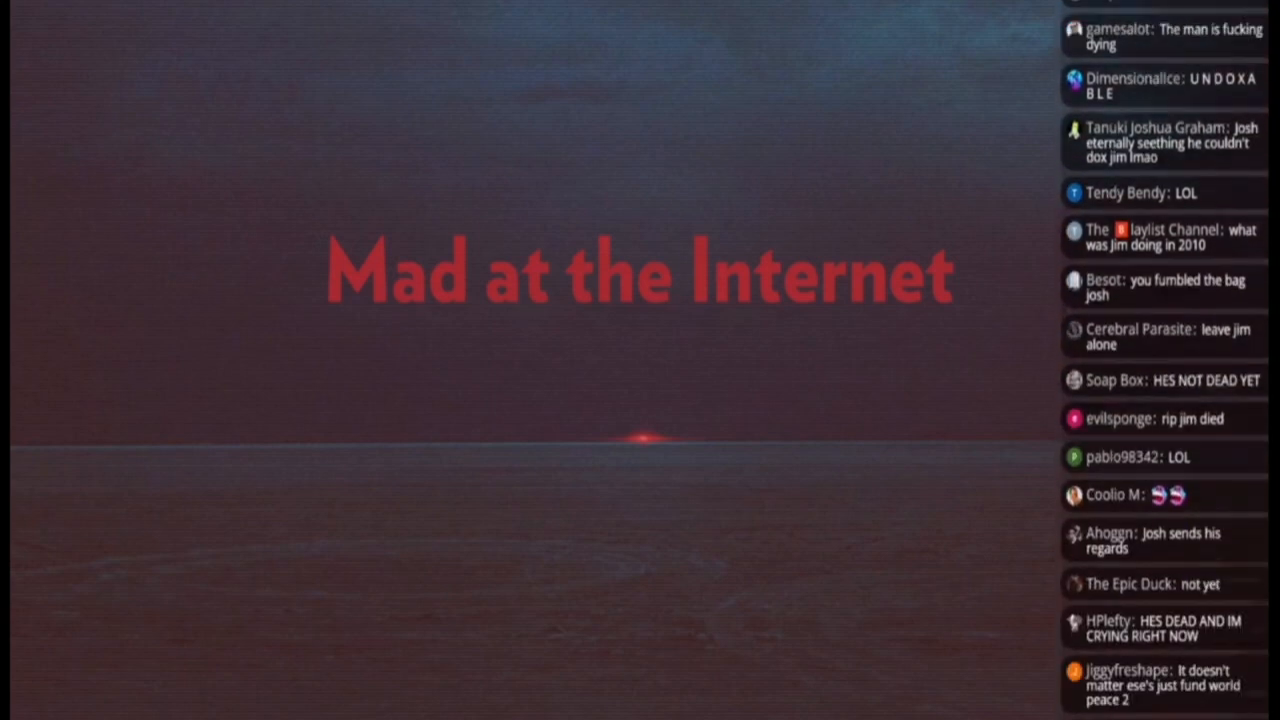
{"action": "scroll", "scroll_direction": "down", "scroll_amount": 3}
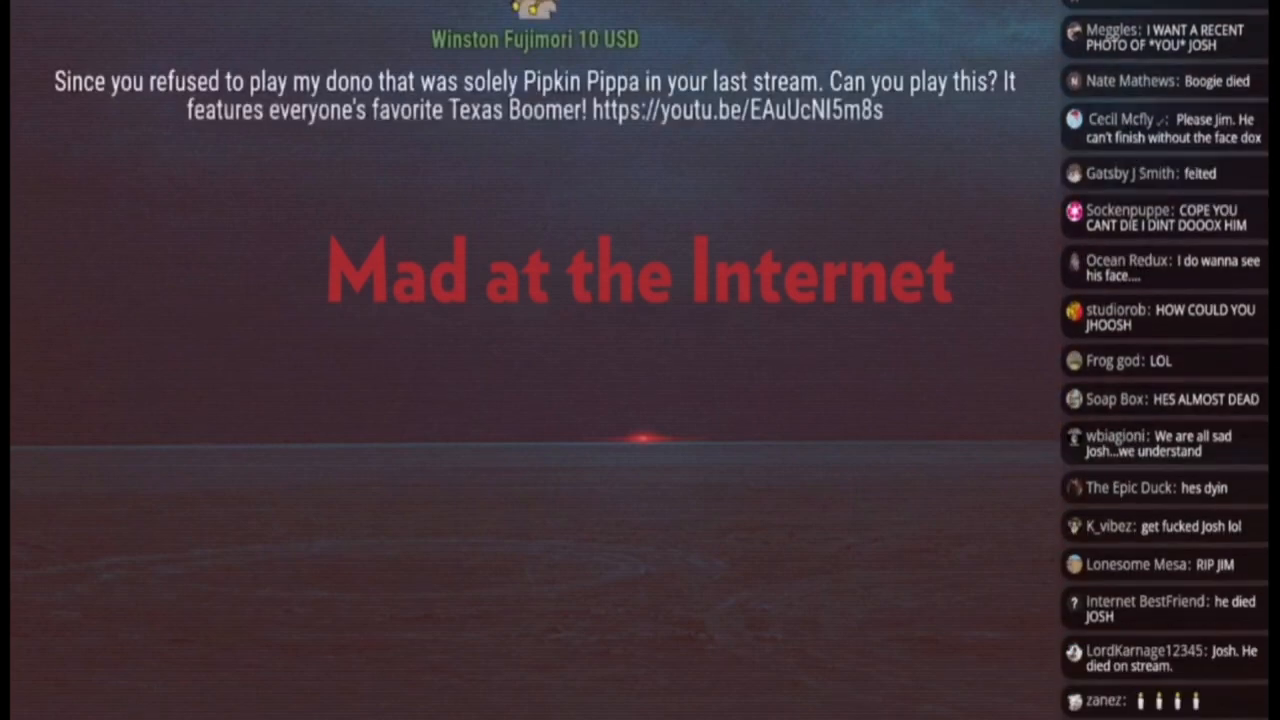
{"action": "scroll", "scroll_direction": "down", "scroll_amount": 3}
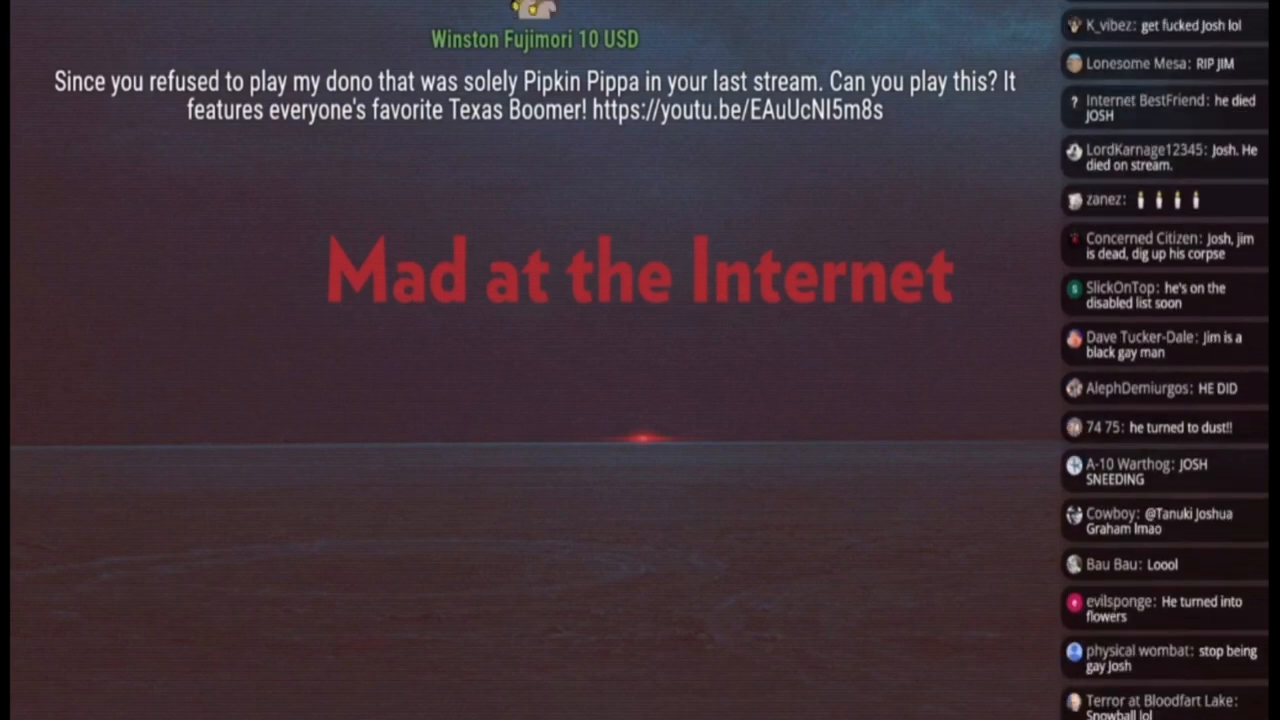
{"action": "scroll", "scroll_direction": "down", "scroll_amount": 3}
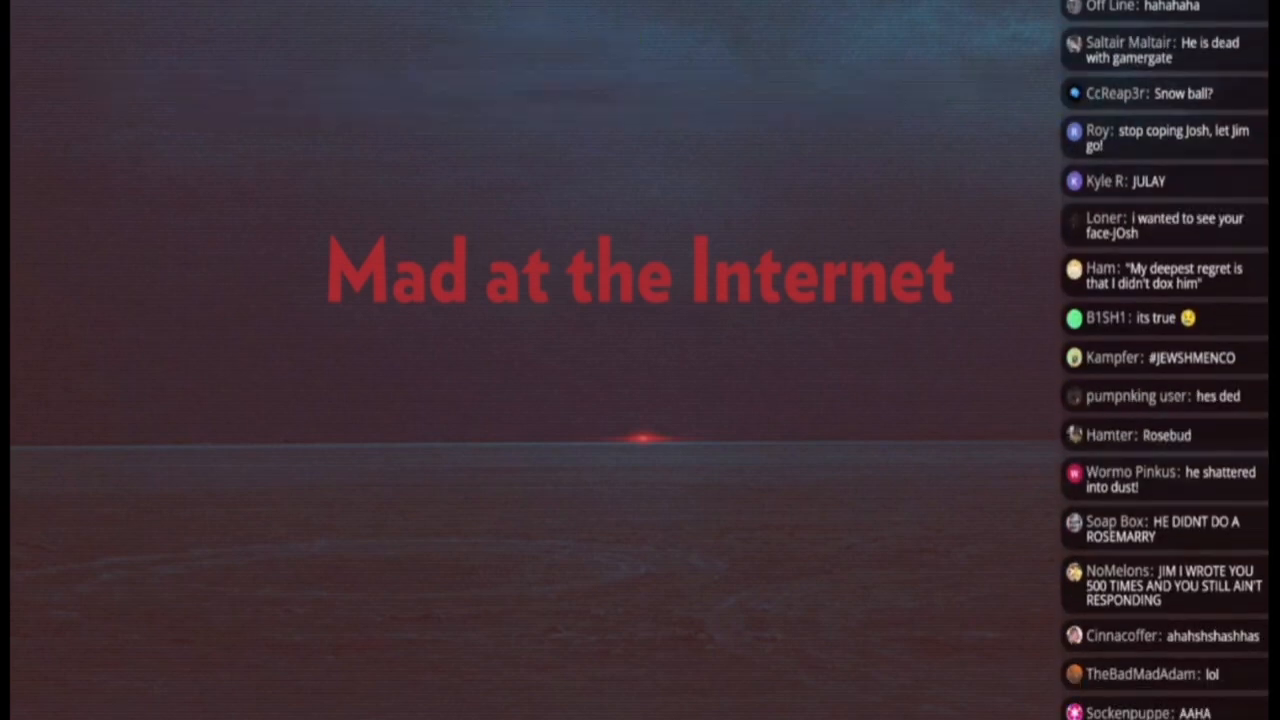
{"action": "scroll", "scroll_direction": "down", "scroll_amount": 3}
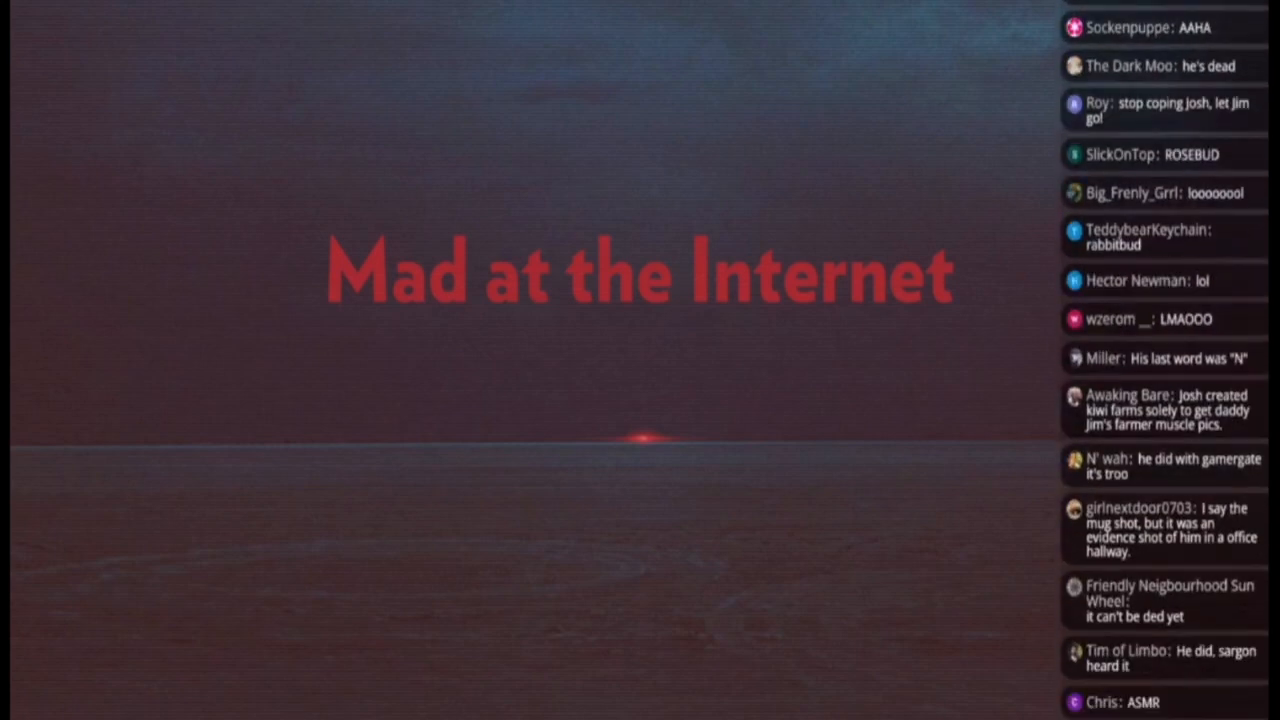
{"action": "scroll", "scroll_direction": "down", "scroll_amount": 3}
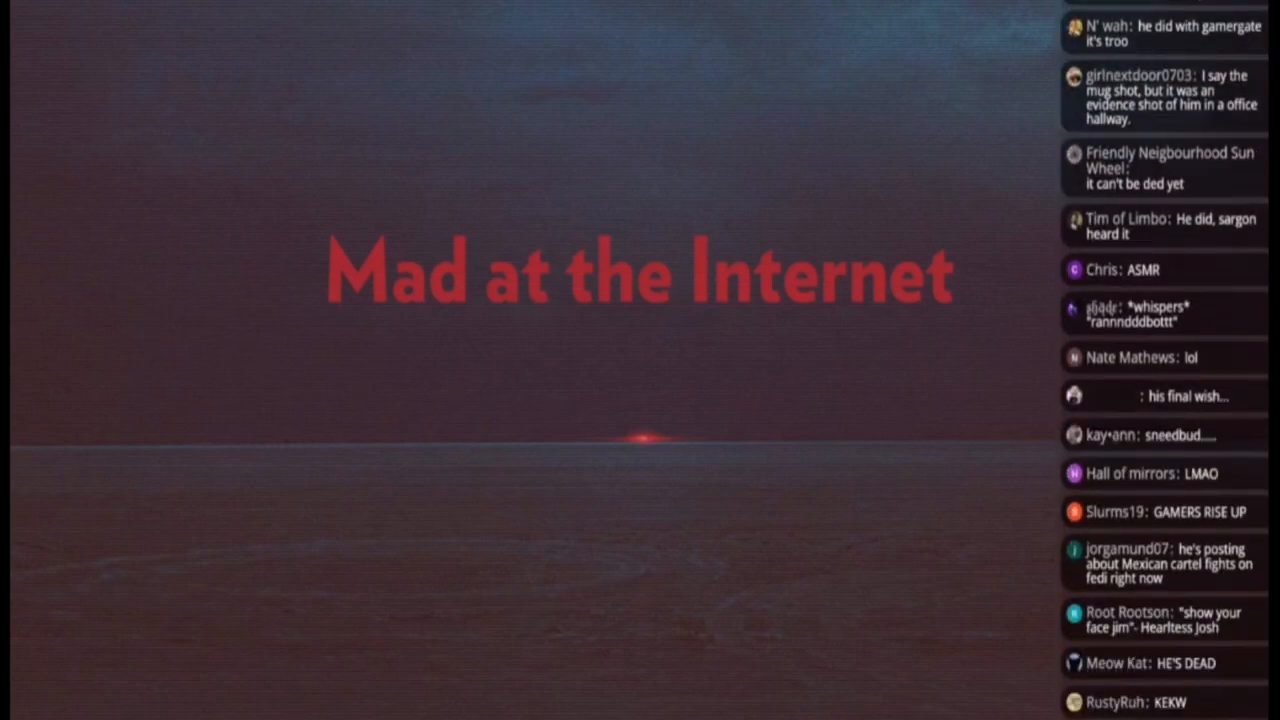
{"action": "scroll", "scroll_direction": "down", "scroll_amount": 3}
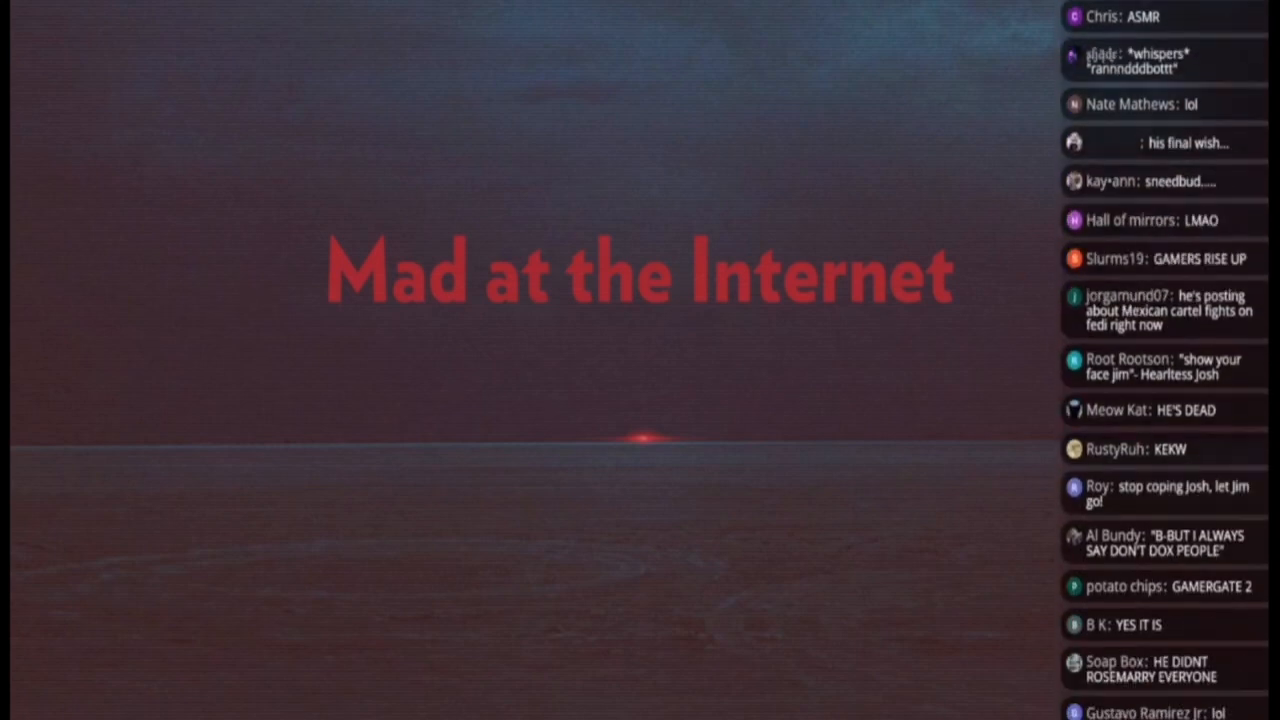
{"action": "scroll", "scroll_direction": "down", "scroll_amount": 3}
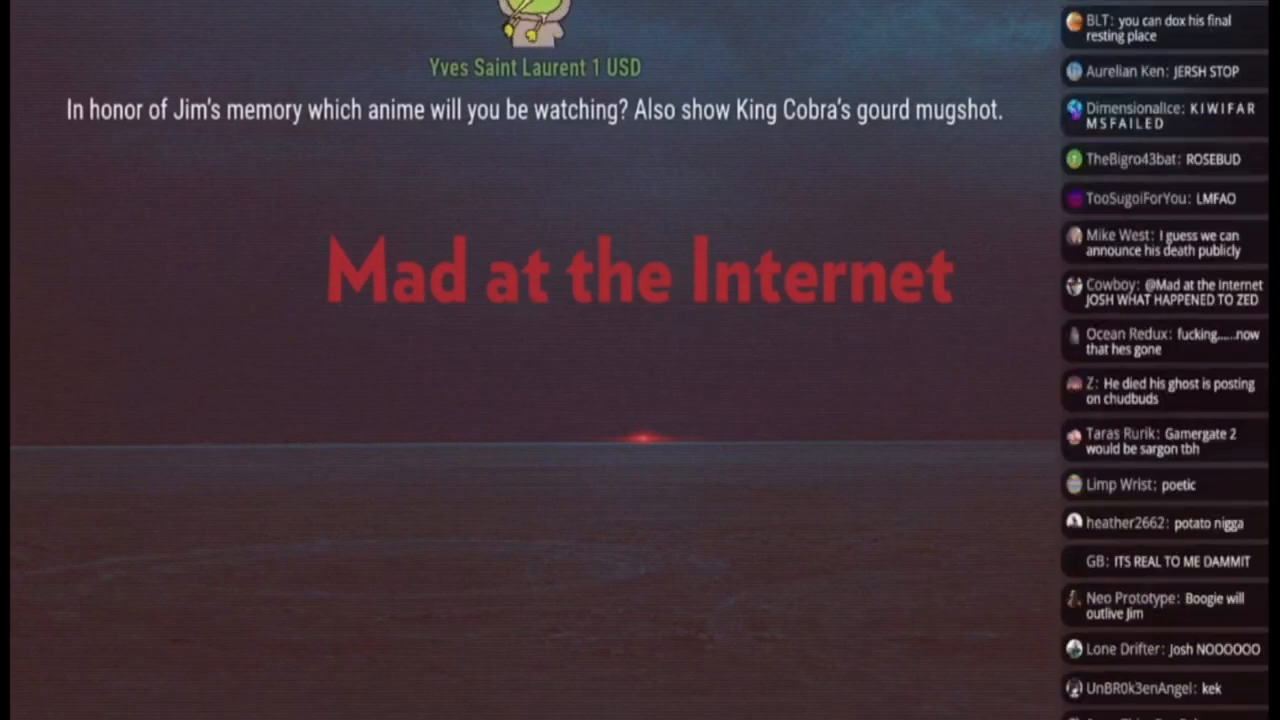
{"action": "scroll", "scroll_direction": "down", "scroll_amount": 3}
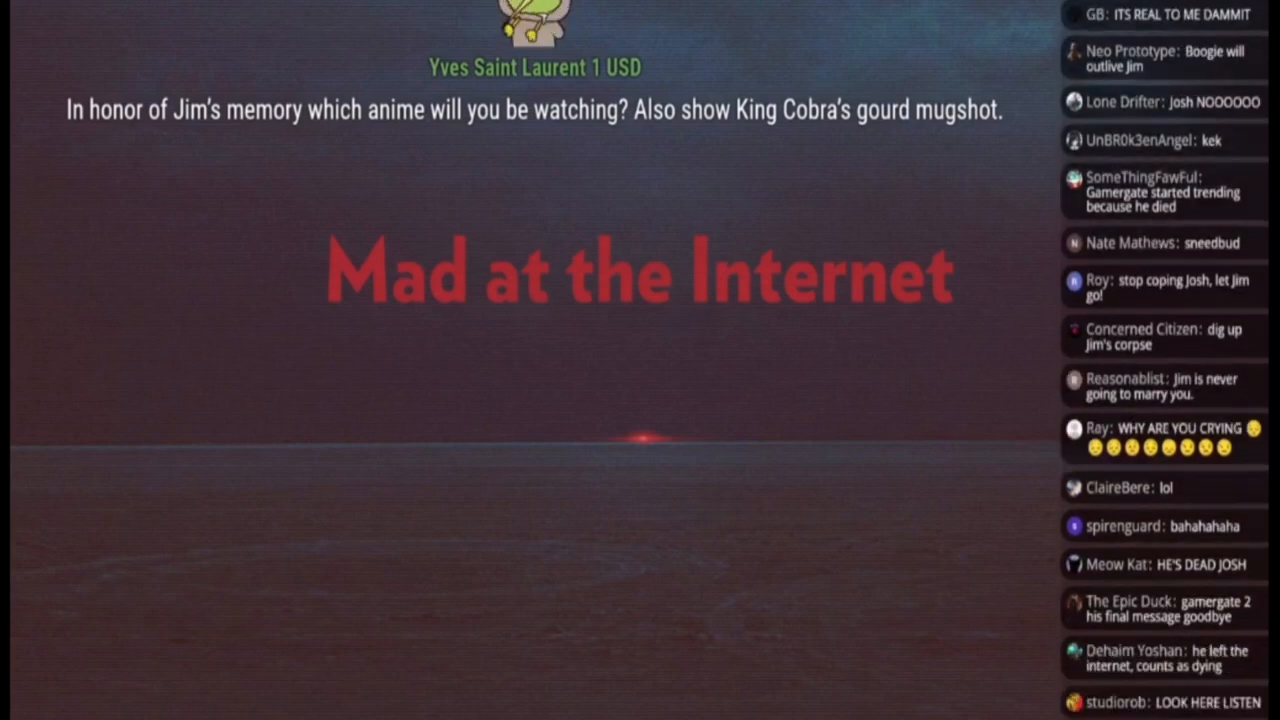
{"action": "scroll", "scroll_direction": "down", "scroll_amount": 3}
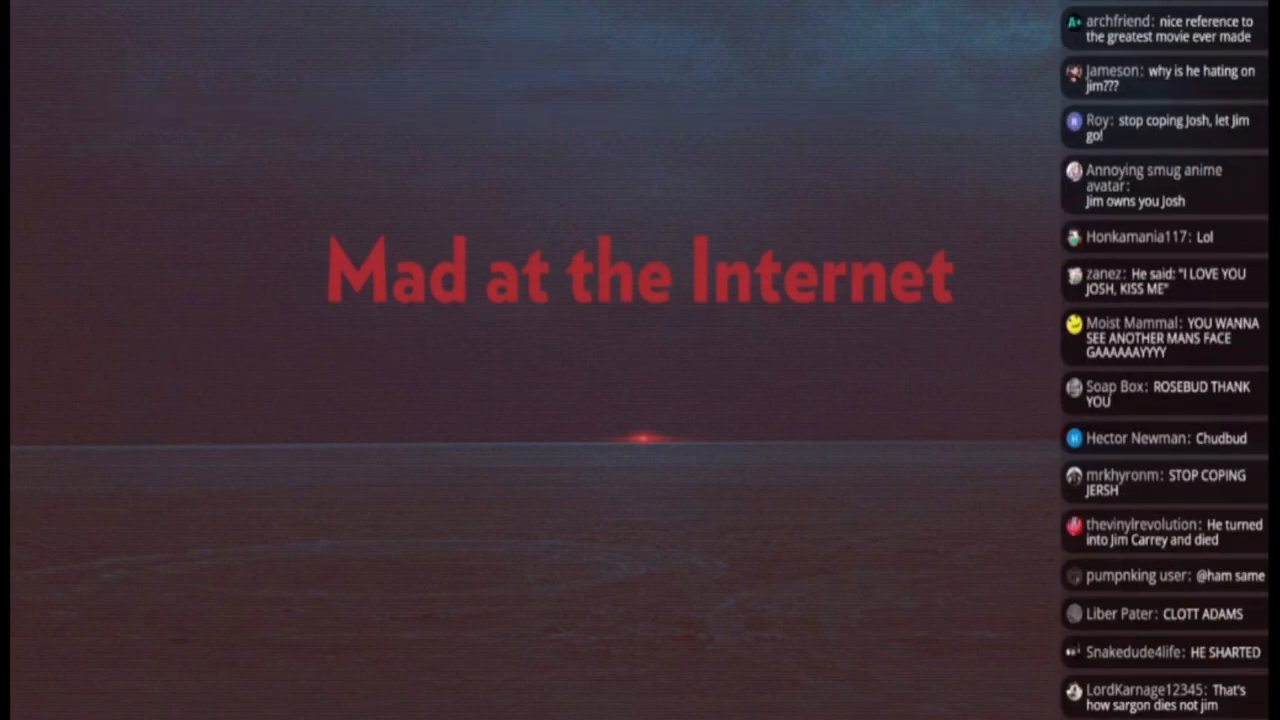
{"action": "scroll", "scroll_direction": "down", "scroll_amount": 3}
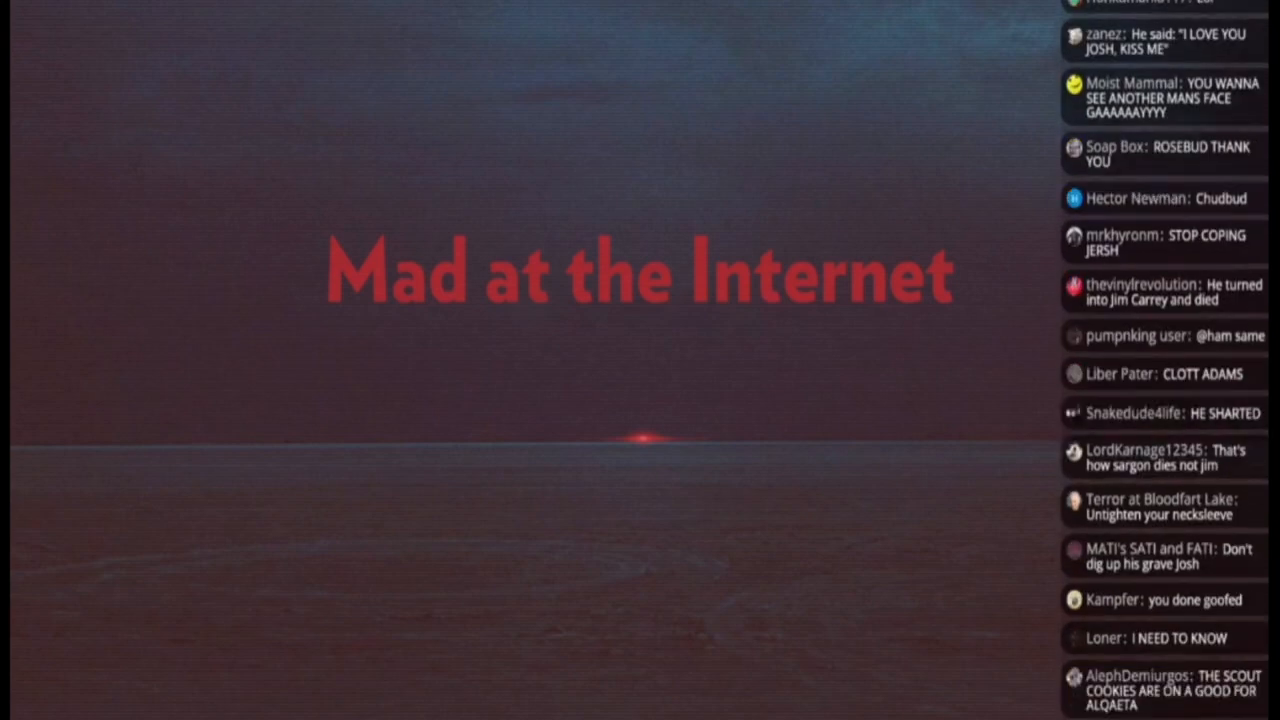